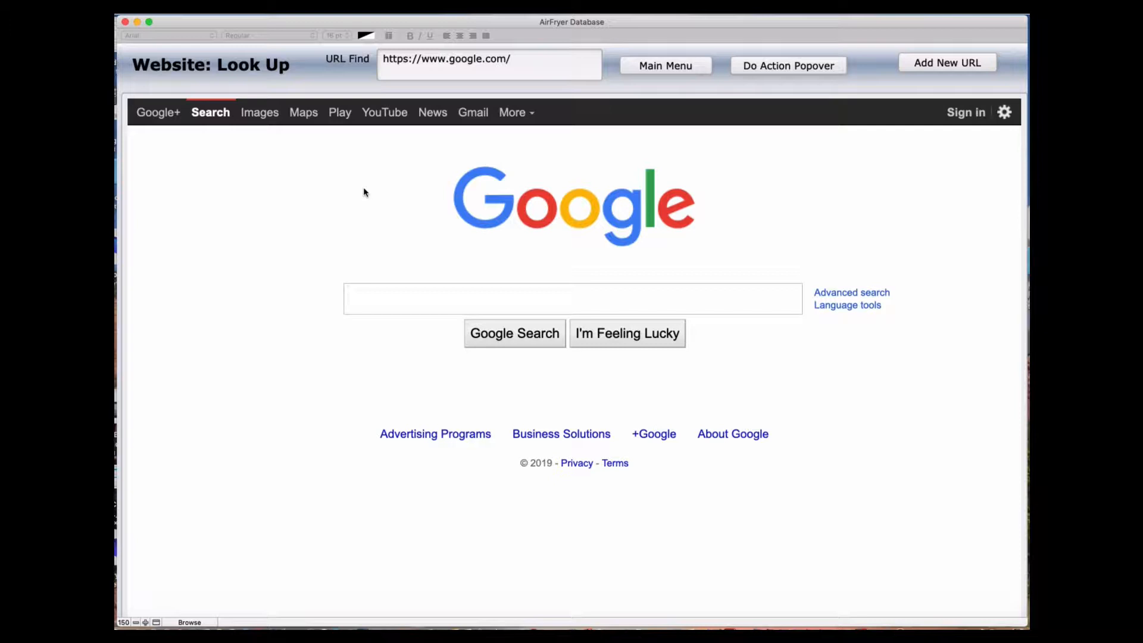
{"action": "mouse_move", "coordinate": [186, 87]}
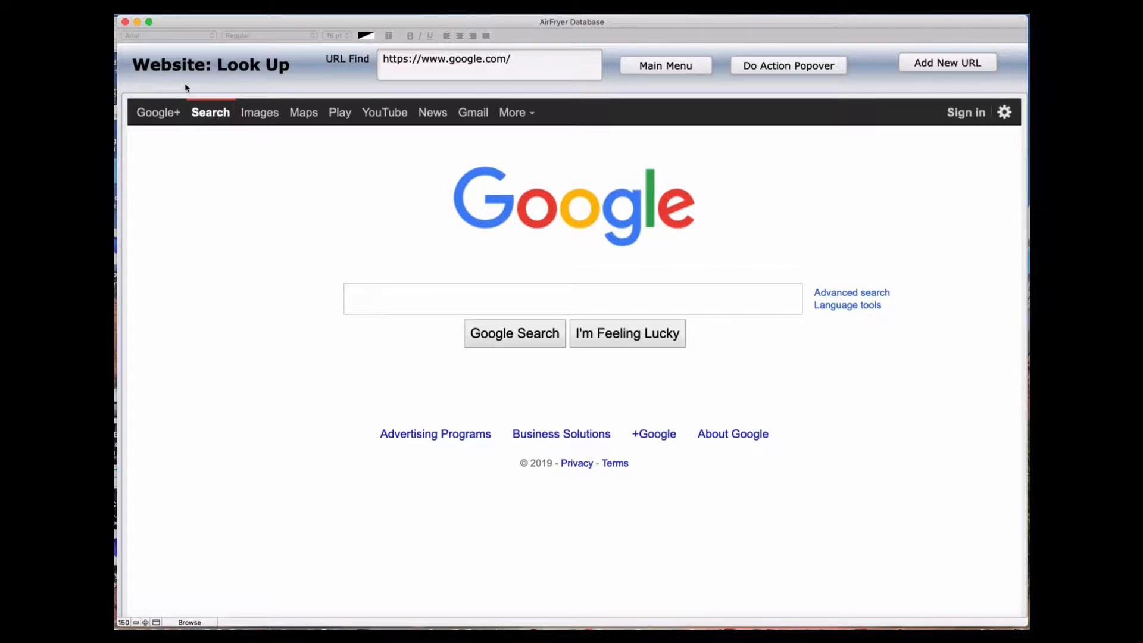
{"action": "mouse_move", "coordinate": [268, 83]}
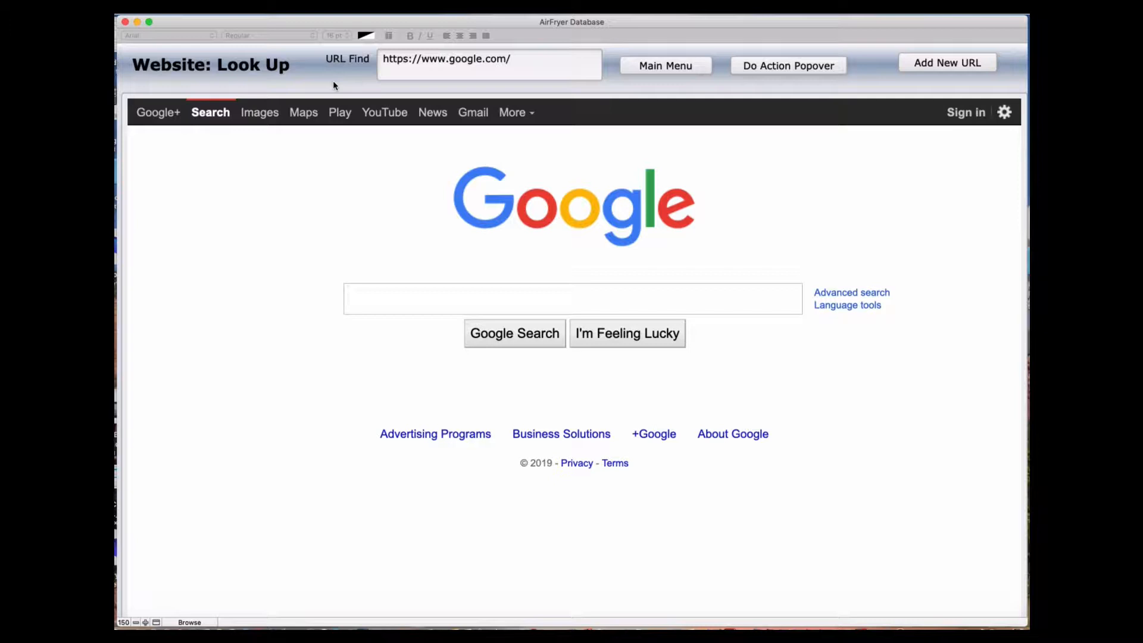
{"action": "mouse_move", "coordinate": [329, 83]}
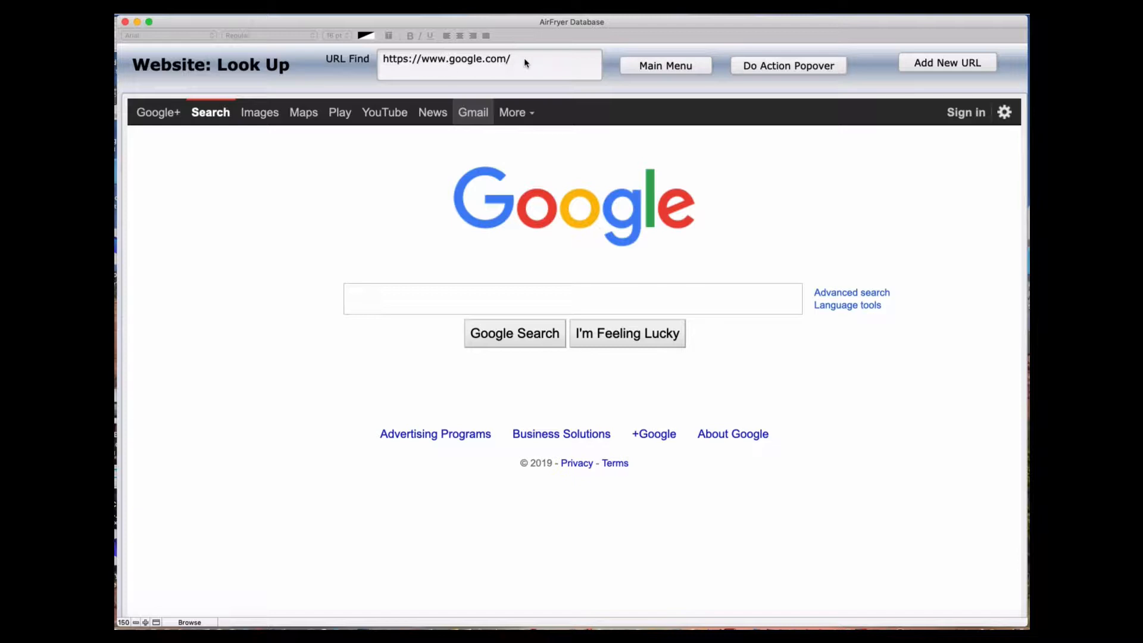
{"action": "mouse_move", "coordinate": [530, 62]}
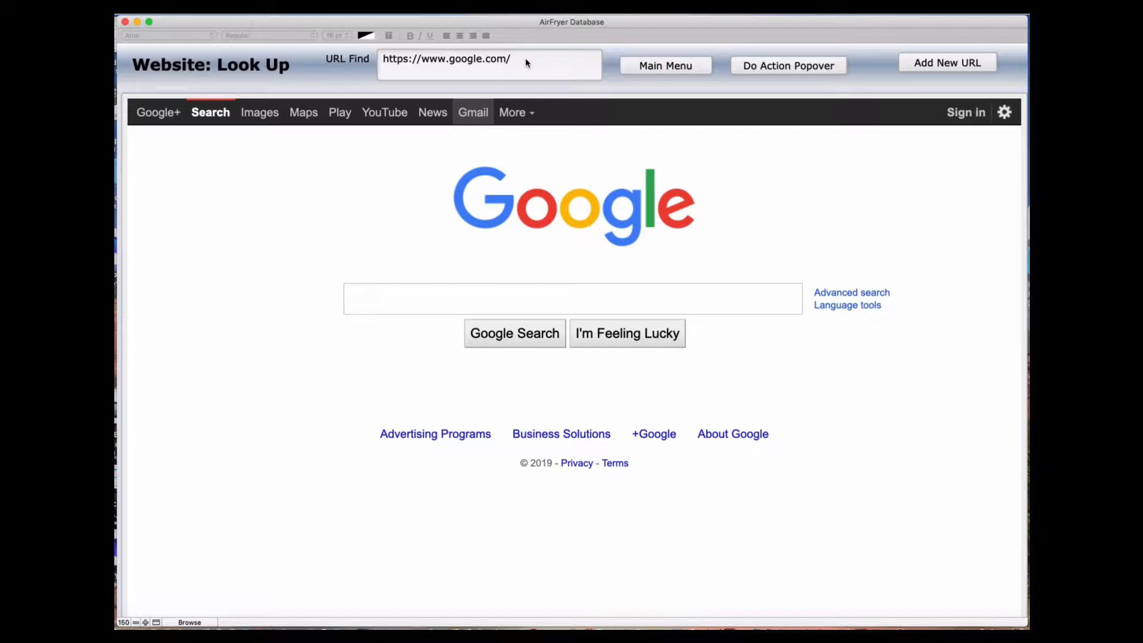
{"action": "mouse_move", "coordinate": [480, 61]}
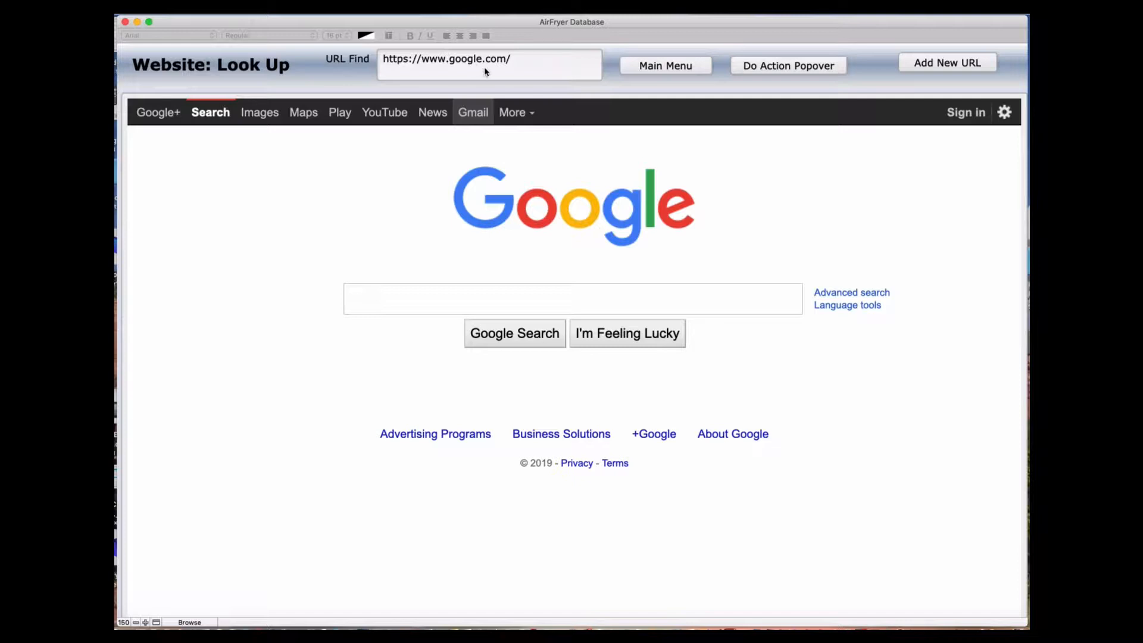
{"action": "mouse_move", "coordinate": [396, 180]}
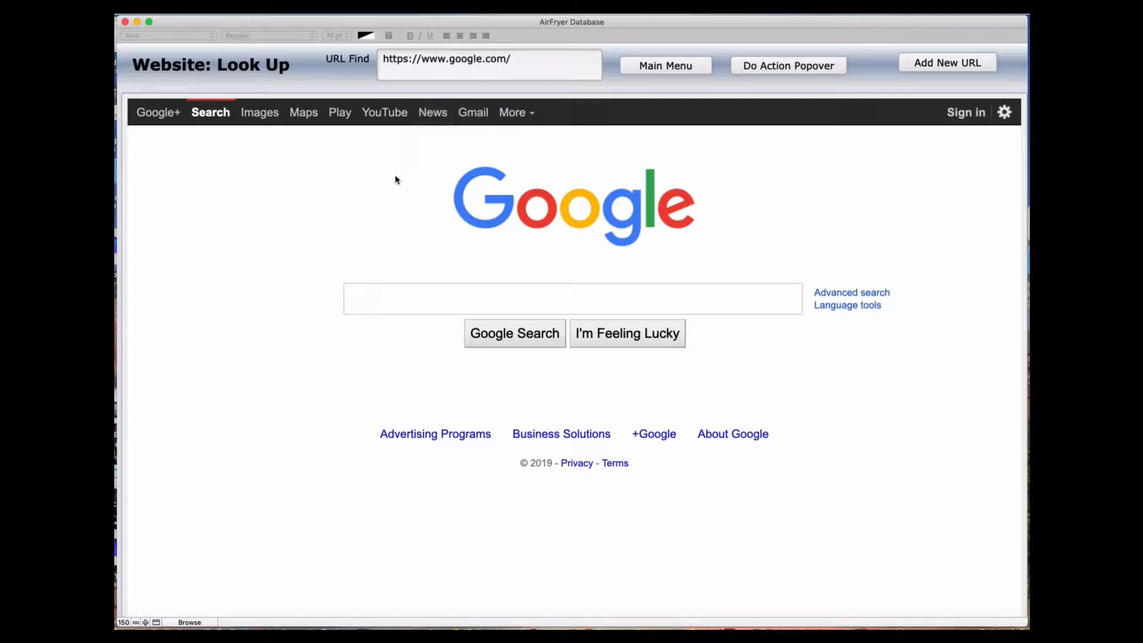
{"action": "mouse_move", "coordinate": [507, 261]}
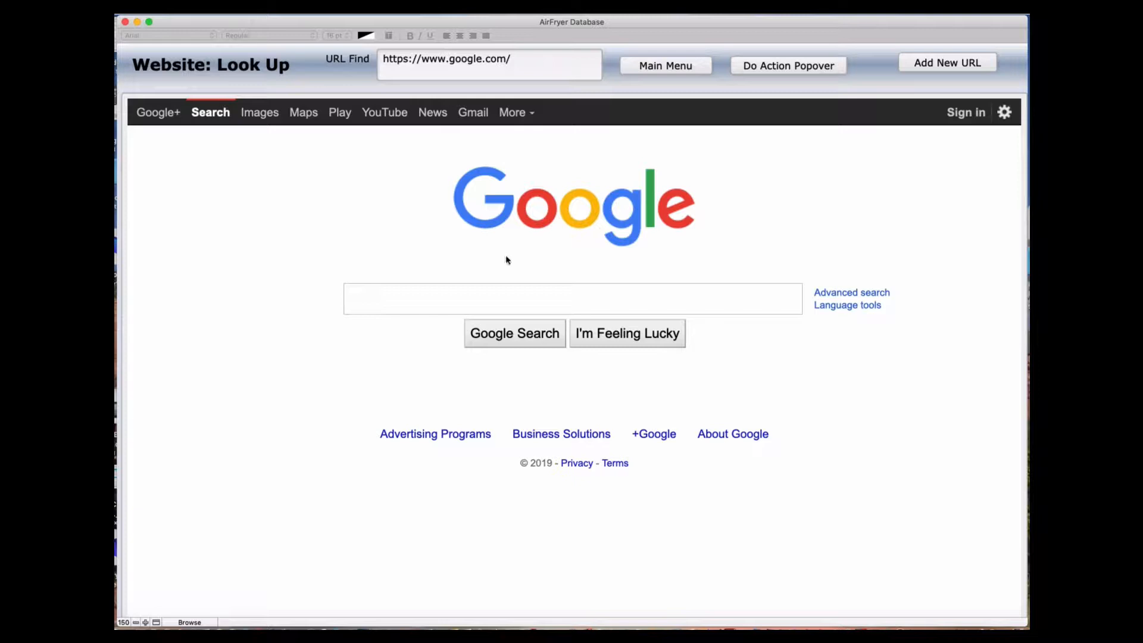
{"action": "mouse_move", "coordinate": [504, 255]}
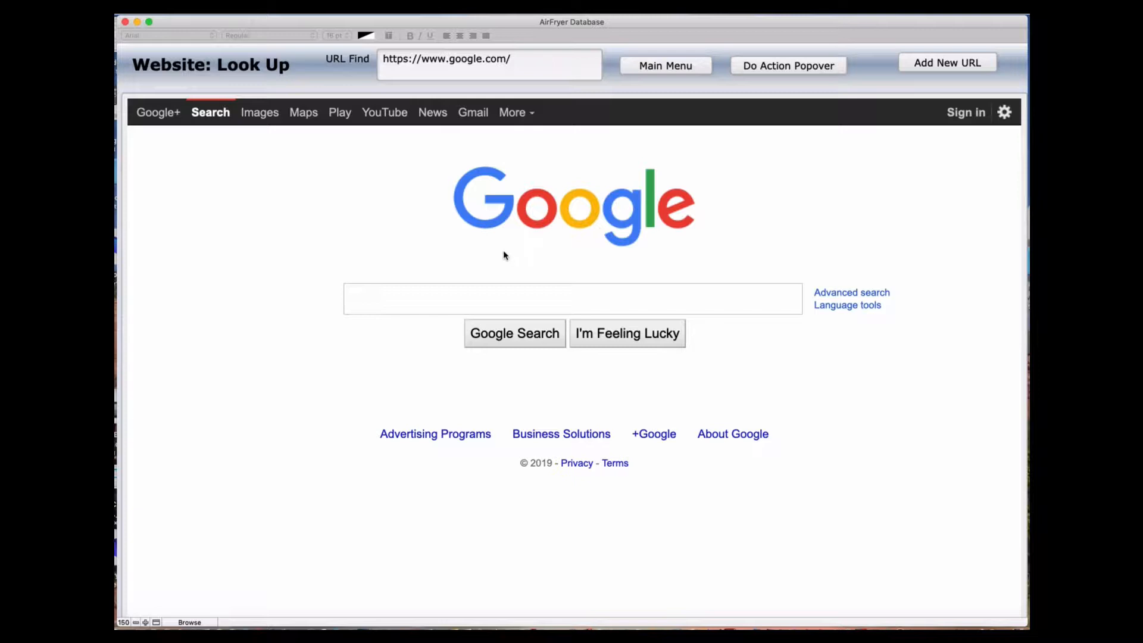
{"action": "mouse_move", "coordinate": [292, 156]}
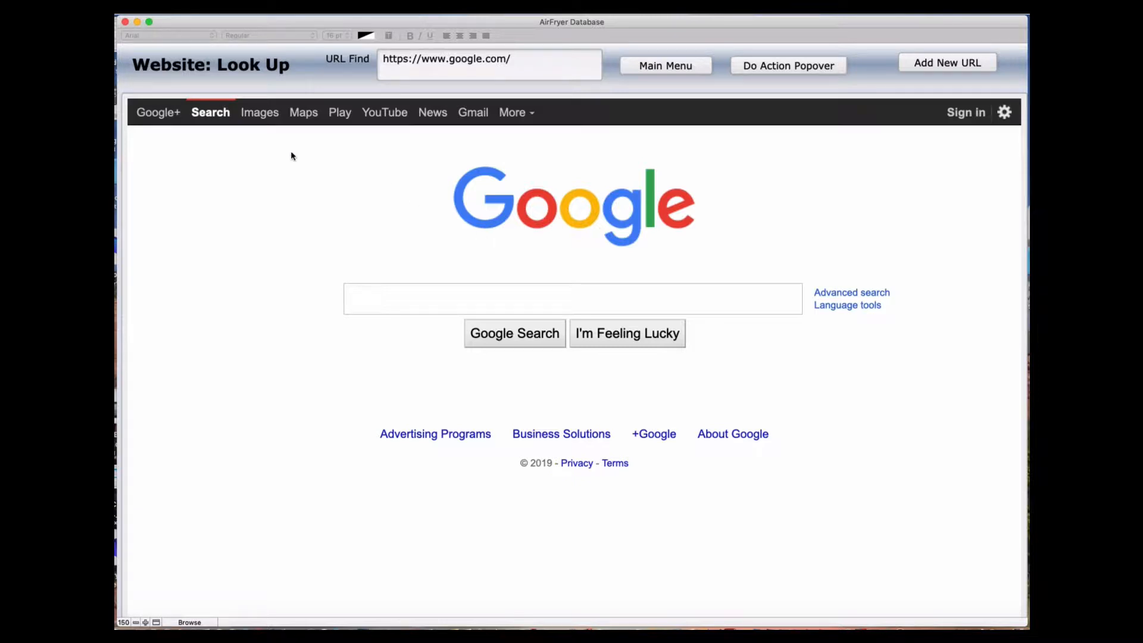
{"action": "mouse_move", "coordinate": [272, 154]}
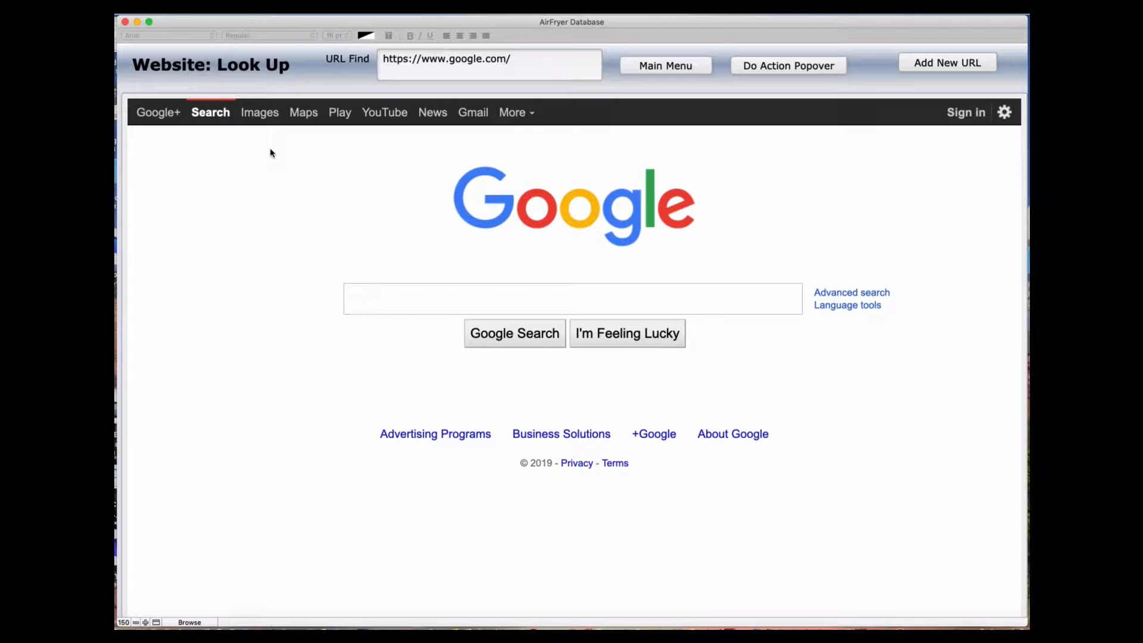
{"action": "mouse_move", "coordinate": [456, 148]}
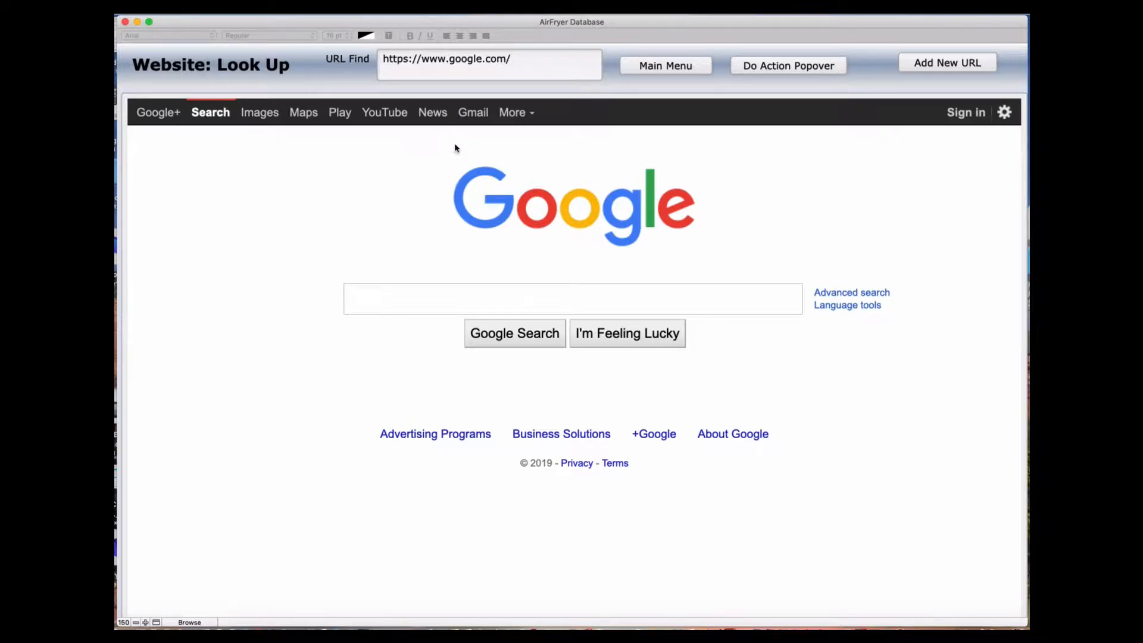
{"action": "mouse_move", "coordinate": [566, 104]}
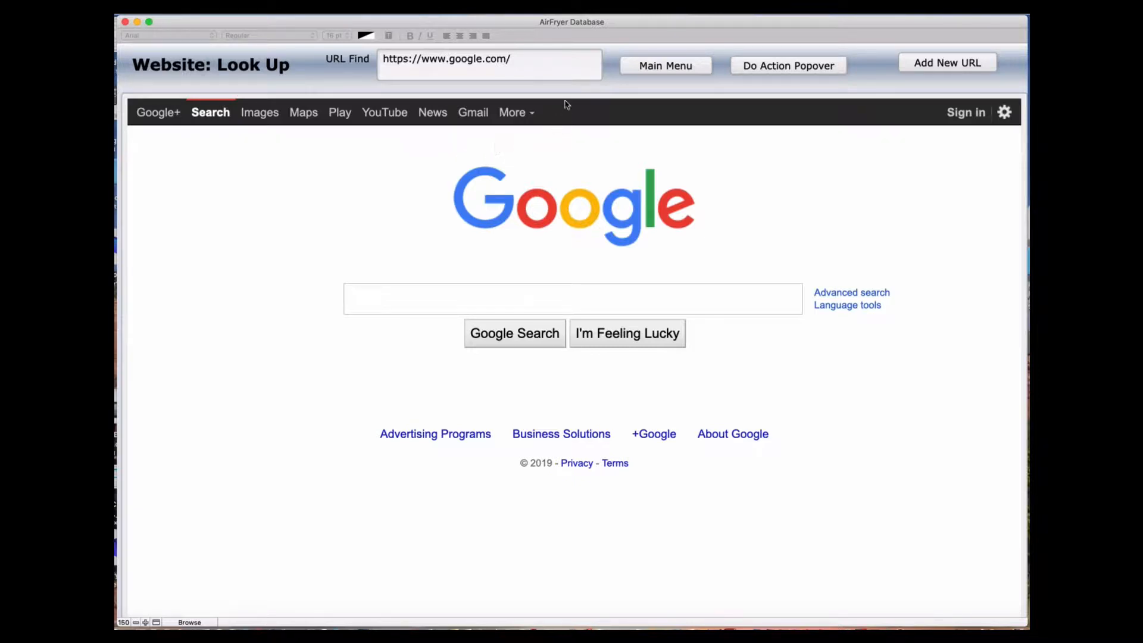
{"action": "mouse_move", "coordinate": [594, 35]}
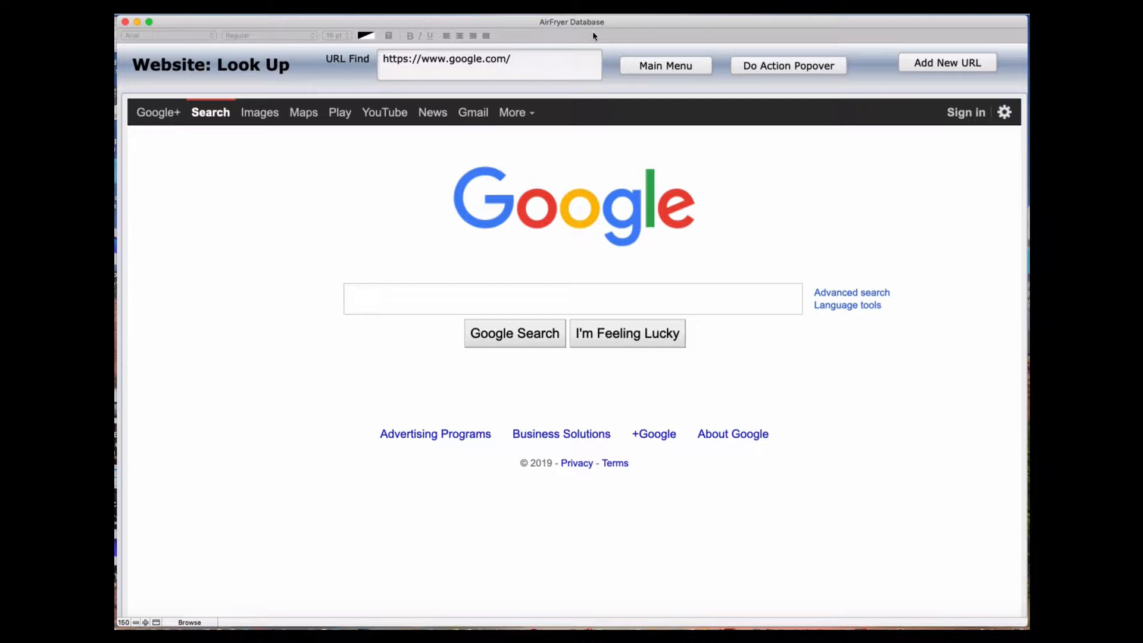
{"action": "mouse_move", "coordinate": [525, 145]}
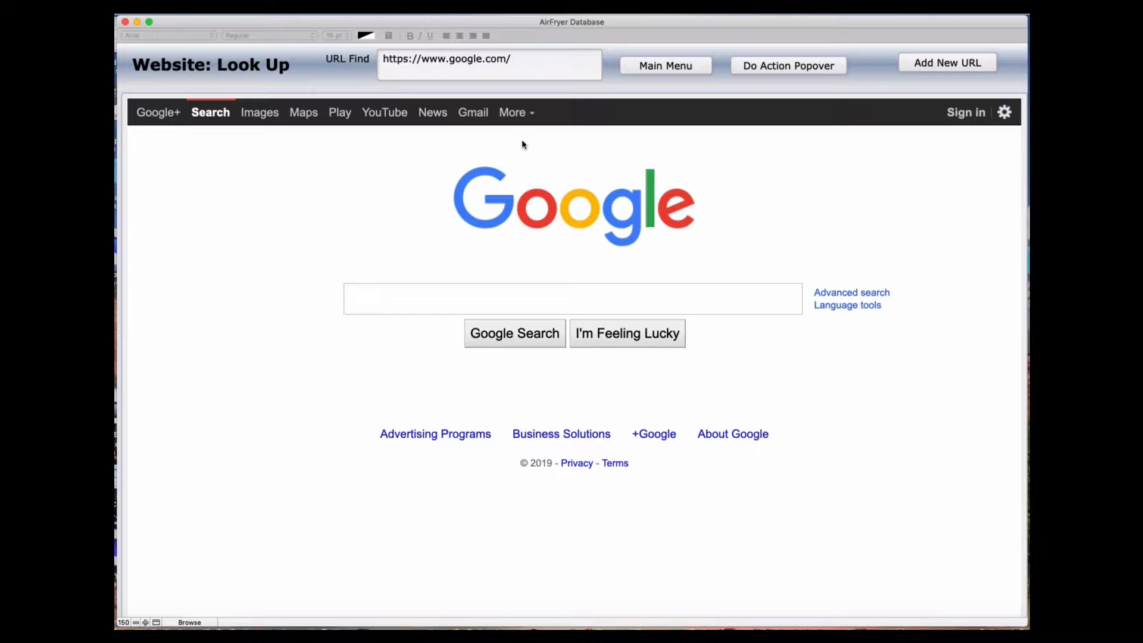
{"action": "mouse_move", "coordinate": [526, 147]}
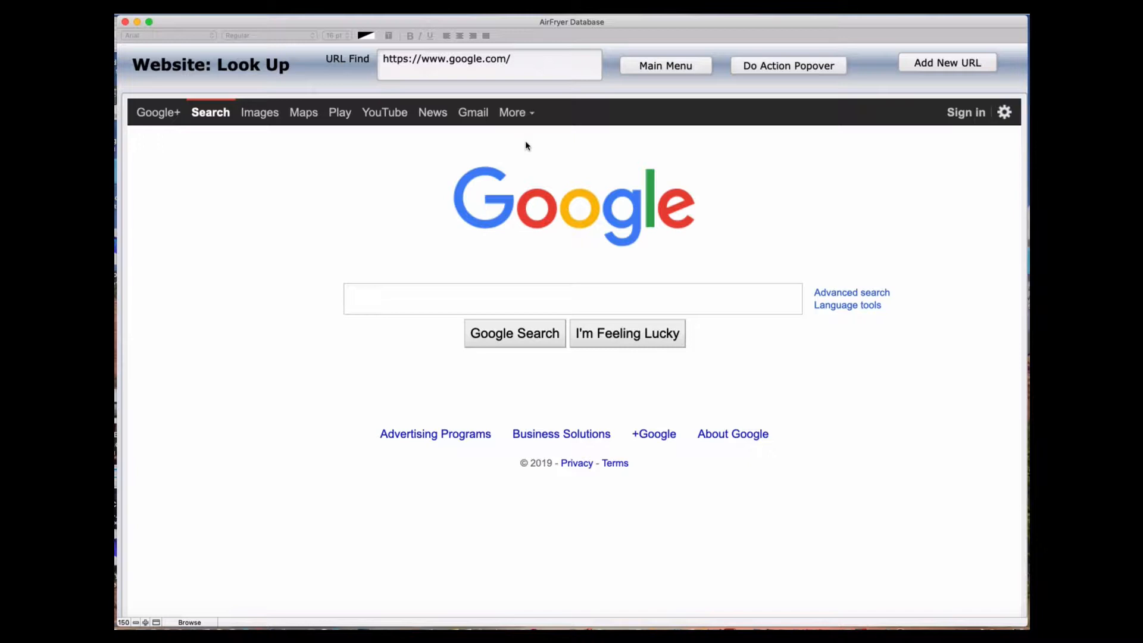
{"action": "mouse_move", "coordinate": [304, 141]}
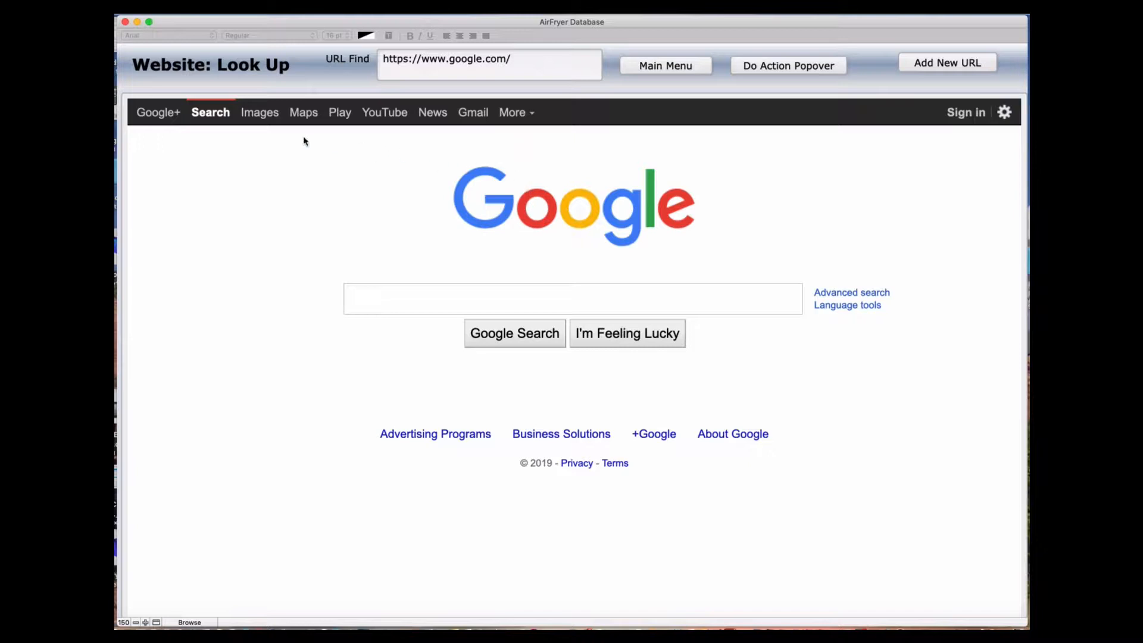
{"action": "mouse_move", "coordinate": [509, 133]}
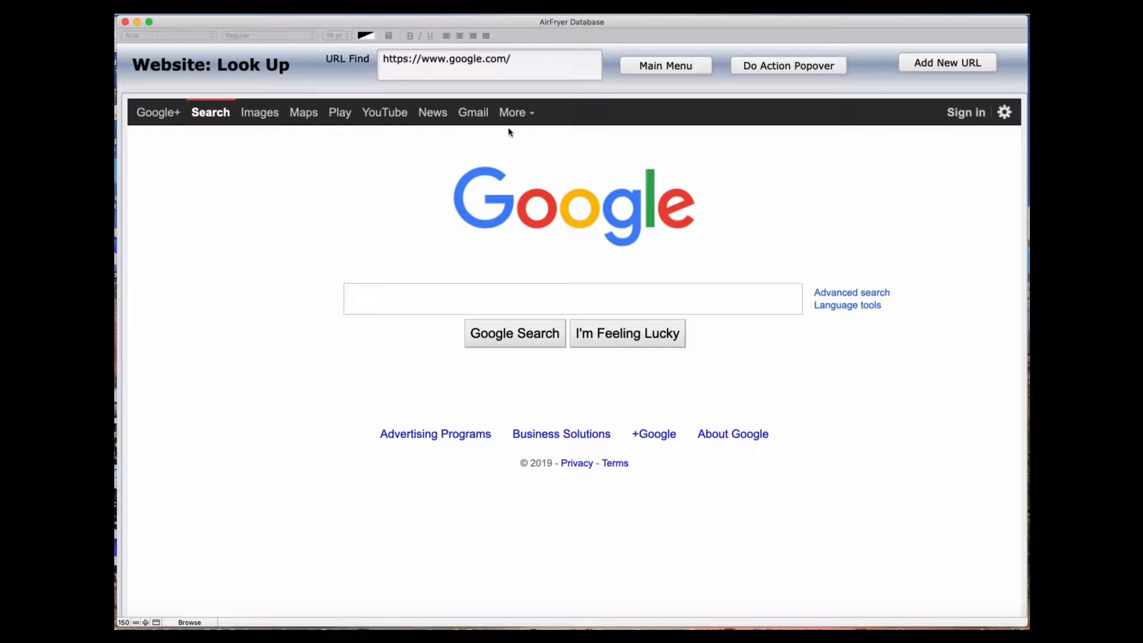
{"action": "mouse_move", "coordinate": [411, 134]}
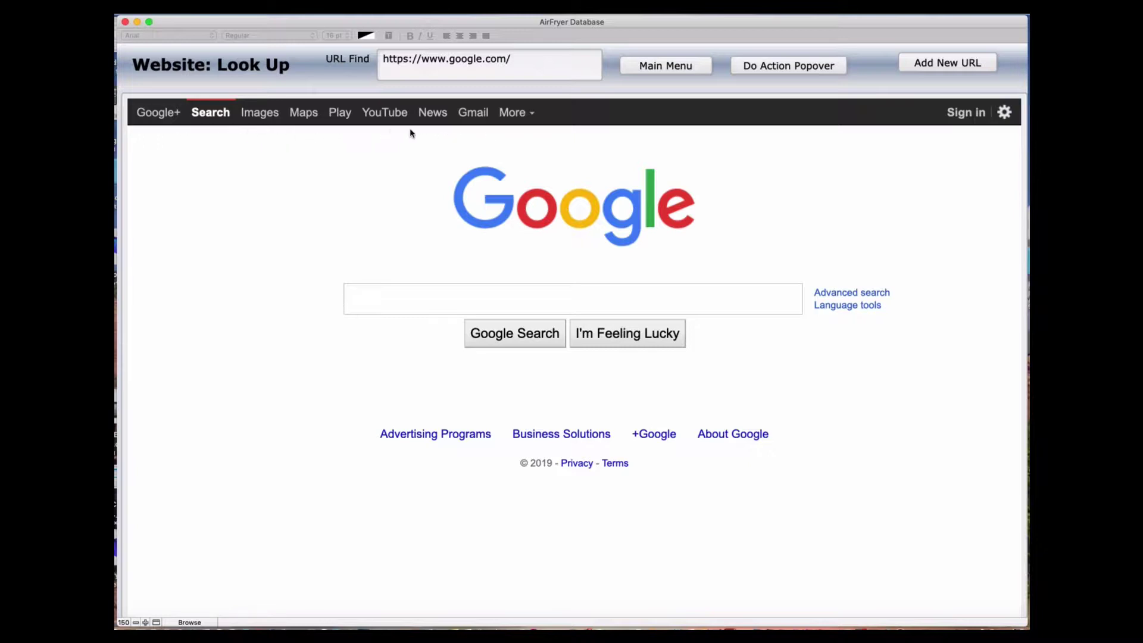
{"action": "mouse_move", "coordinate": [385, 112]}
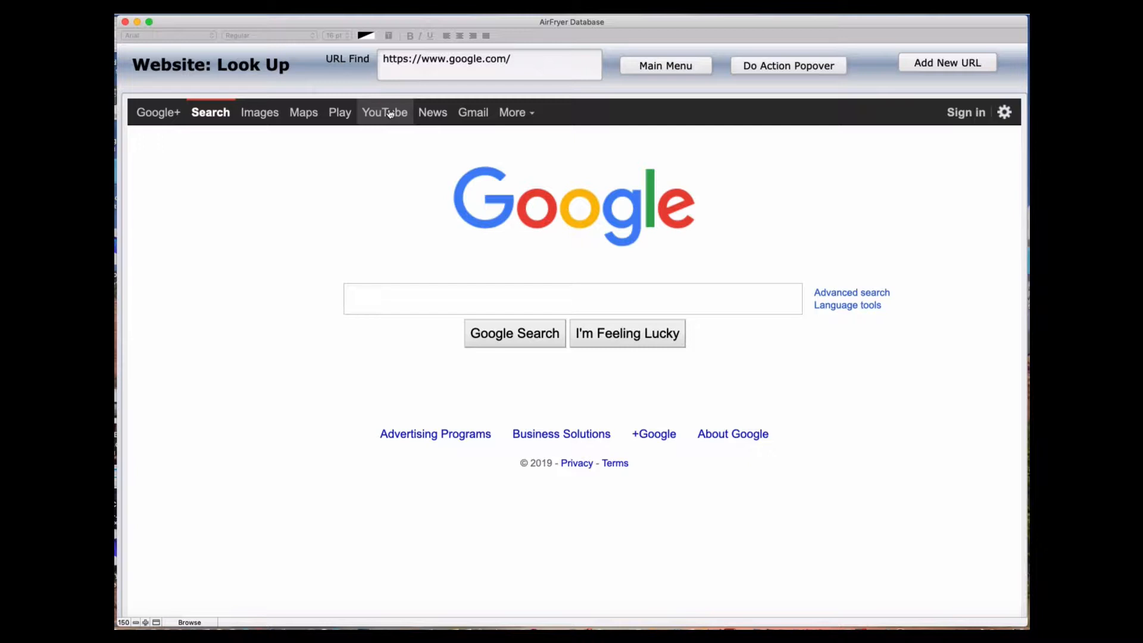
{"action": "mouse_move", "coordinate": [600, 145]}
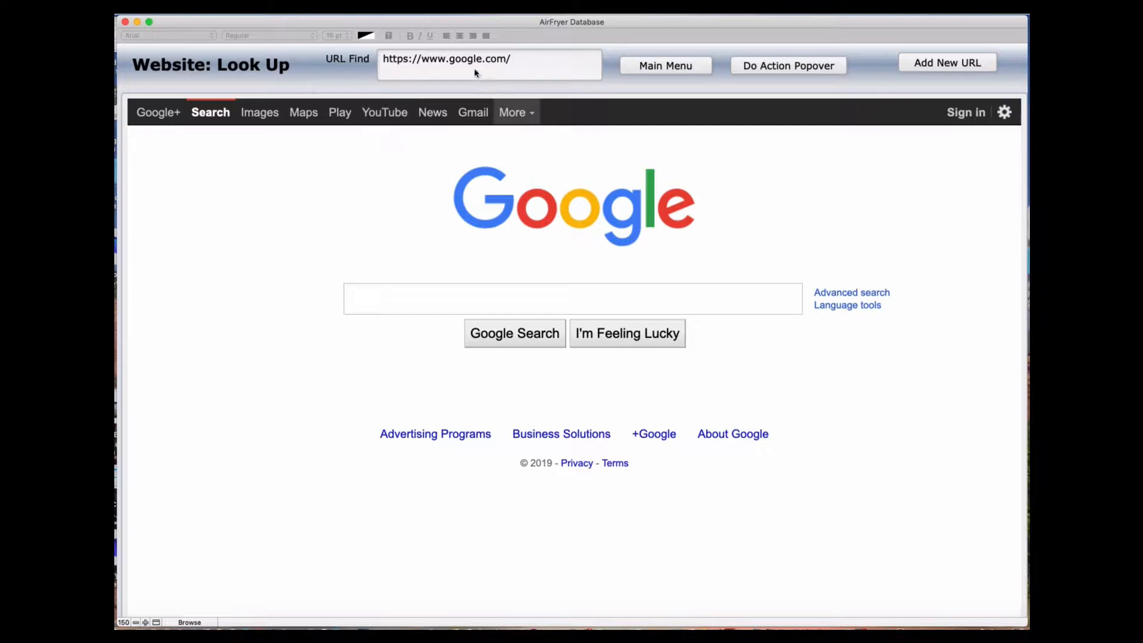
{"action": "mouse_move", "coordinate": [419, 63]}
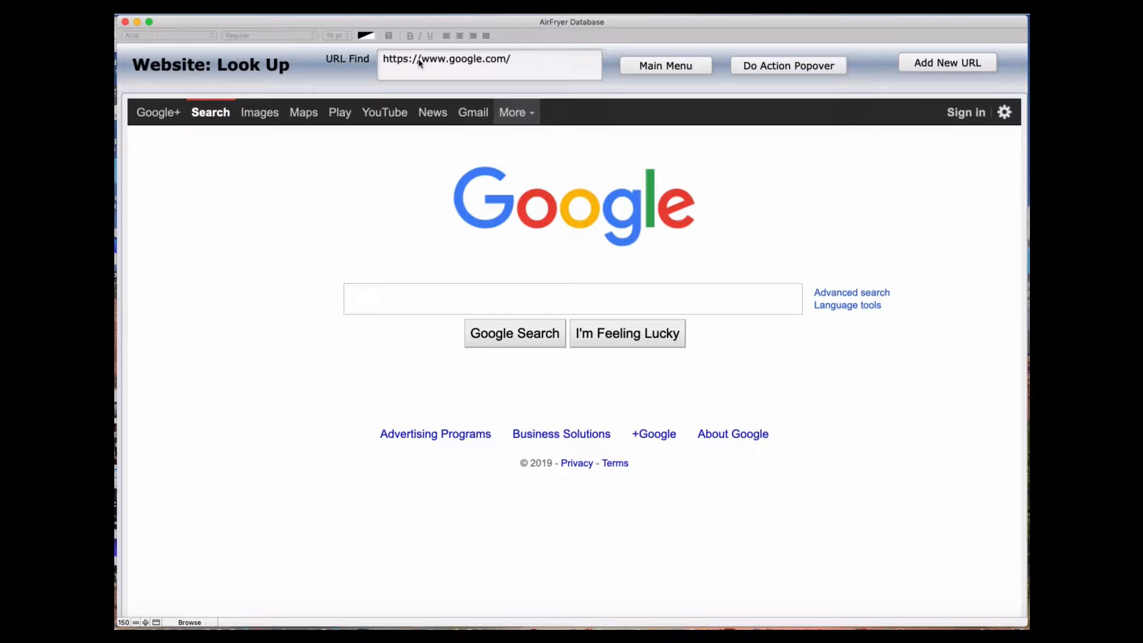
{"action": "mouse_move", "coordinate": [496, 216]}
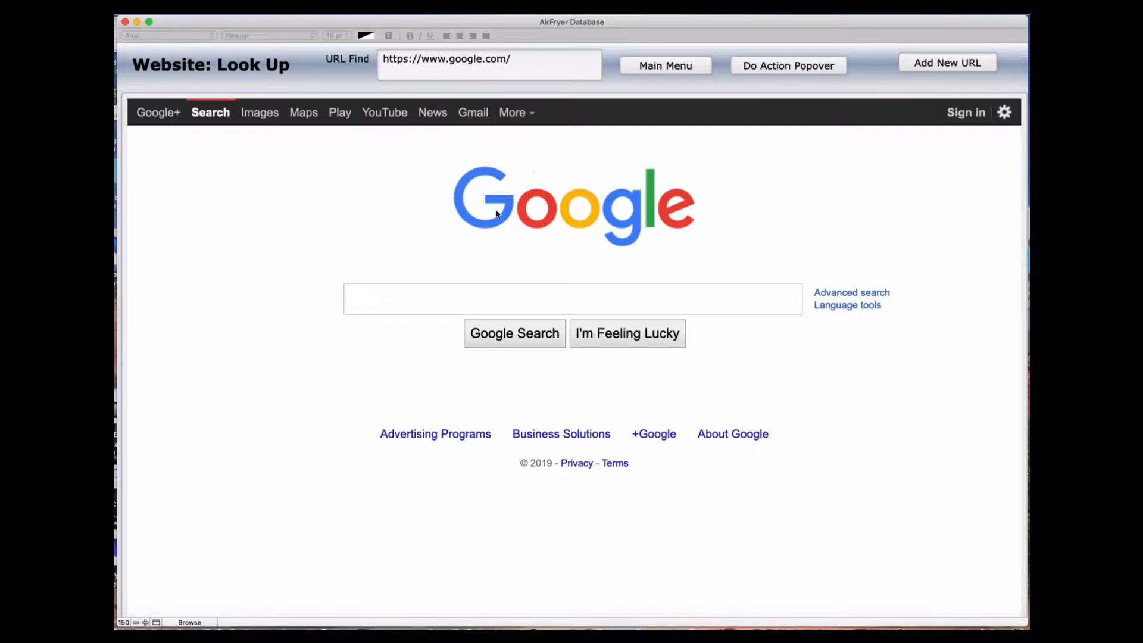
{"action": "mouse_move", "coordinate": [533, 210]}
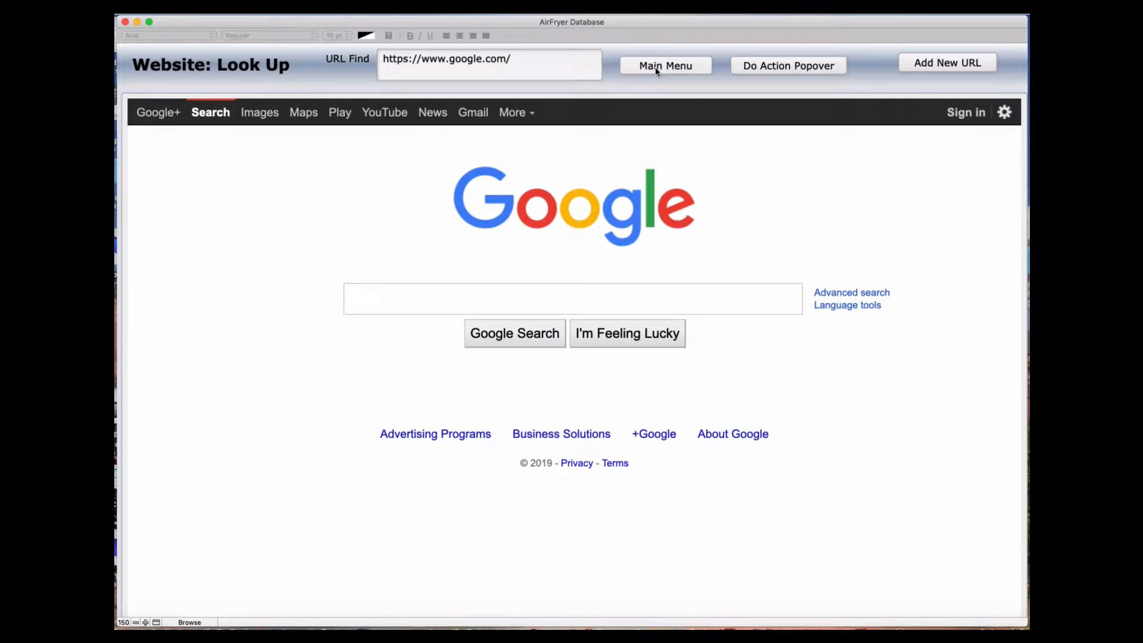
{"action": "mouse_move", "coordinate": [764, 67]}
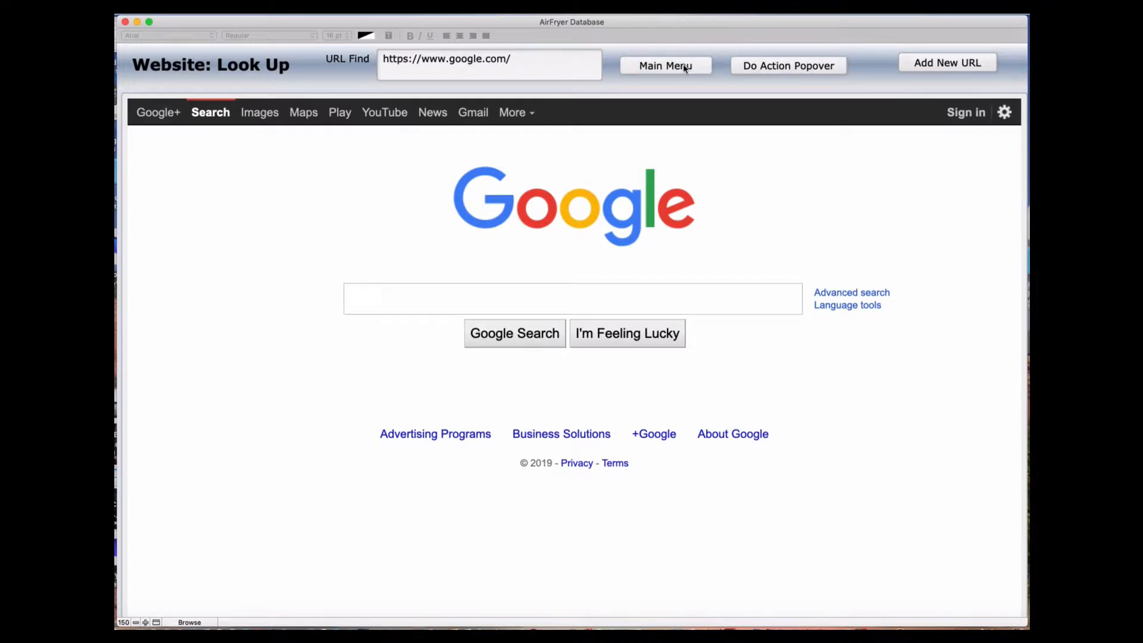
{"action": "mouse_move", "coordinate": [759, 64]}
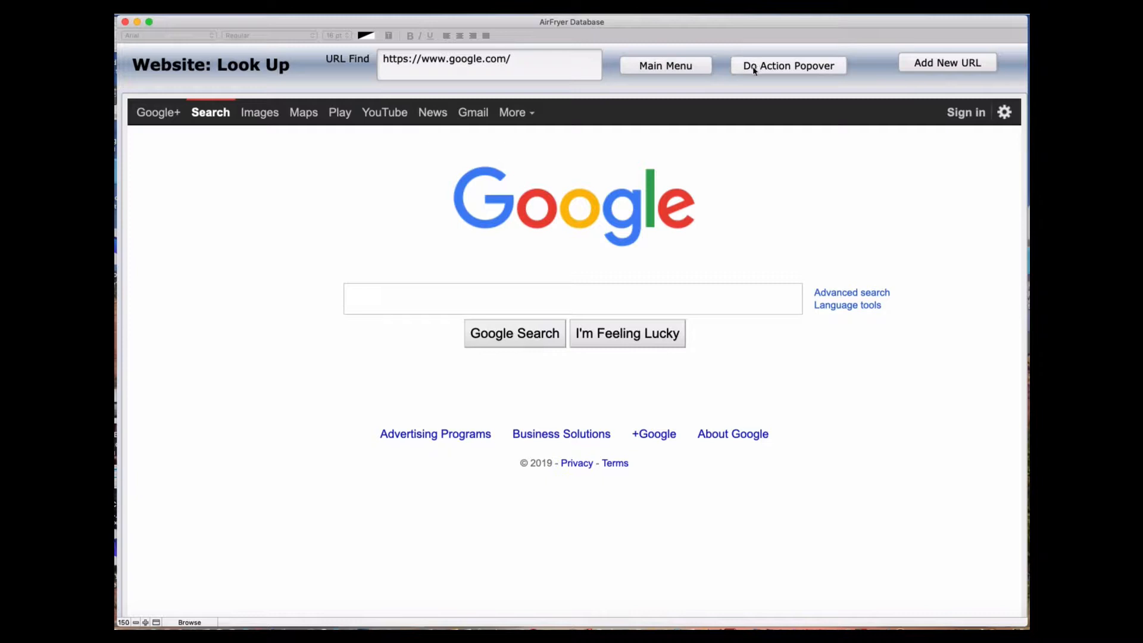
{"action": "mouse_move", "coordinate": [942, 72]}
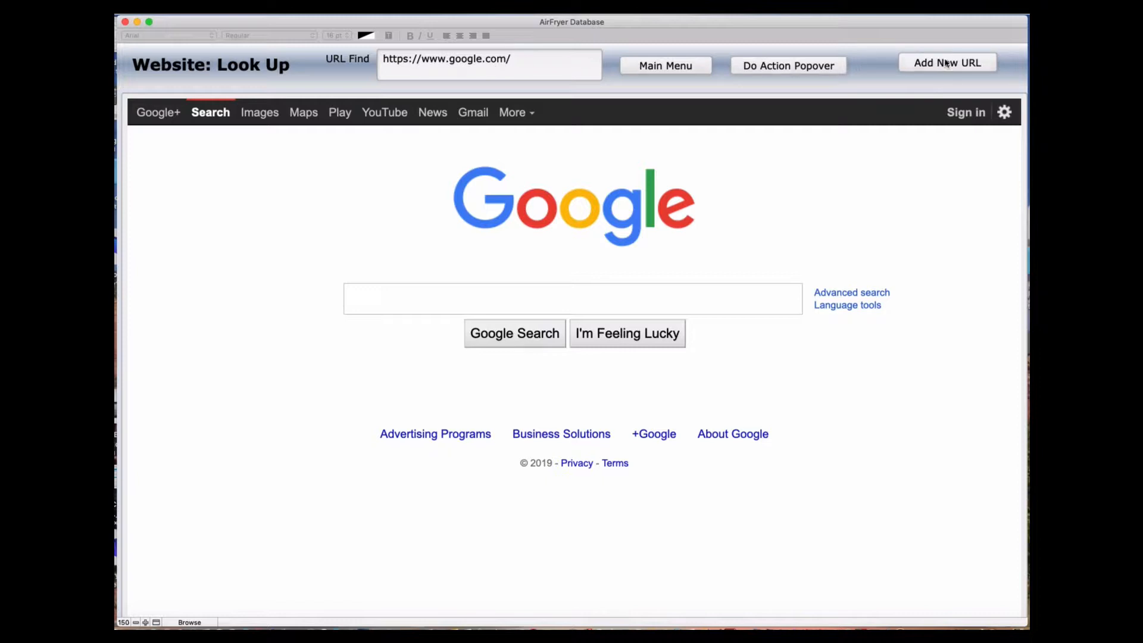
Step: Bring up the Navigator of database layouts from the Main Menu button
{"action": "left_click", "coordinate": [948, 63]}
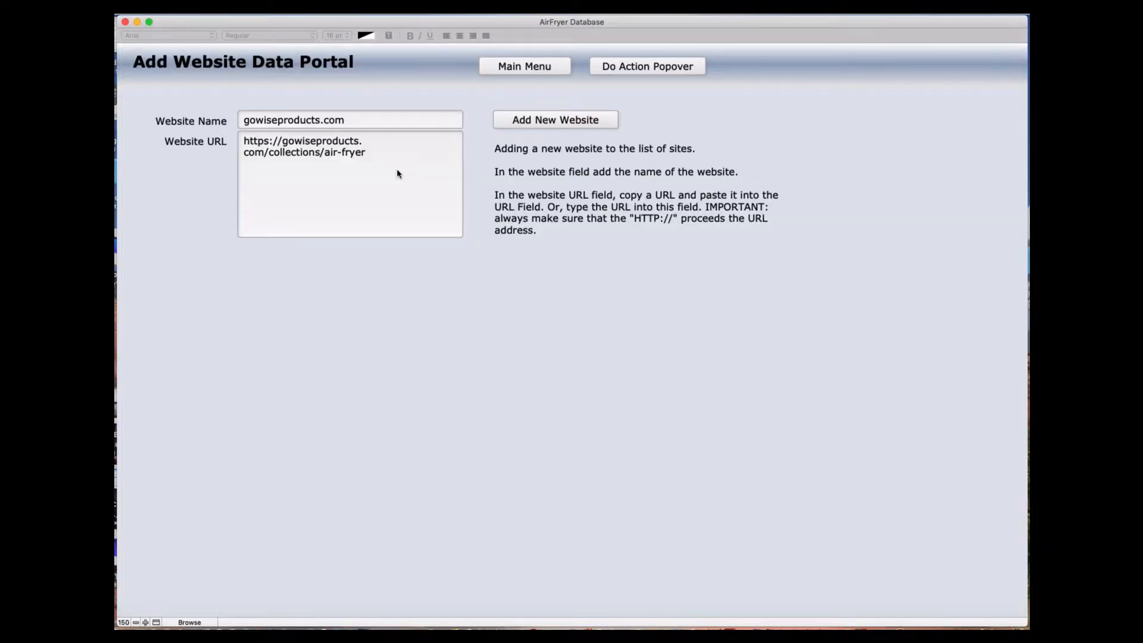
{"action": "mouse_move", "coordinate": [182, 127]}
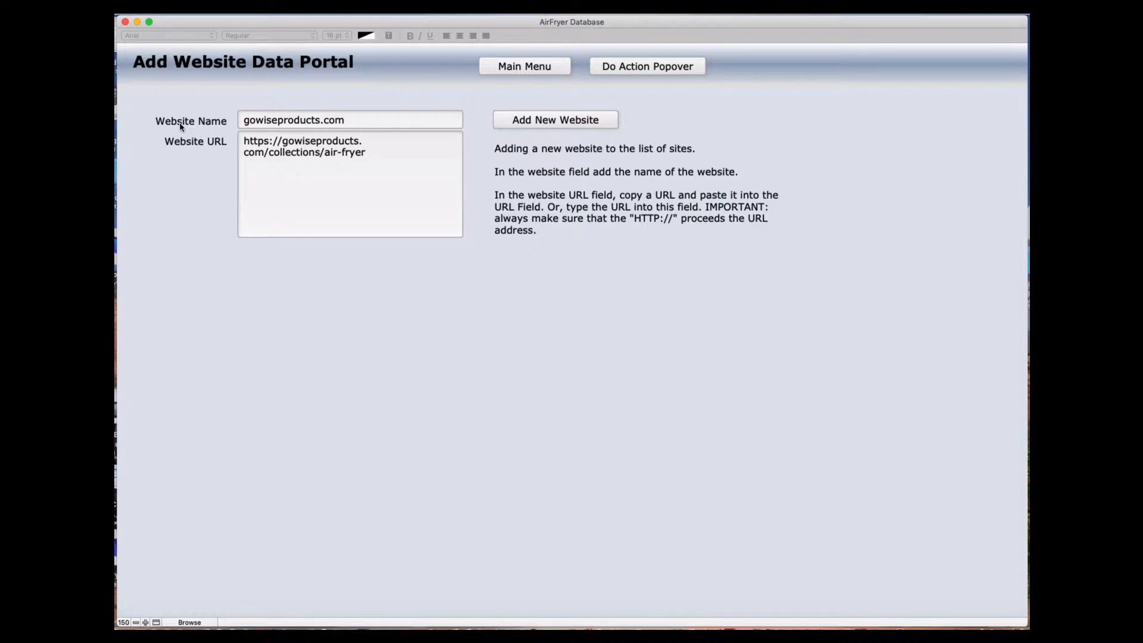
{"action": "mouse_move", "coordinate": [209, 130]}
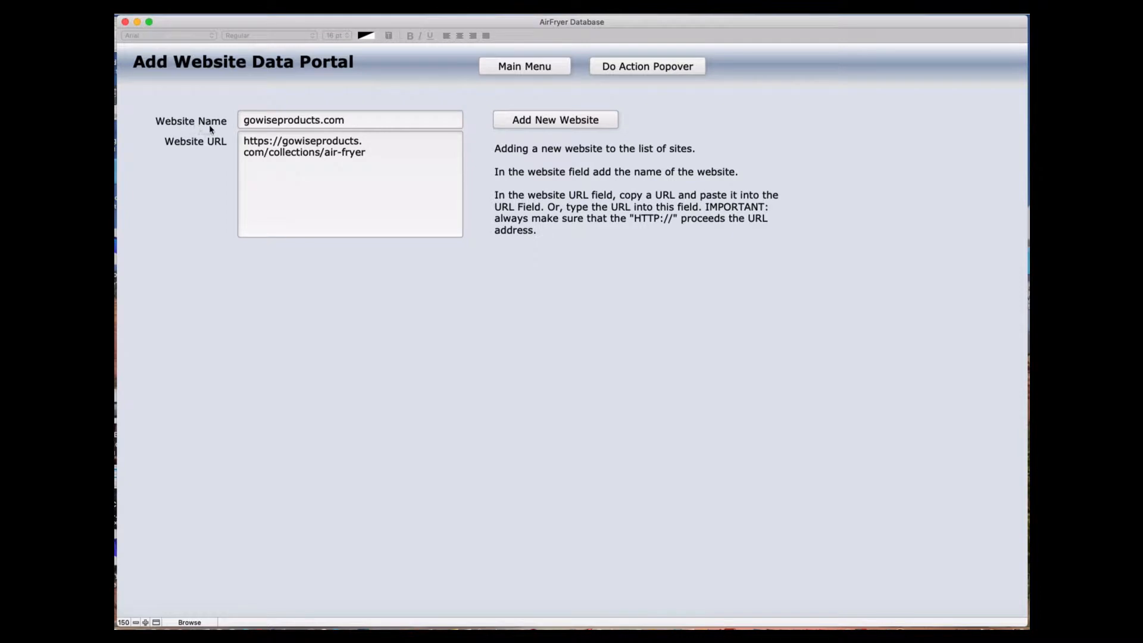
{"action": "mouse_move", "coordinate": [281, 128]}
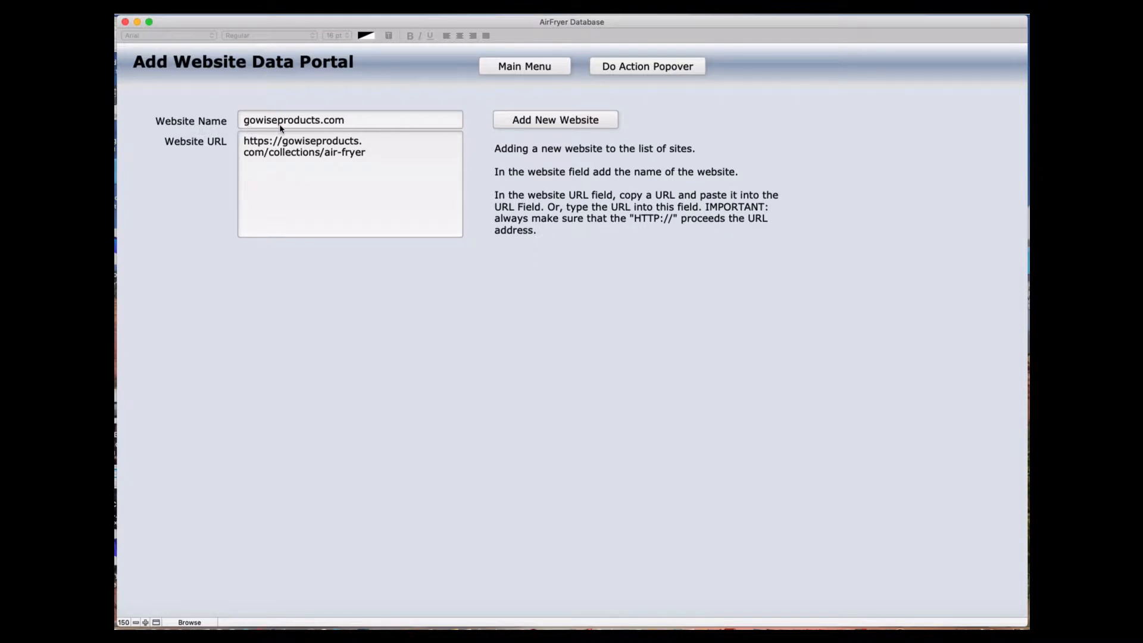
{"action": "mouse_move", "coordinate": [334, 127]}
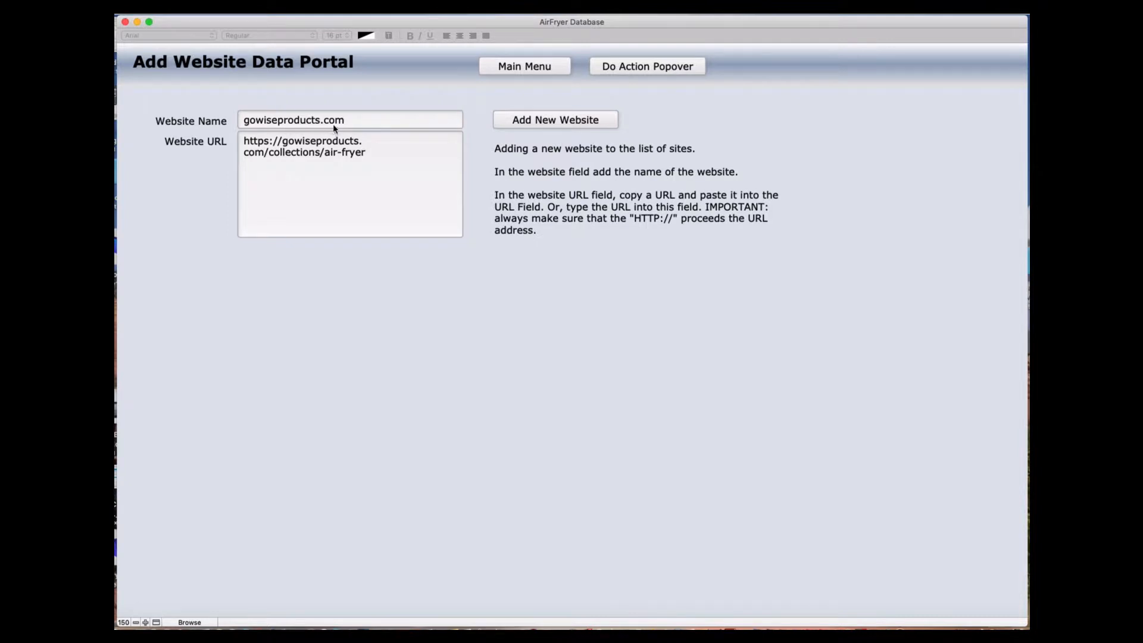
{"action": "mouse_move", "coordinate": [224, 132]}
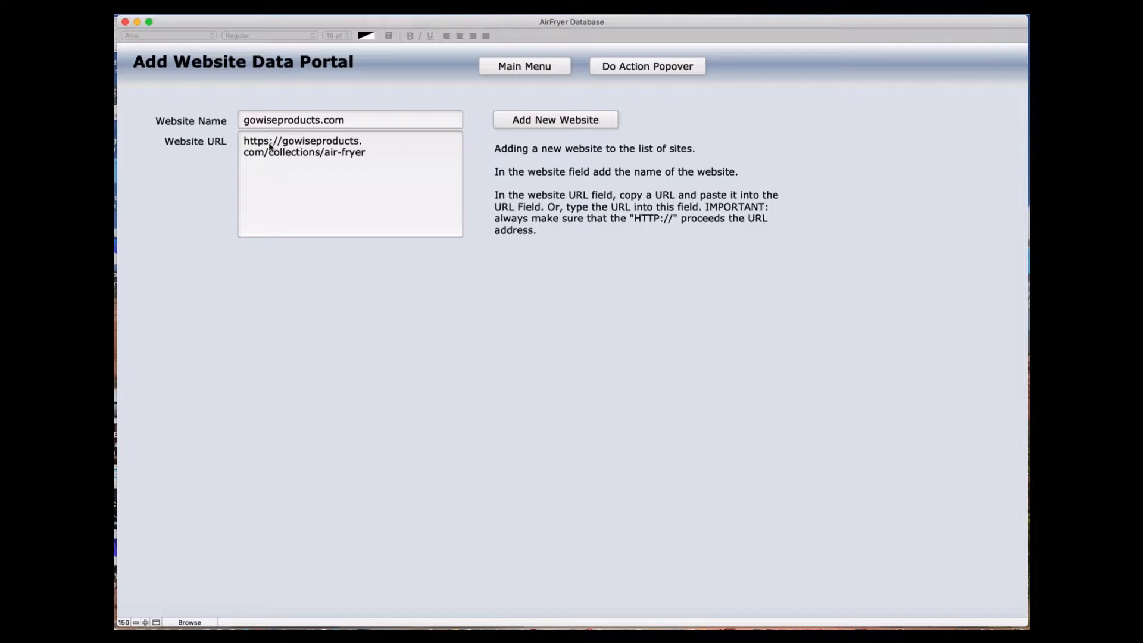
{"action": "mouse_move", "coordinate": [343, 152]}
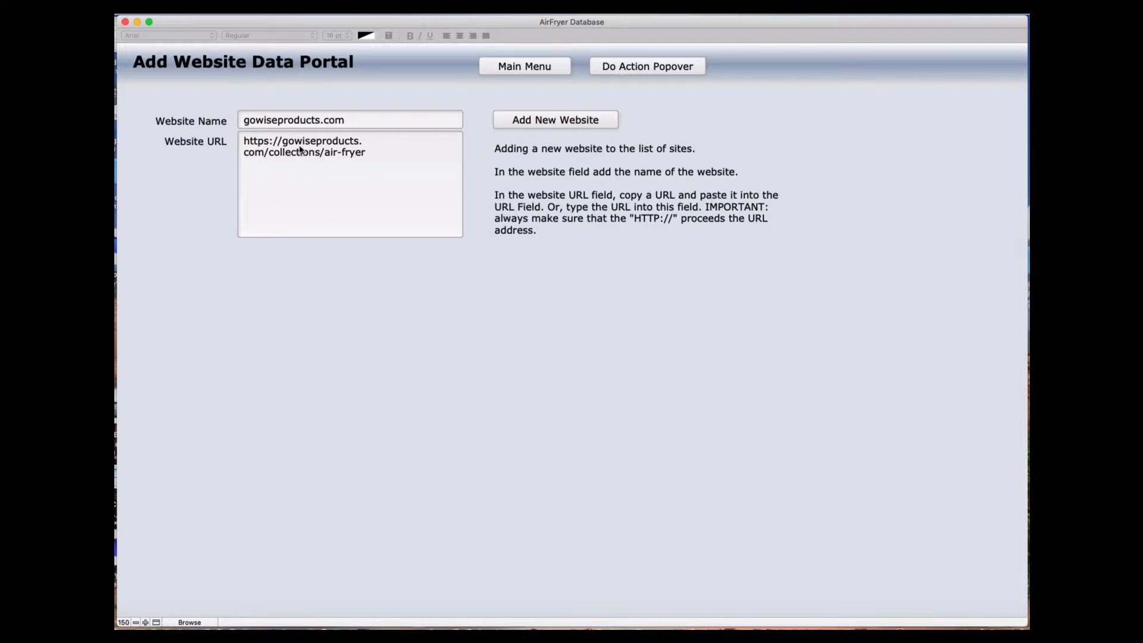
{"action": "mouse_move", "coordinate": [284, 179]}
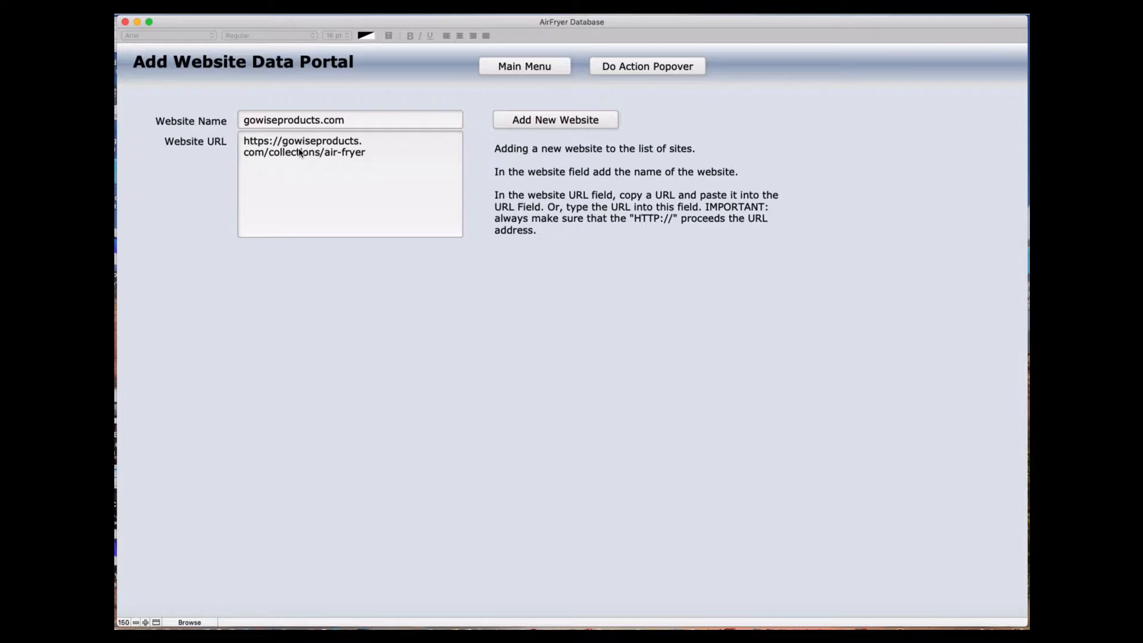
{"action": "mouse_move", "coordinate": [327, 155]}
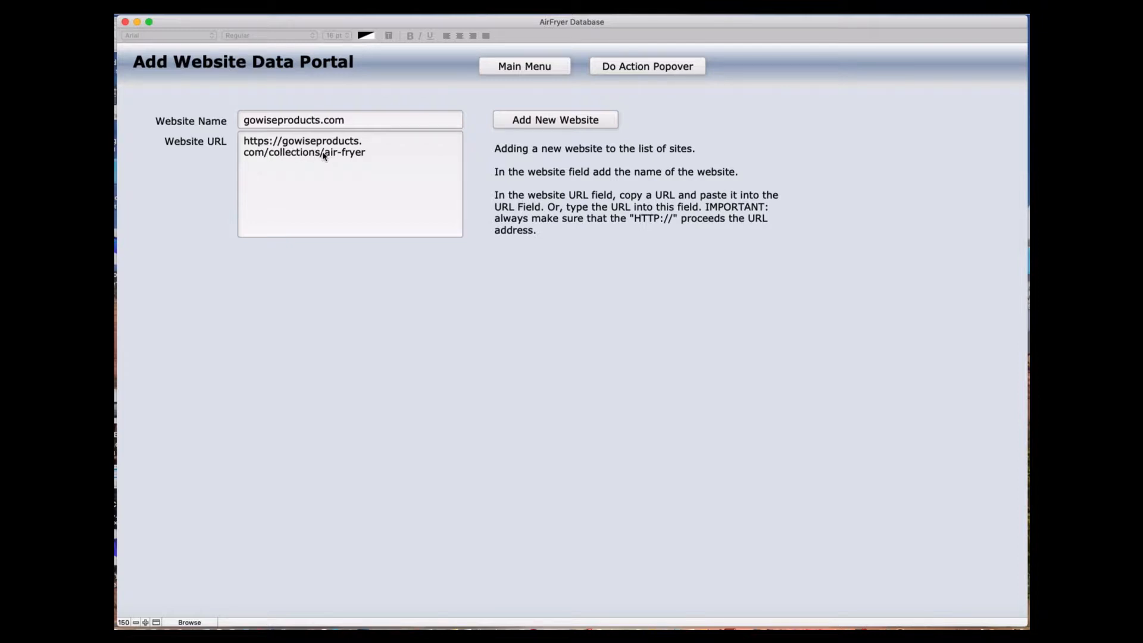
{"action": "mouse_move", "coordinate": [530, 160]}
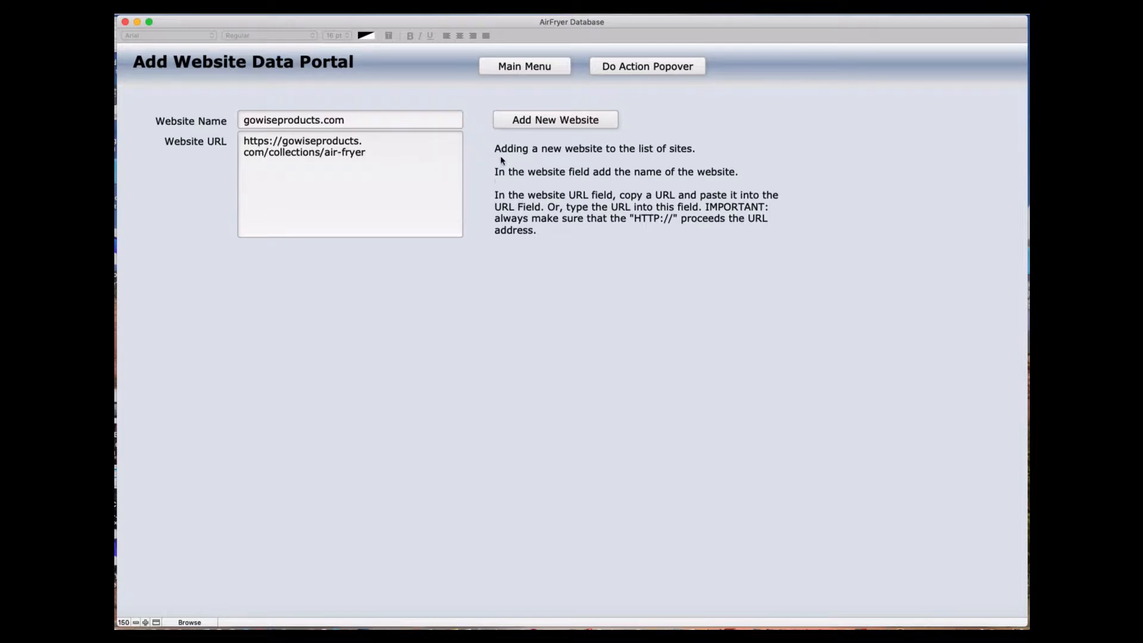
{"action": "mouse_move", "coordinate": [683, 159]}
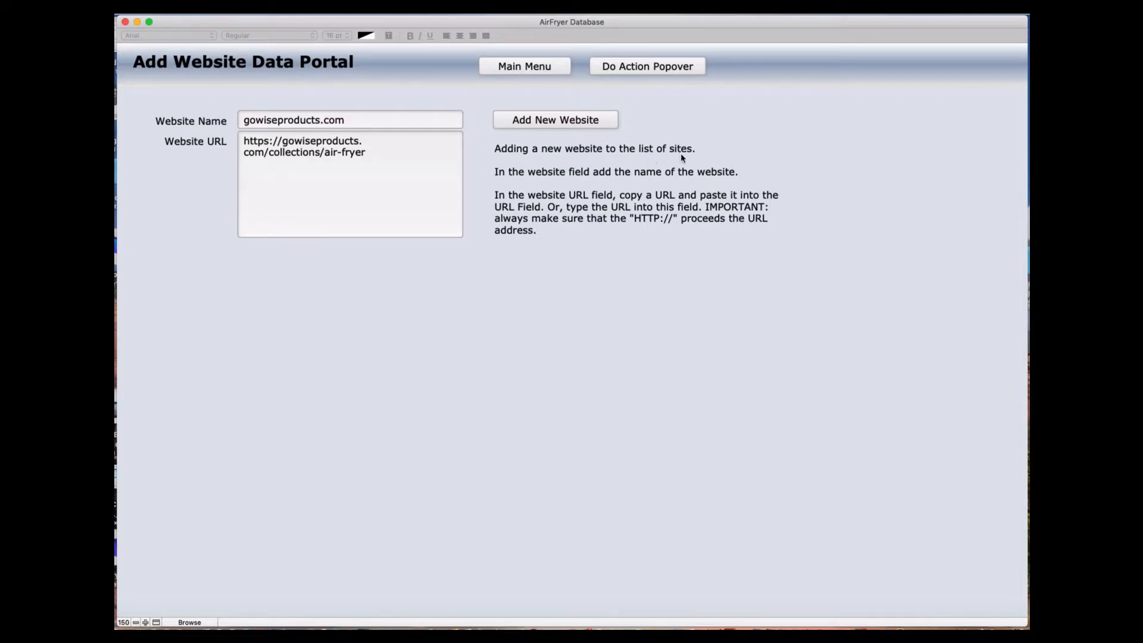
{"action": "mouse_move", "coordinate": [499, 178]}
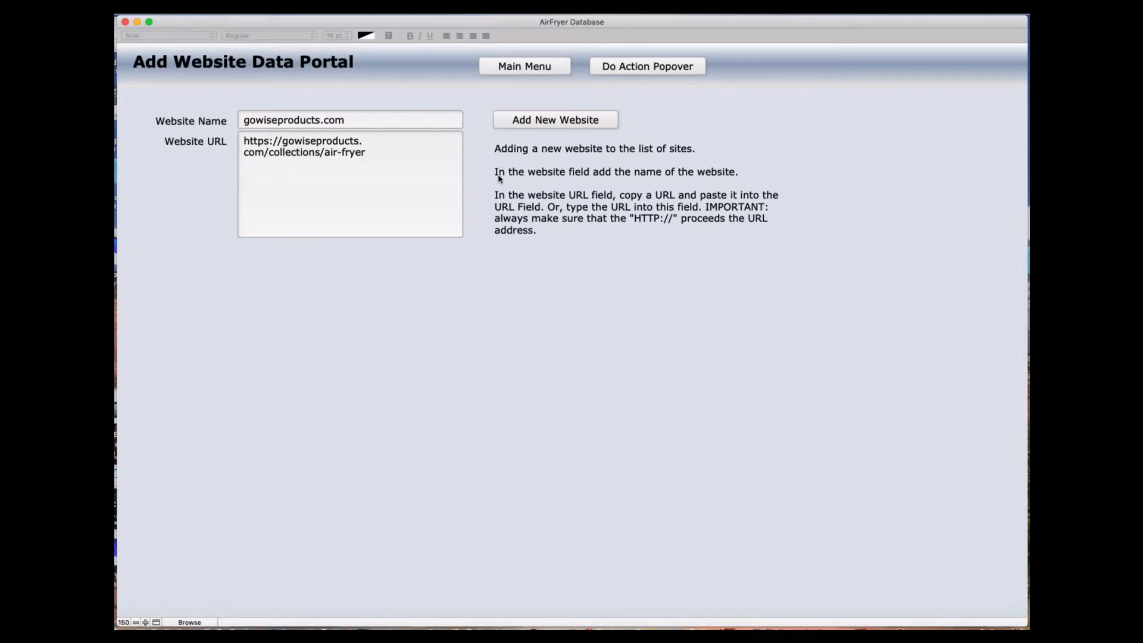
{"action": "mouse_move", "coordinate": [592, 184]}
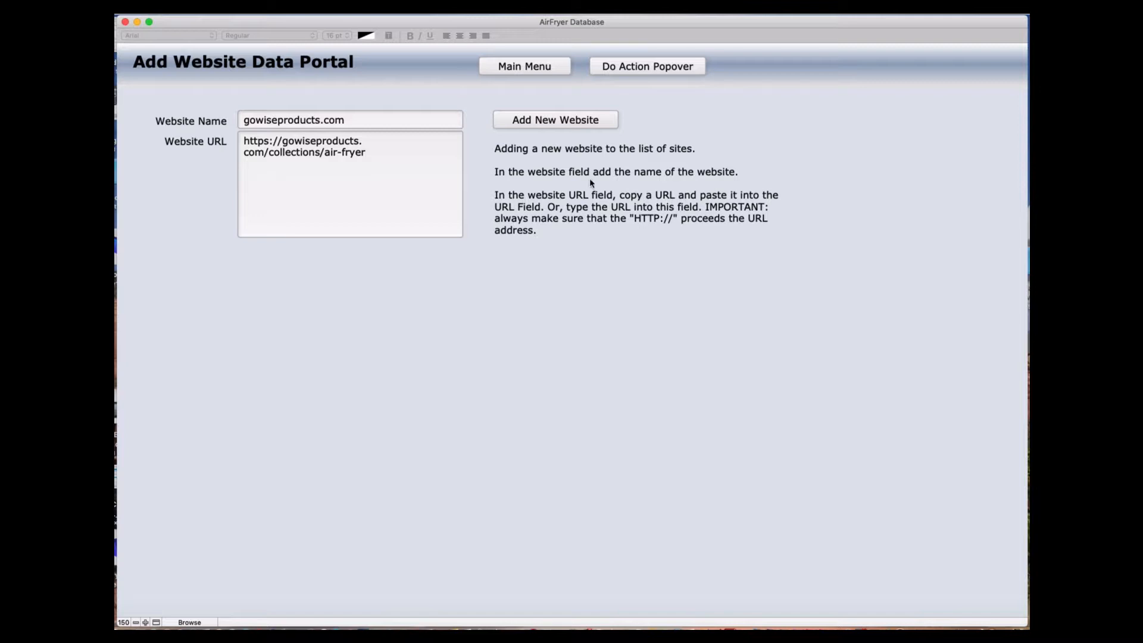
{"action": "mouse_move", "coordinate": [645, 183]}
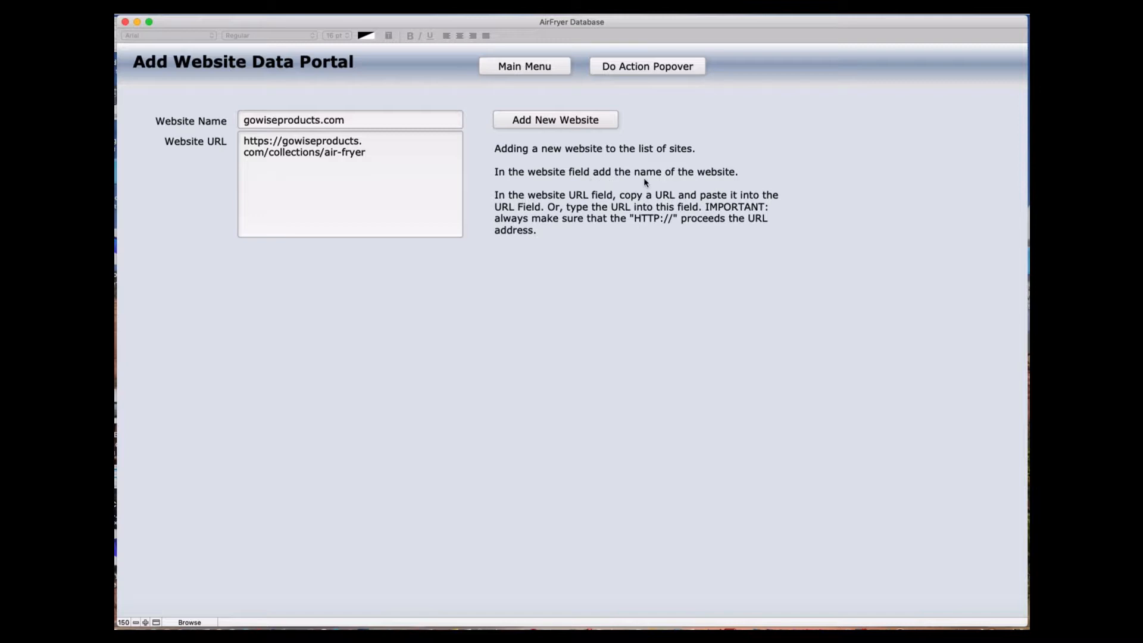
{"action": "mouse_move", "coordinate": [720, 182]}
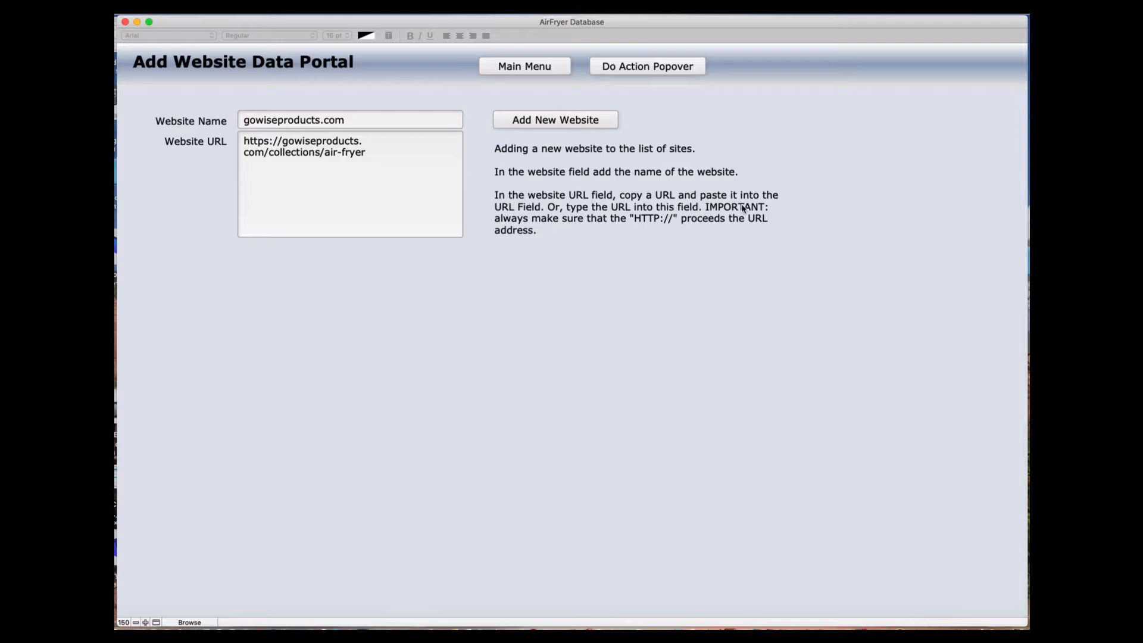
{"action": "mouse_move", "coordinate": [640, 227]}
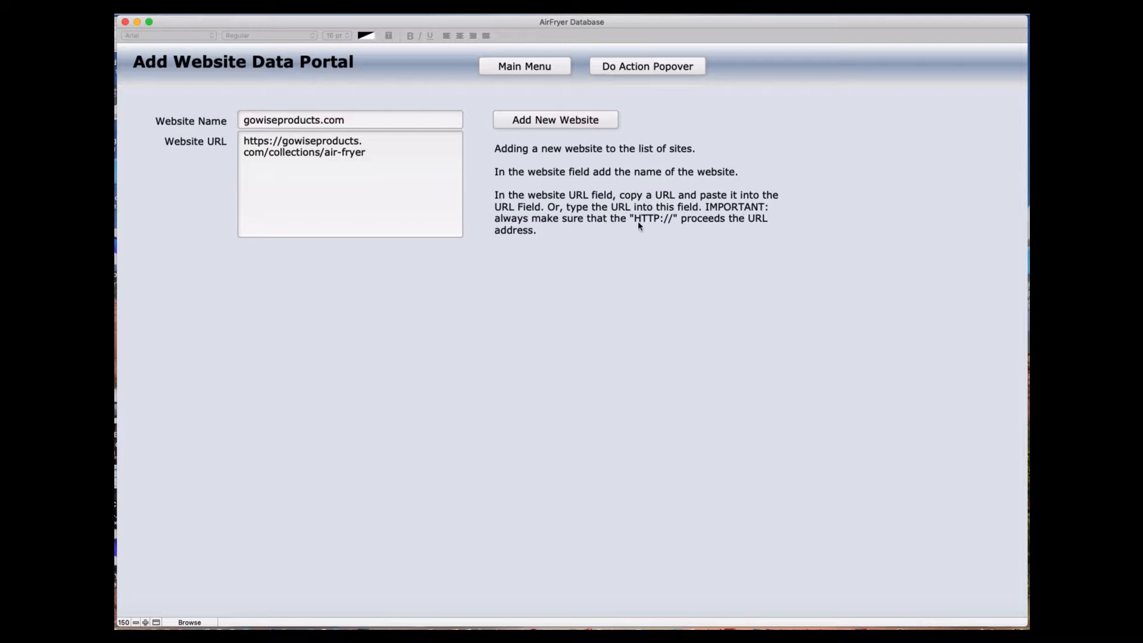
{"action": "mouse_move", "coordinate": [658, 226]}
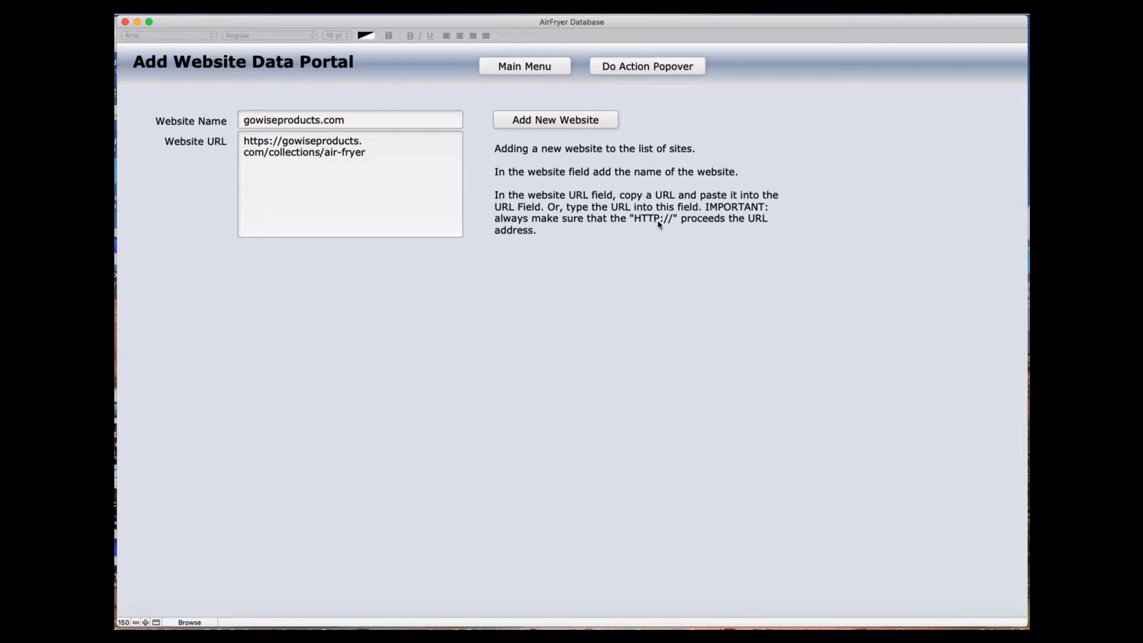
{"action": "mouse_move", "coordinate": [562, 194]}
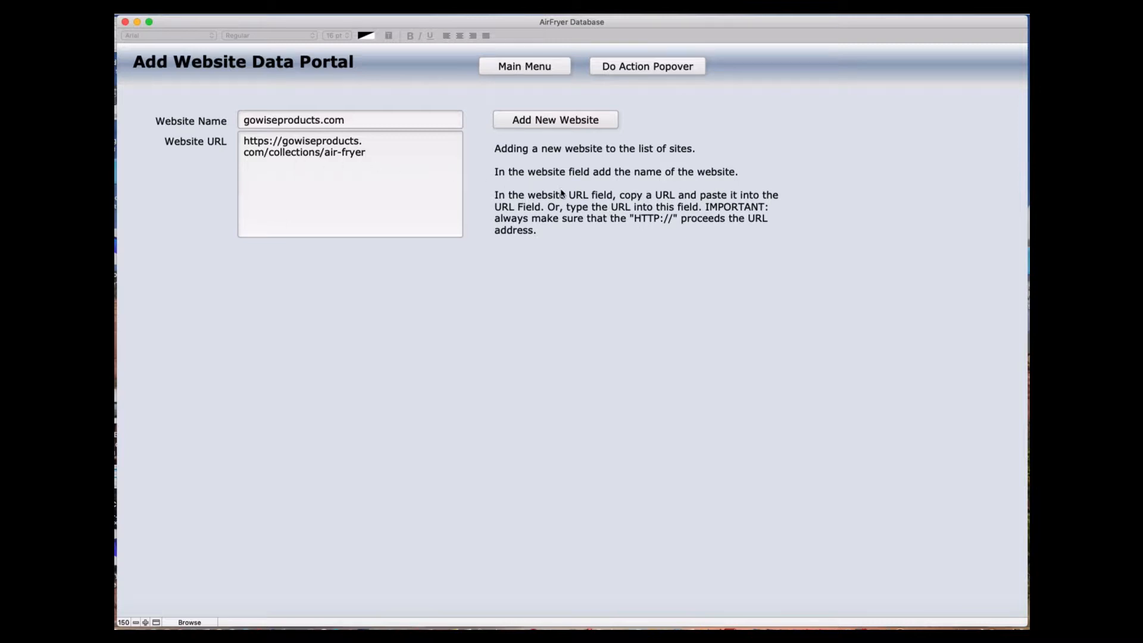
{"action": "mouse_move", "coordinate": [575, 169]}
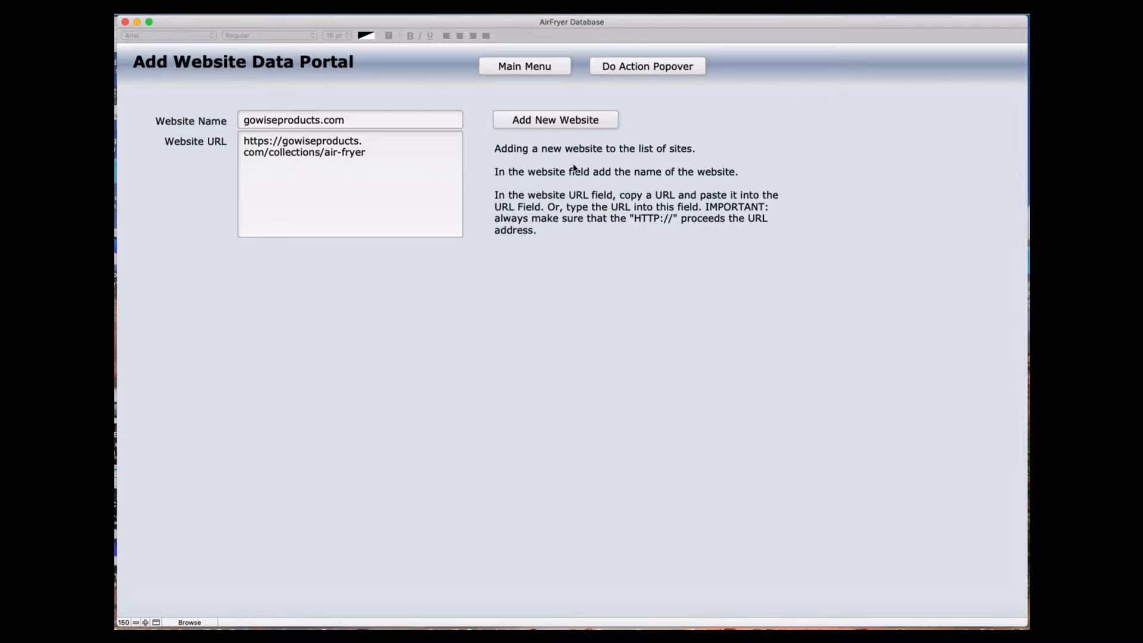
{"action": "mouse_move", "coordinate": [551, 113]}
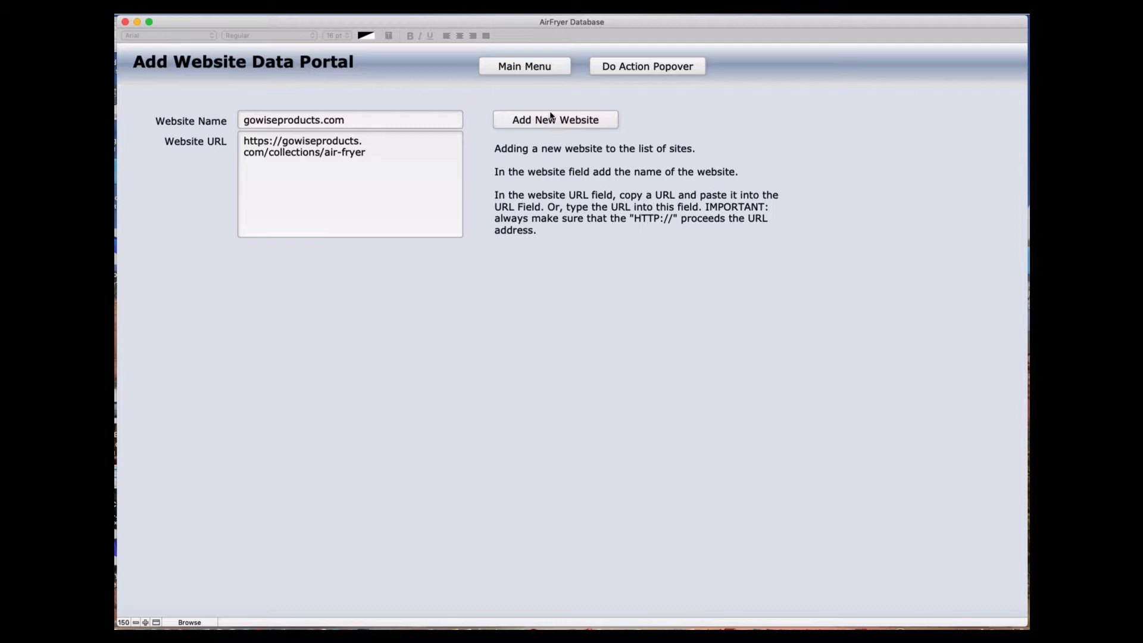
{"action": "left_click", "coordinate": [524, 65]}
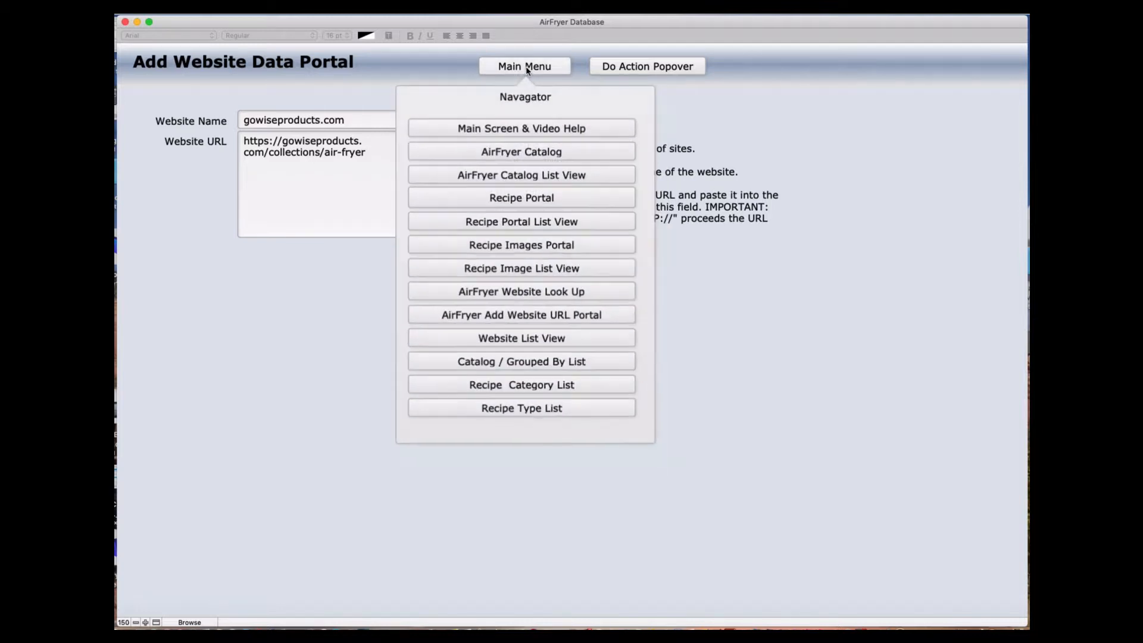
{"action": "mouse_move", "coordinate": [512, 295]}
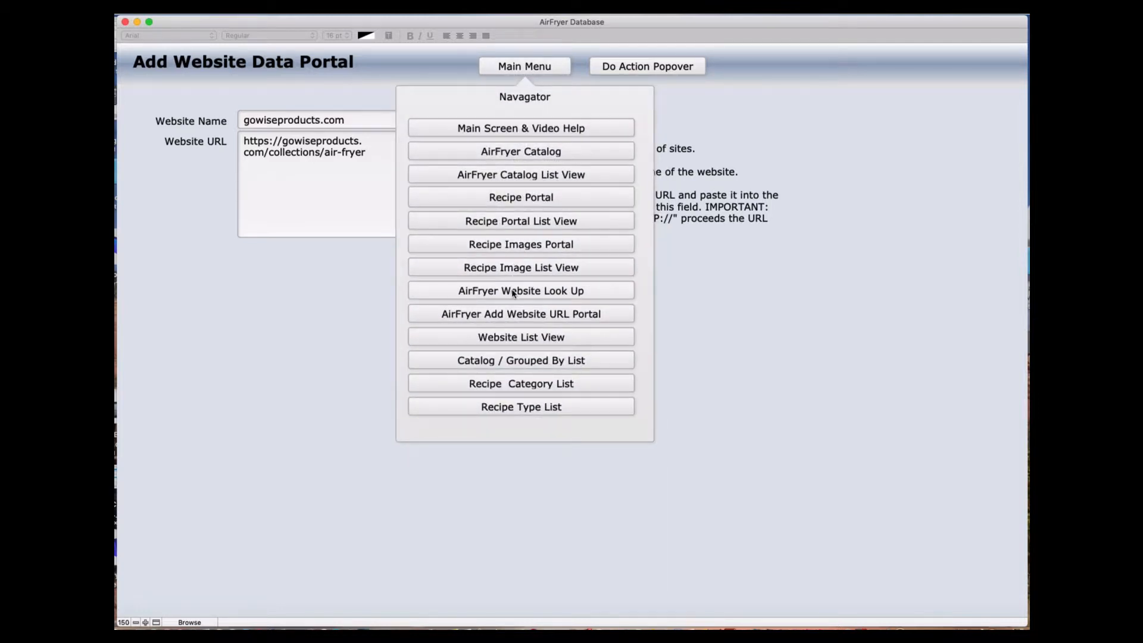
Step: Go to the AirFryer Website Look Up screen from the Navigator
{"action": "left_click", "coordinate": [520, 291]}
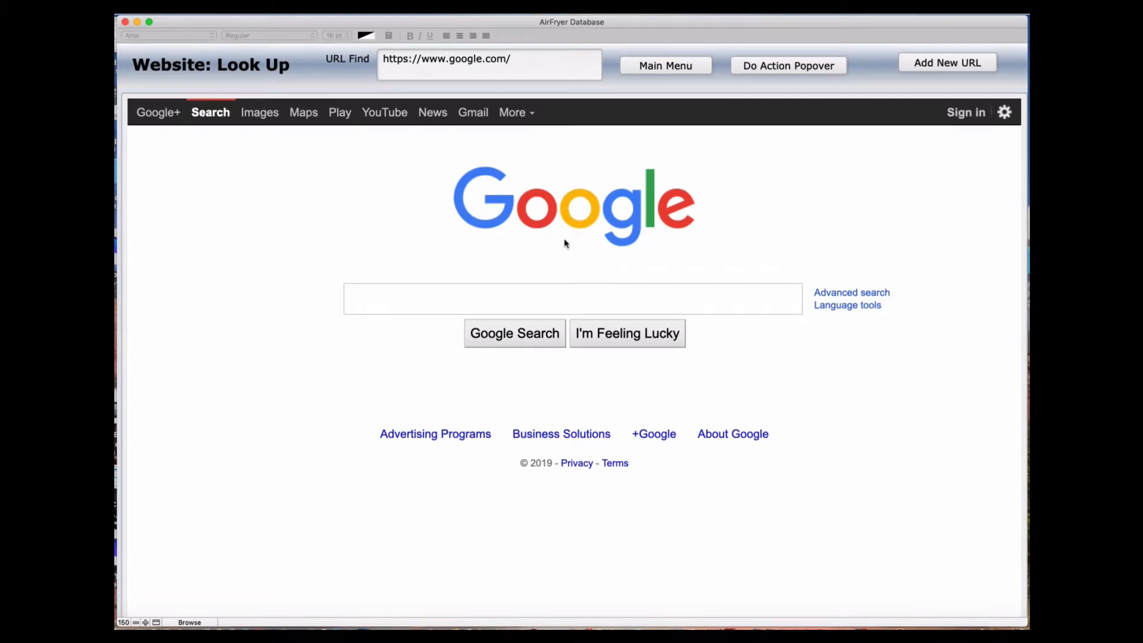
{"action": "mouse_move", "coordinate": [932, 78]}
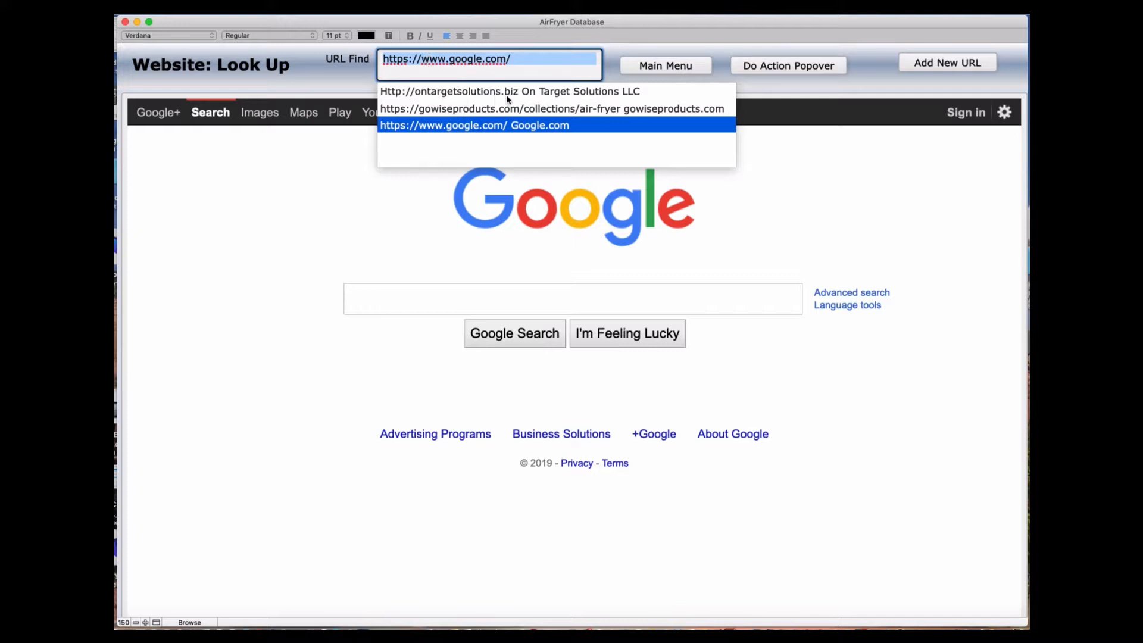
{"action": "mouse_move", "coordinate": [521, 96]}
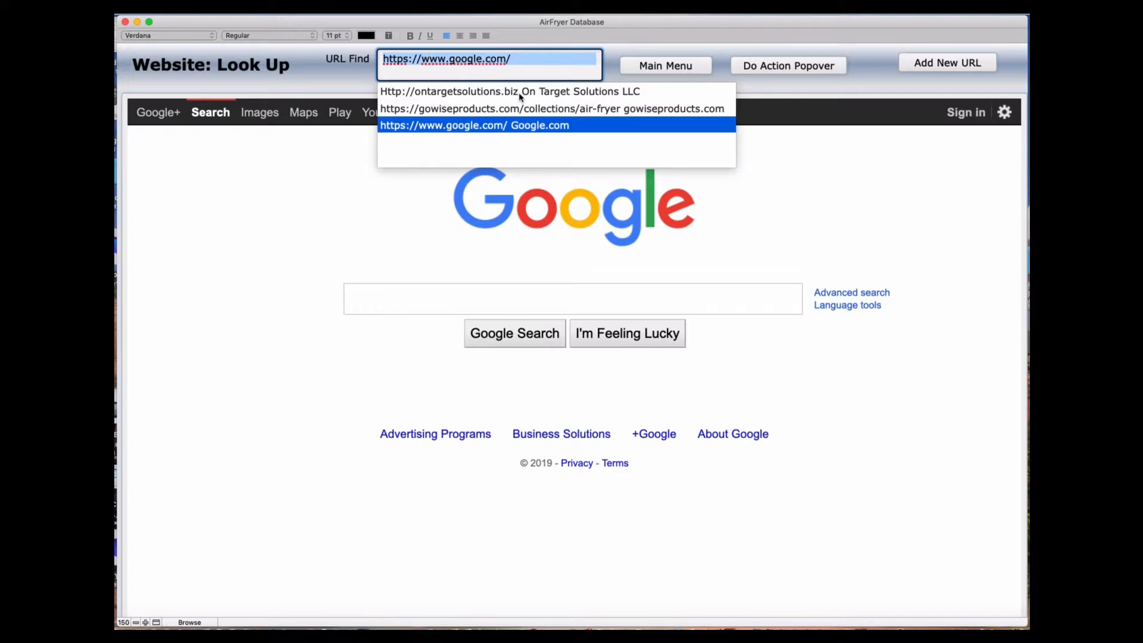
{"action": "mouse_move", "coordinate": [661, 102]}
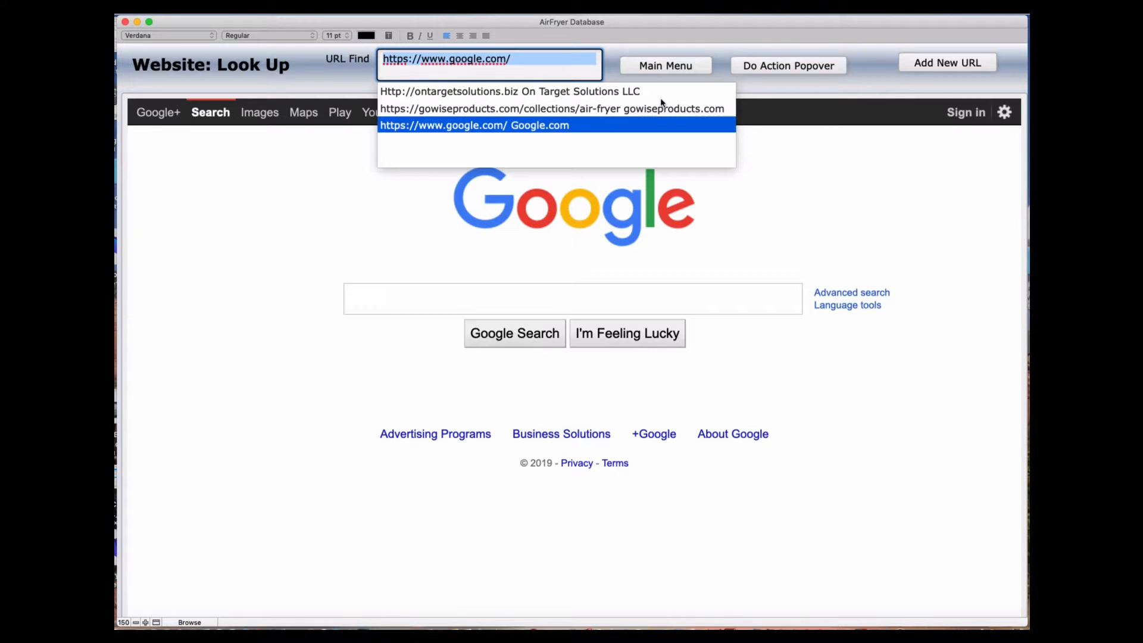
{"action": "mouse_move", "coordinate": [631, 113]}
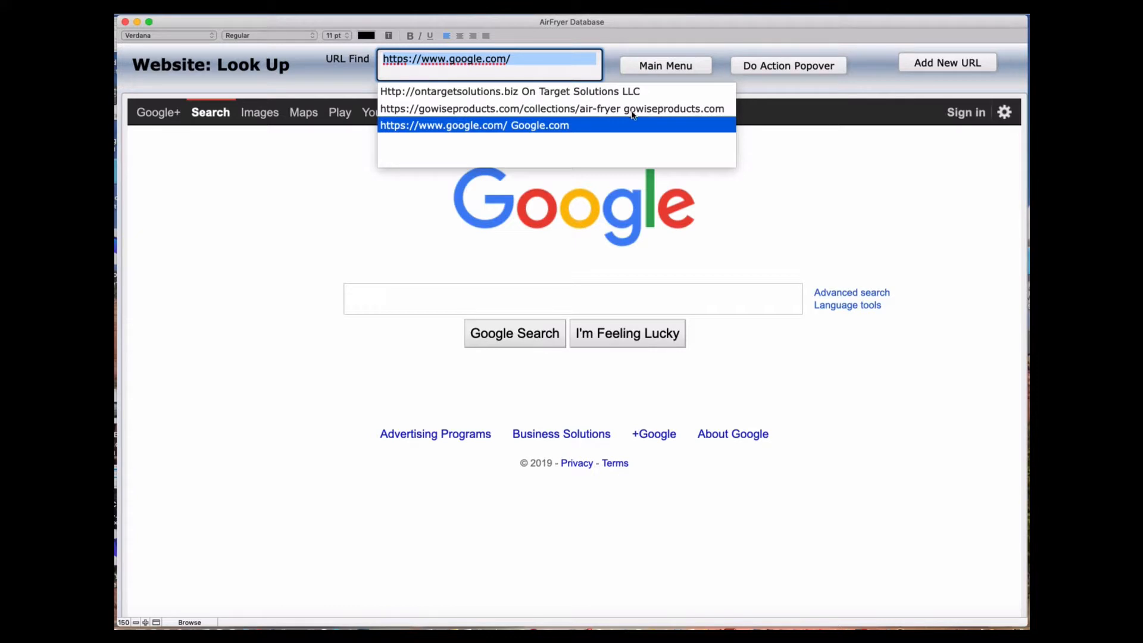
{"action": "mouse_move", "coordinate": [626, 117]}
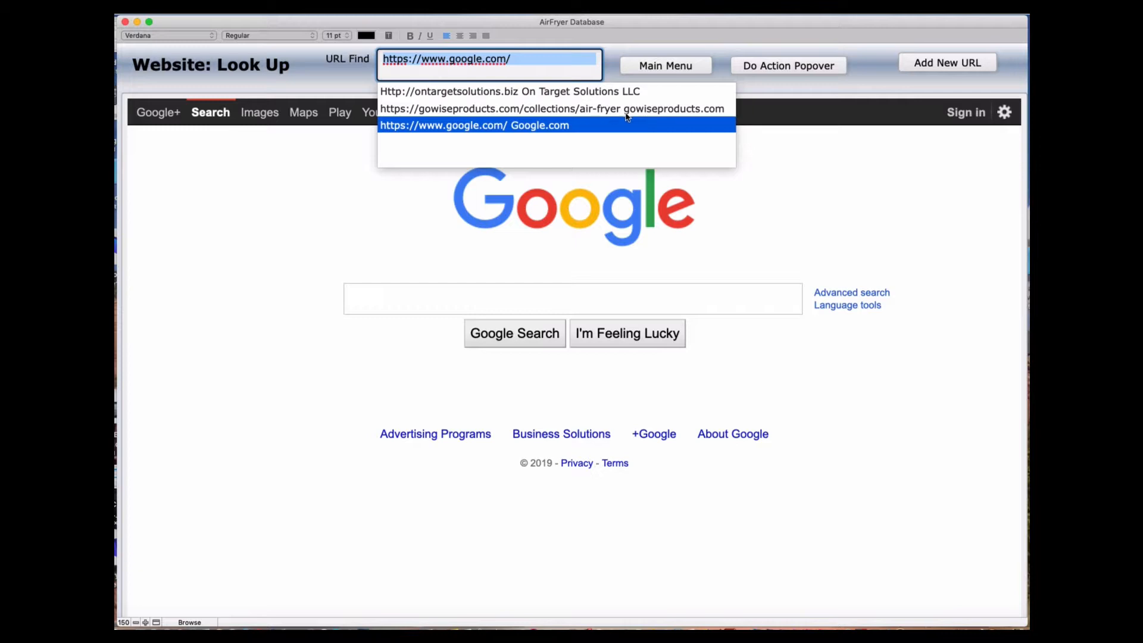
{"action": "mouse_move", "coordinate": [708, 116]}
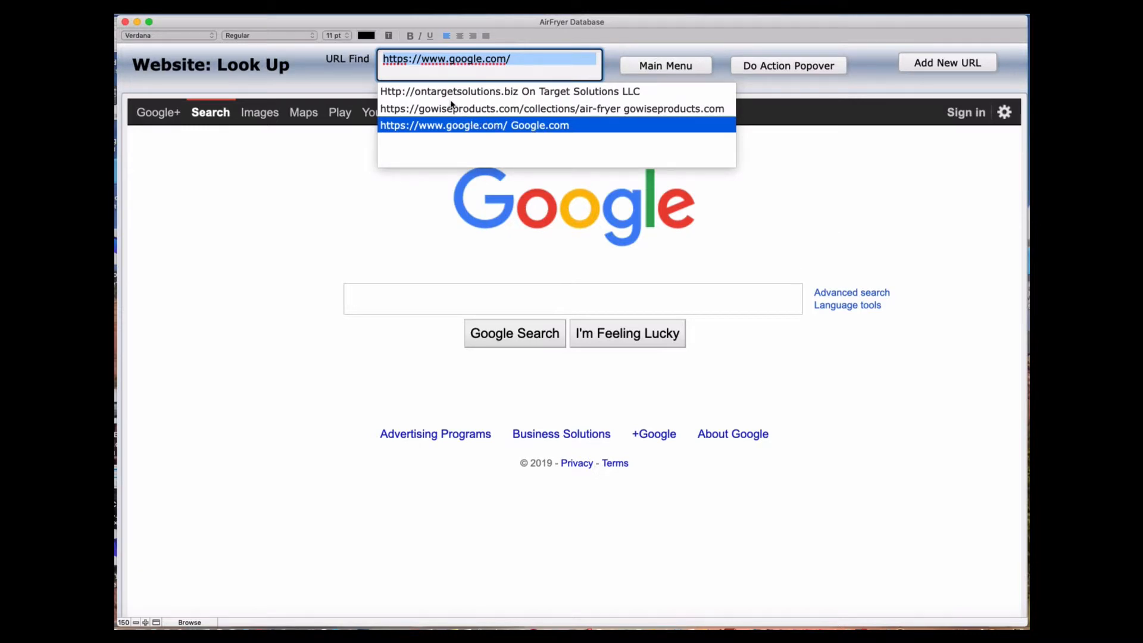
{"action": "left_click", "coordinate": [449, 125]}
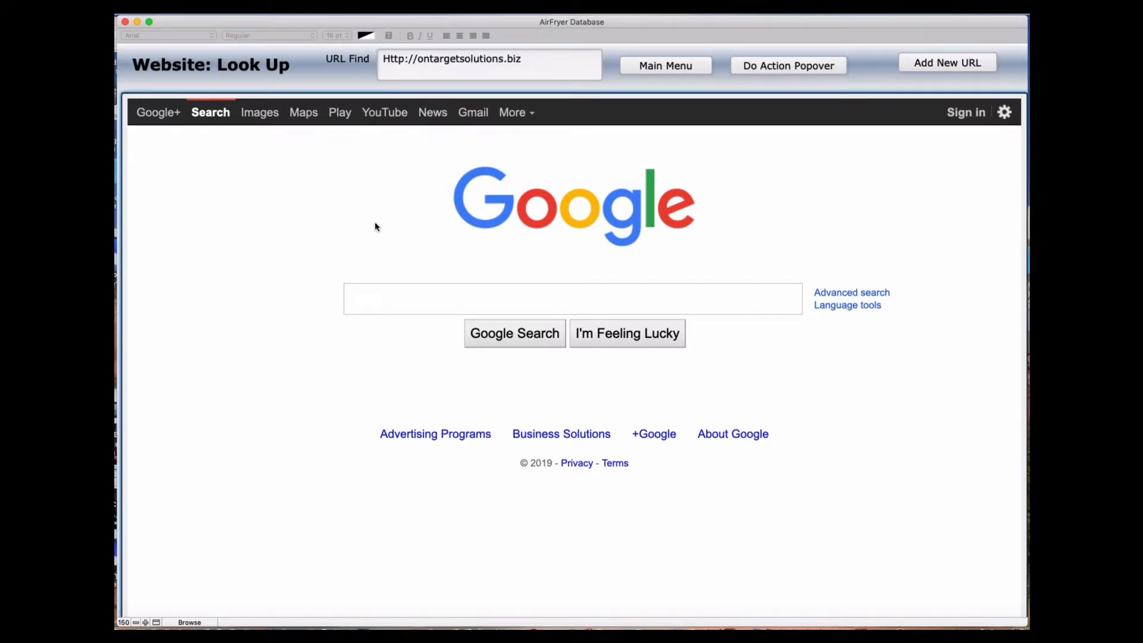
{"action": "mouse_move", "coordinate": [512, 239]}
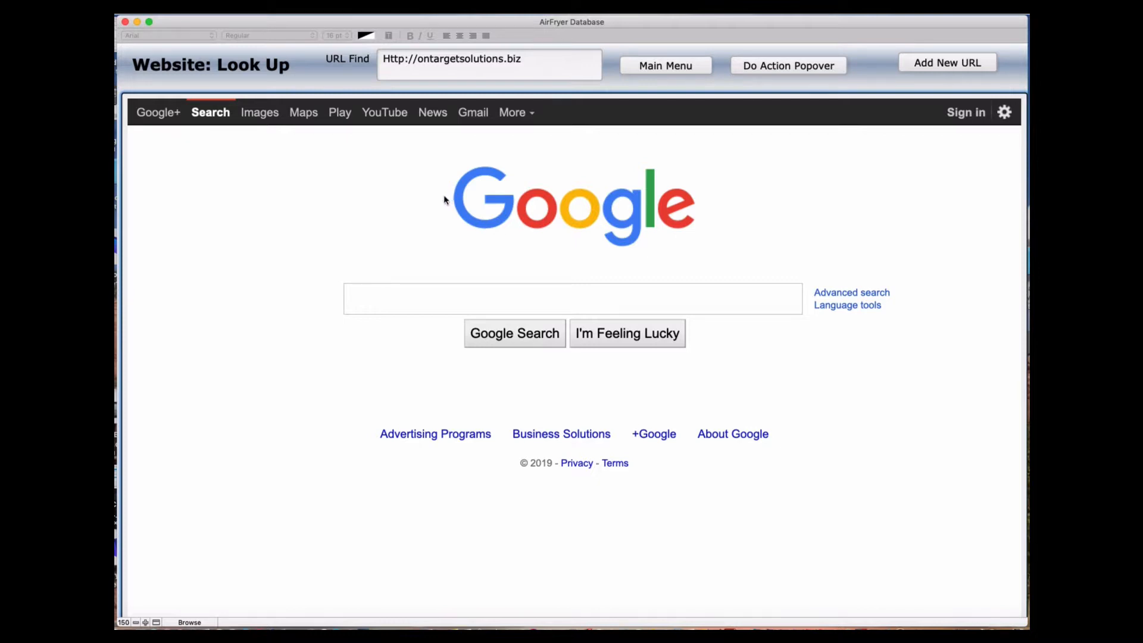
{"action": "mouse_move", "coordinate": [438, 89]}
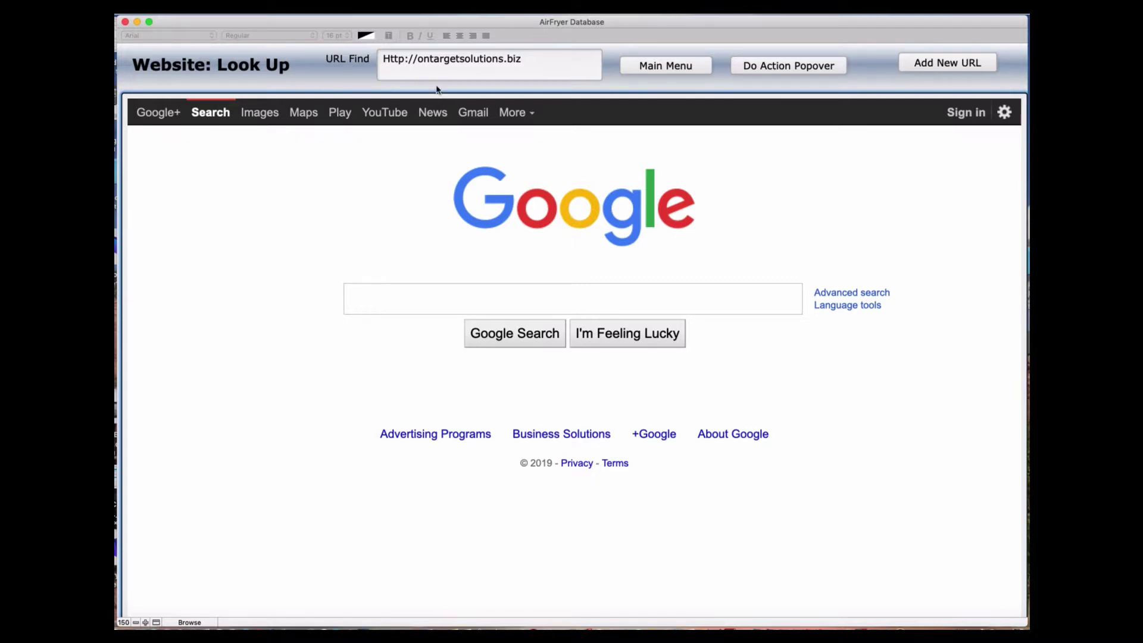
{"action": "mouse_move", "coordinate": [416, 74]}
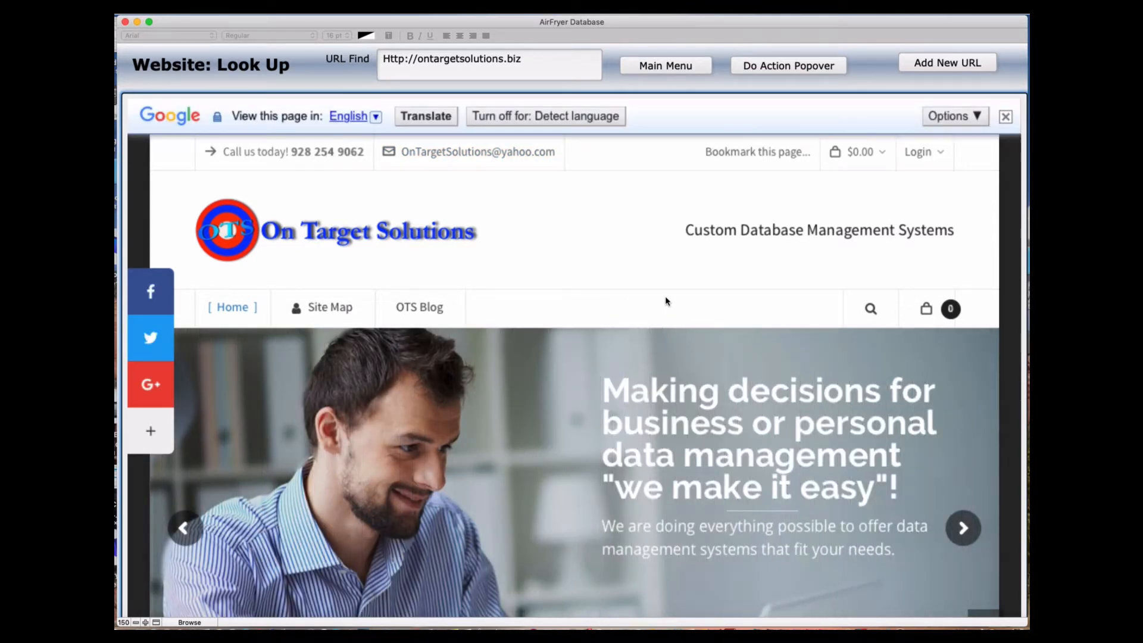
{"action": "mouse_move", "coordinate": [552, 211]}
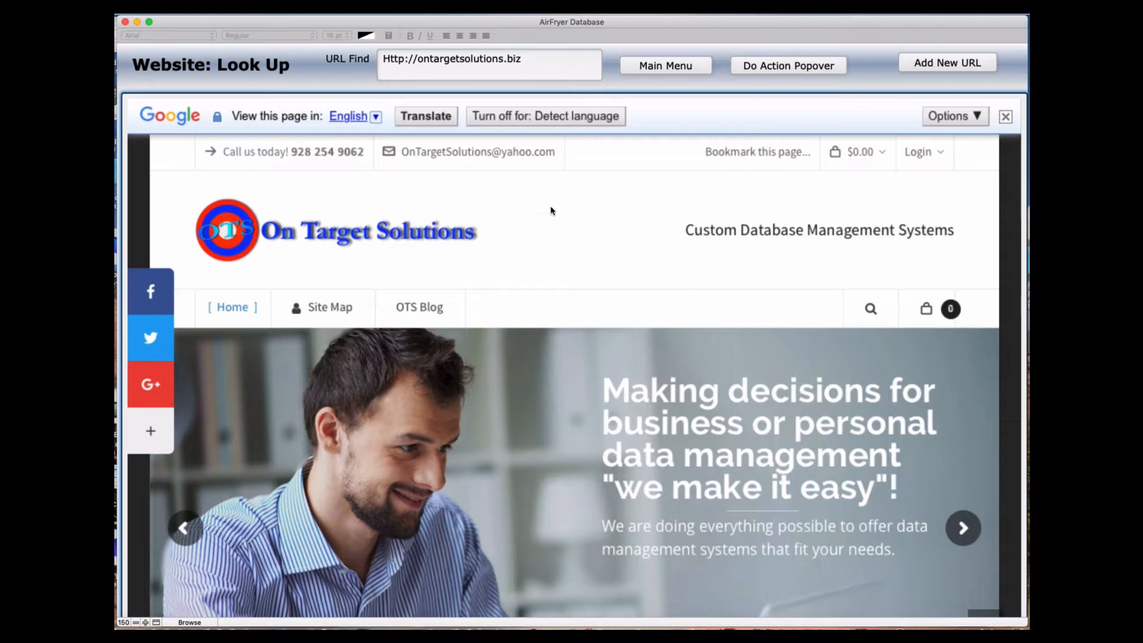
{"action": "scroll", "scroll_direction": "down", "scroll_amount": 3}
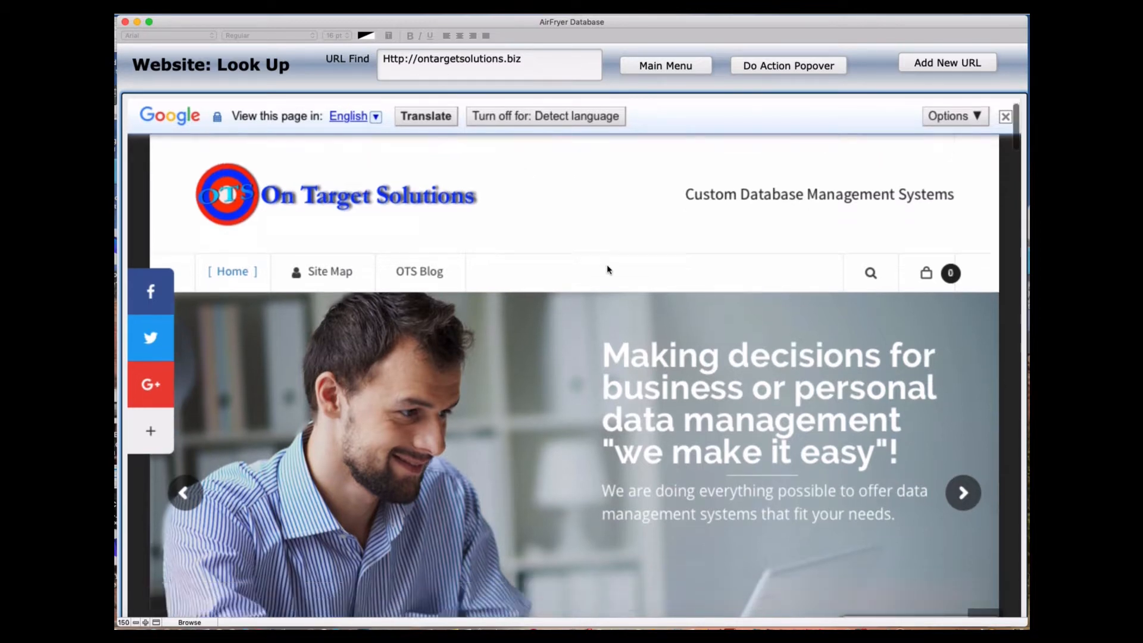
{"action": "scroll", "scroll_direction": "down", "scroll_amount": 3}
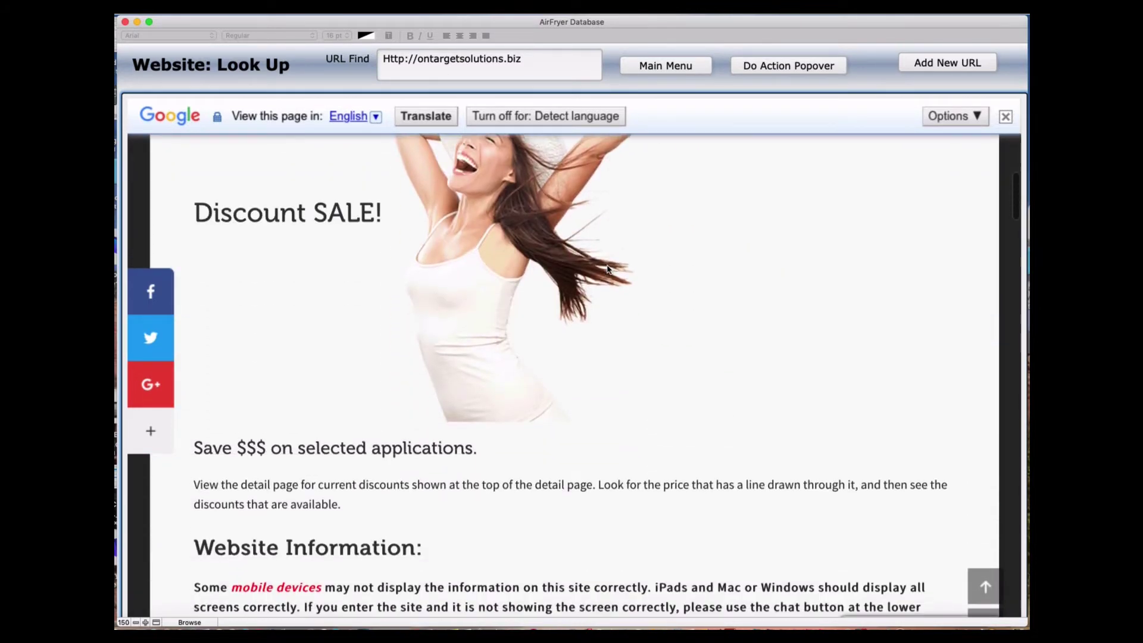
{"action": "scroll", "scroll_direction": "down", "scroll_amount": 3}
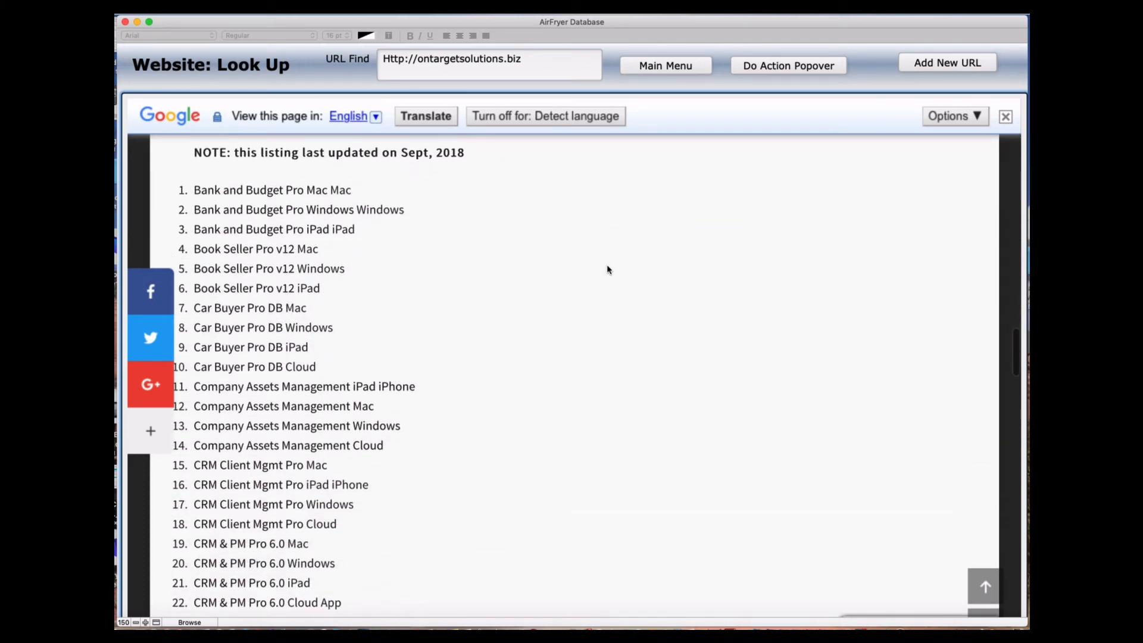
{"action": "scroll", "scroll_direction": "down", "scroll_amount": 3}
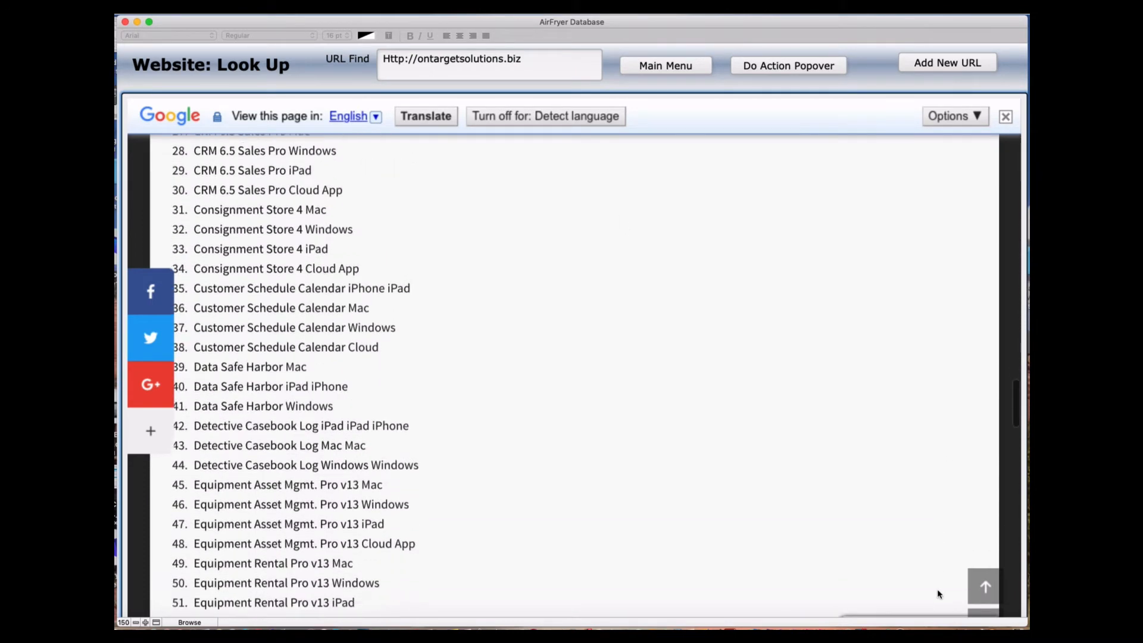
{"action": "scroll", "scroll_direction": "down", "scroll_amount": 3}
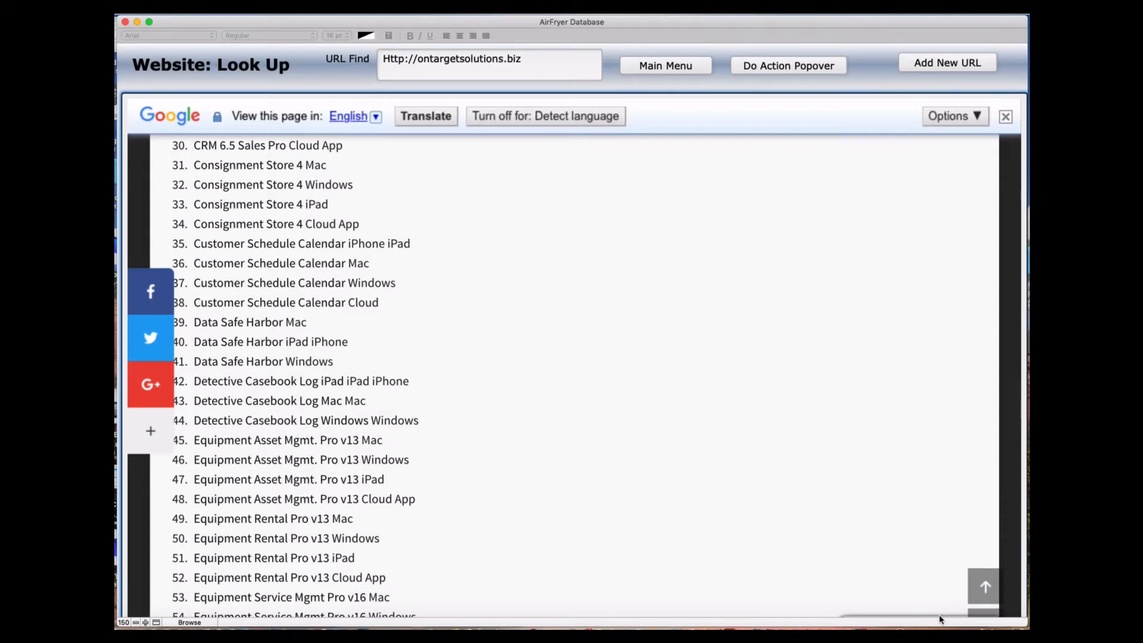
{"action": "scroll", "scroll_direction": "down", "scroll_amount": 3}
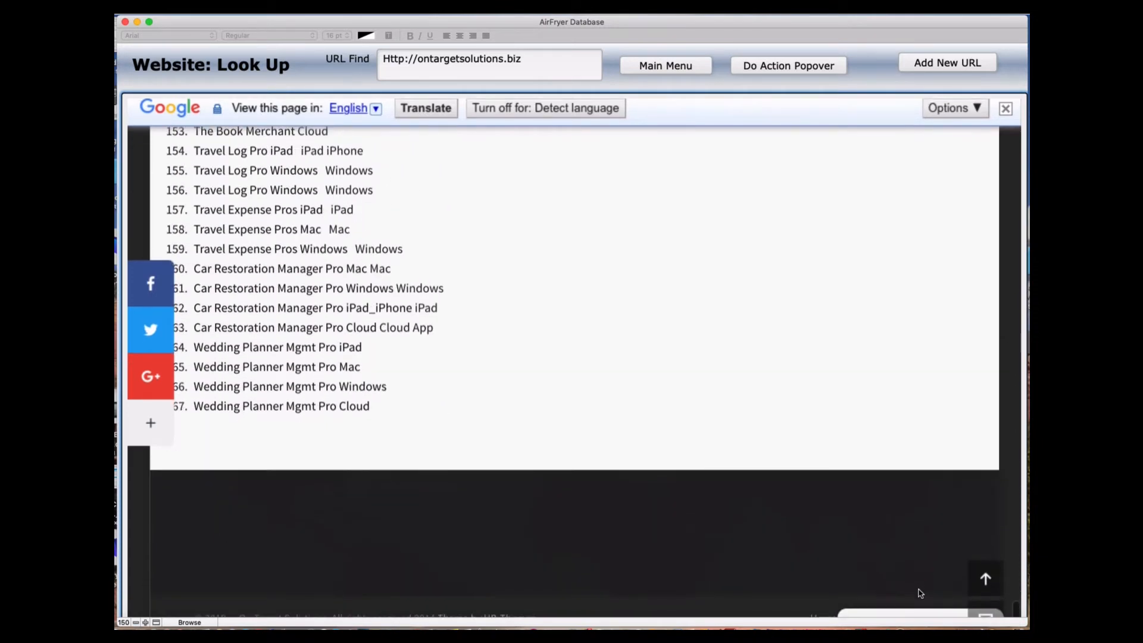
{"action": "mouse_move", "coordinate": [274, 396]}
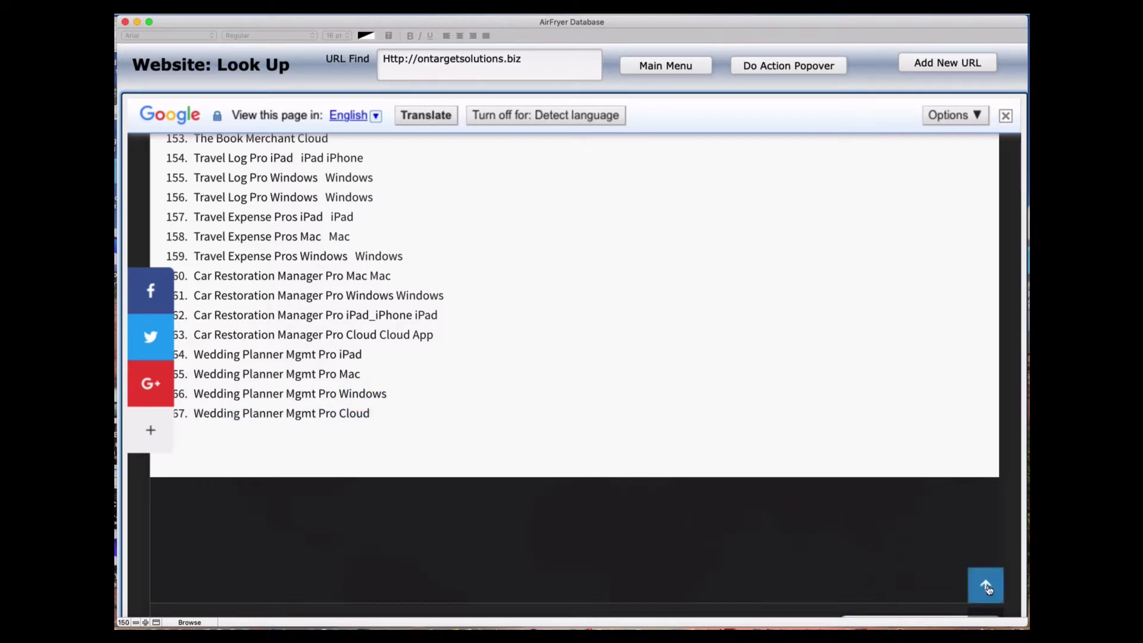
{"action": "left_click", "coordinate": [984, 585]}
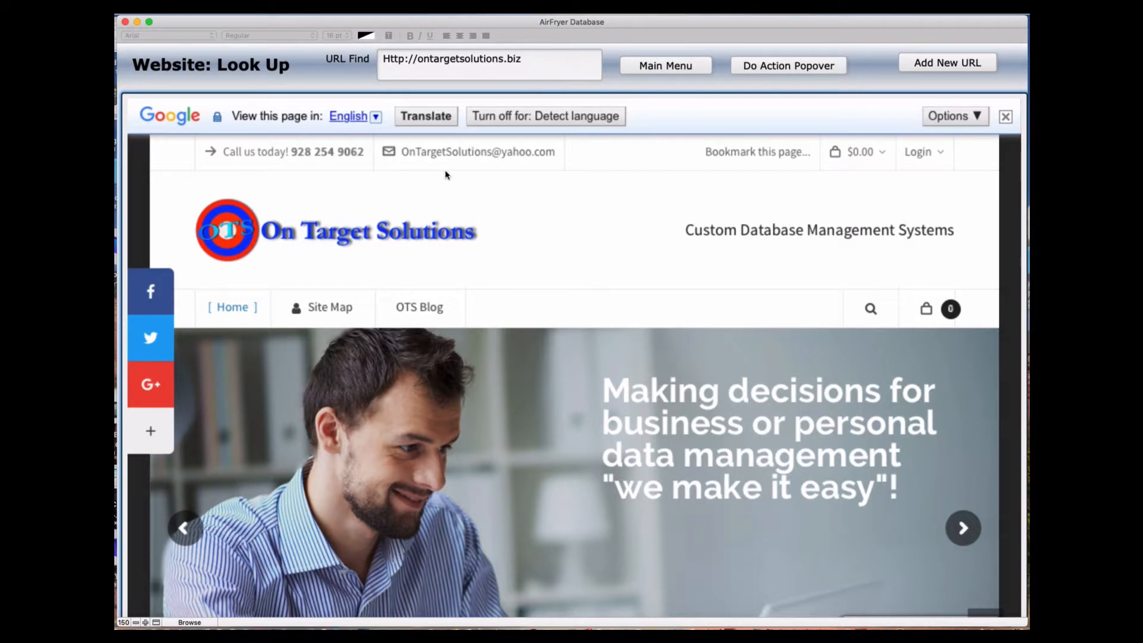
{"action": "mouse_move", "coordinate": [401, 167]}
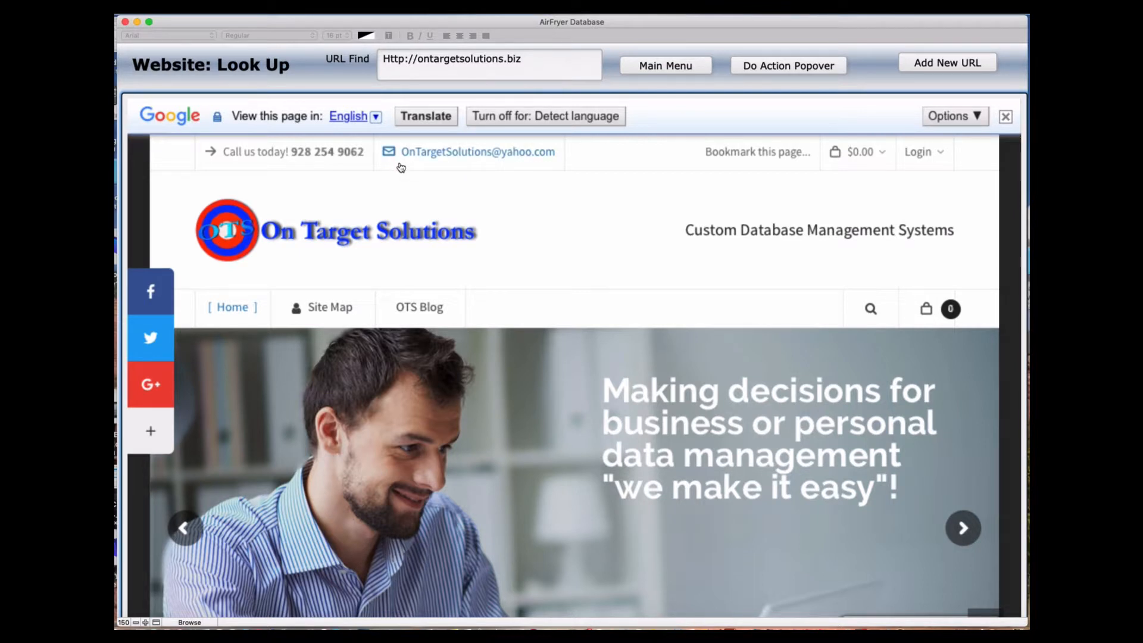
{"action": "mouse_move", "coordinate": [515, 172]}
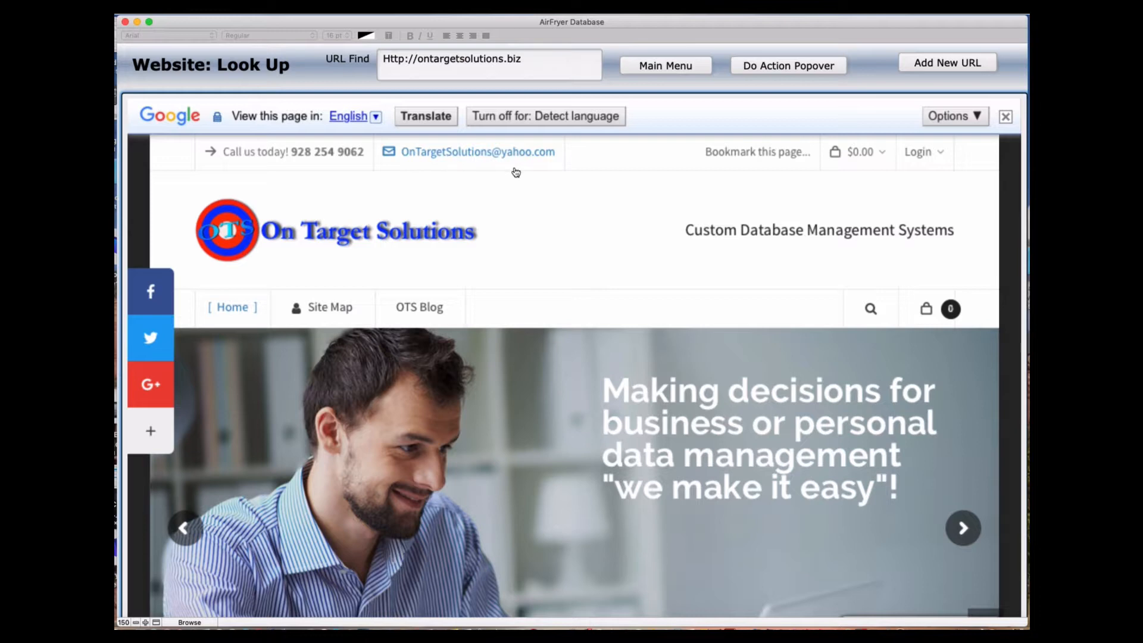
{"action": "mouse_move", "coordinate": [489, 166]}
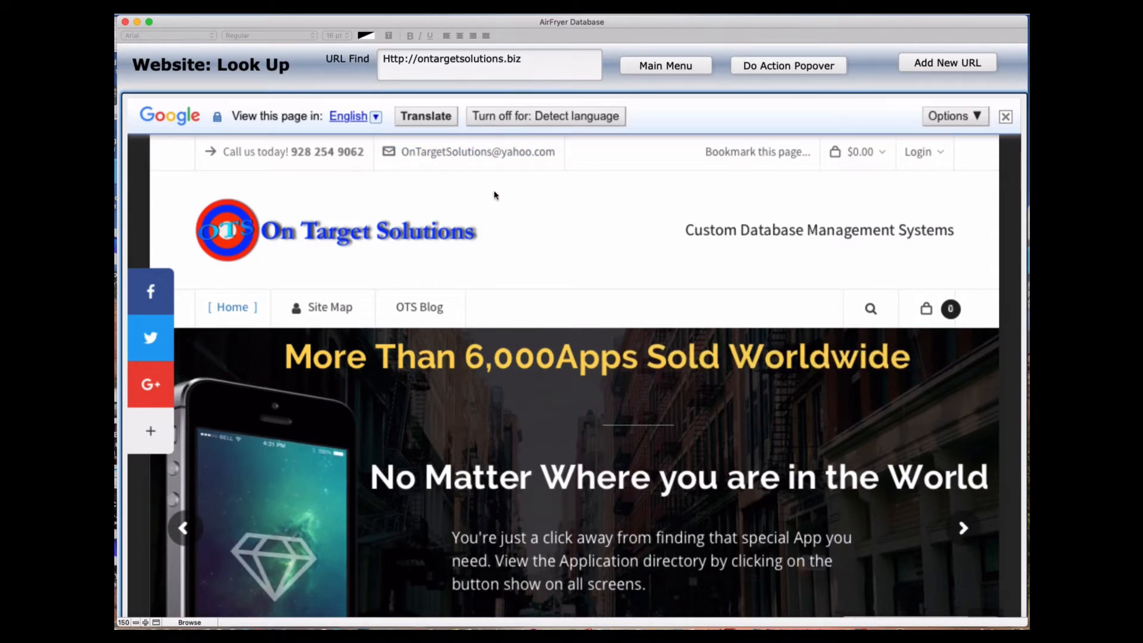
{"action": "mouse_move", "coordinate": [578, 201]}
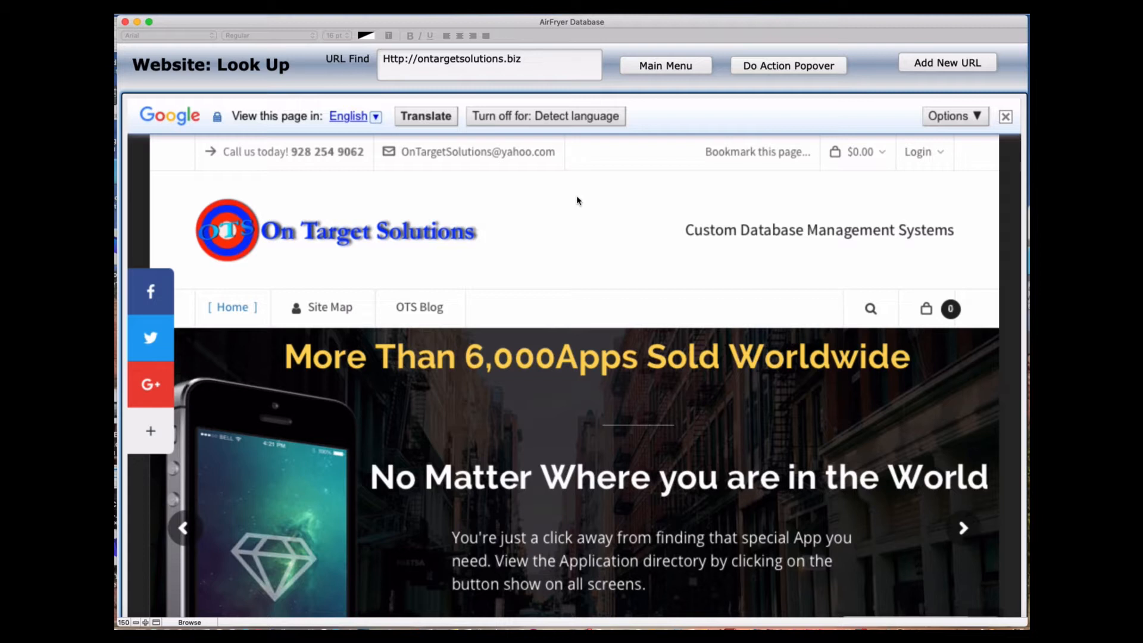
{"action": "mouse_move", "coordinate": [562, 199]}
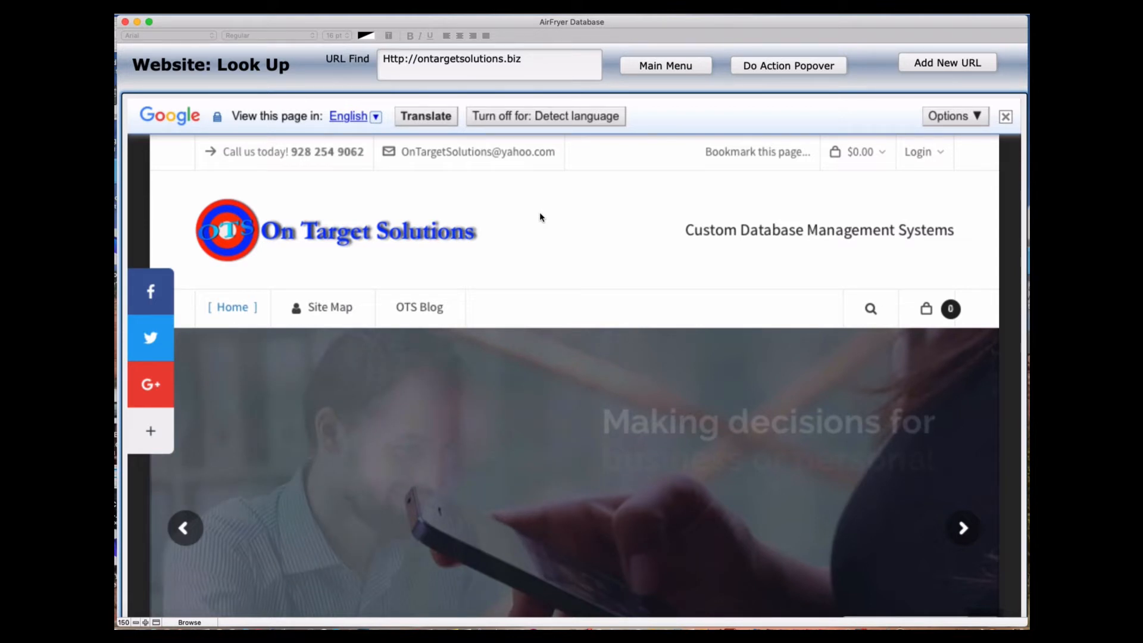
{"action": "mouse_move", "coordinate": [579, 214]}
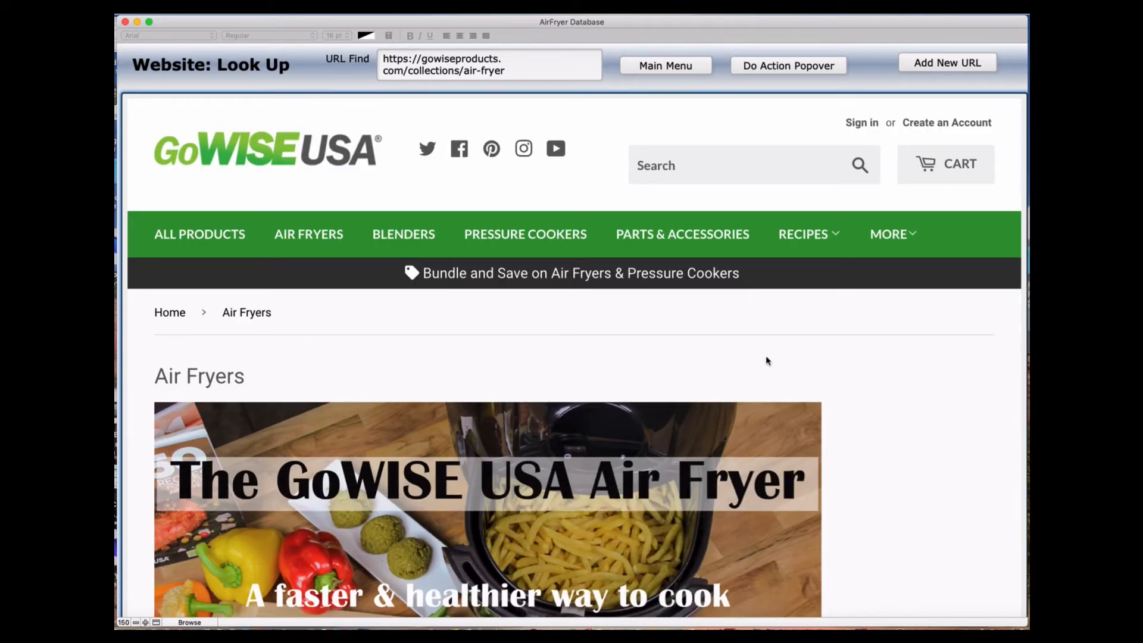
{"action": "mouse_move", "coordinate": [521, 336]}
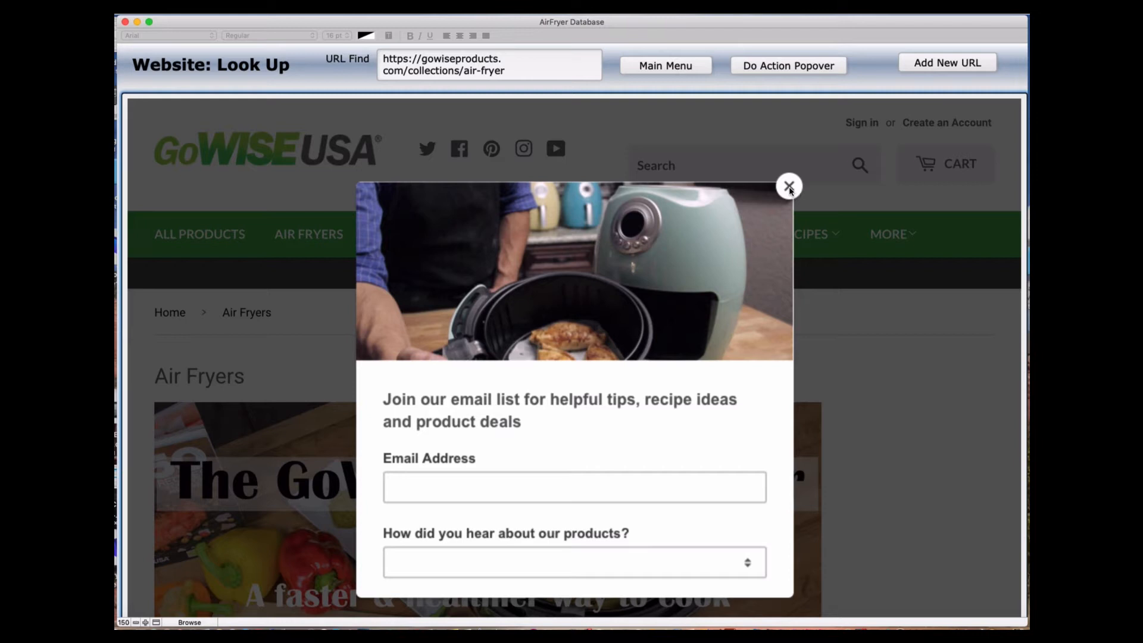
Step: Dismiss the email sign-up offer and scroll the GoWISE page down to the Air Fryer Oven listing
{"action": "left_click", "coordinate": [789, 185]}
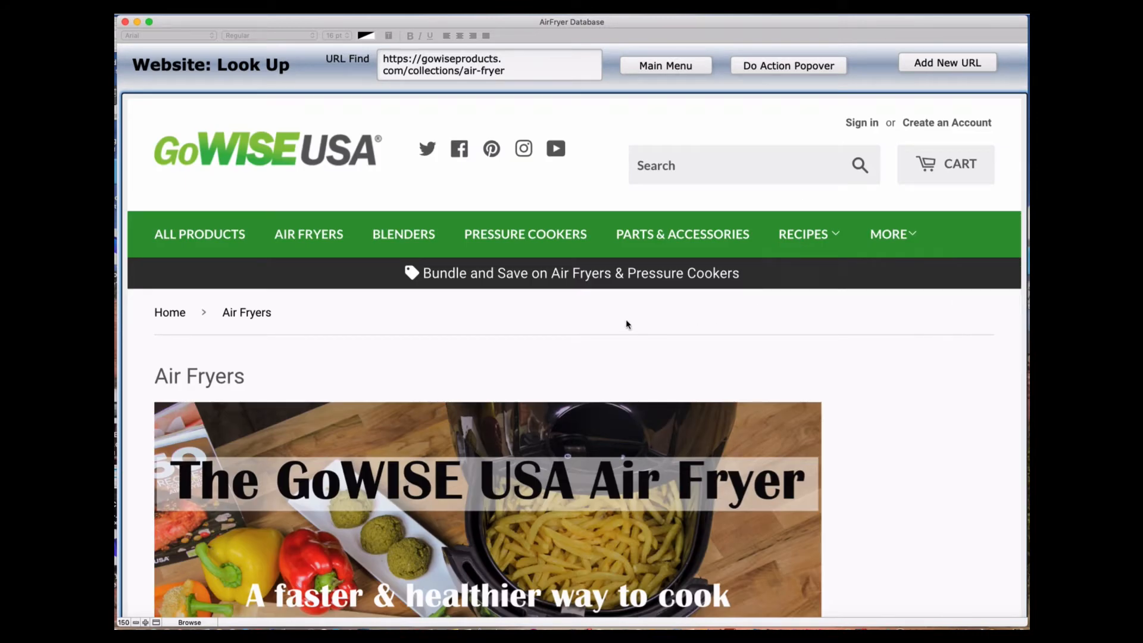
{"action": "mouse_move", "coordinate": [871, 135]}
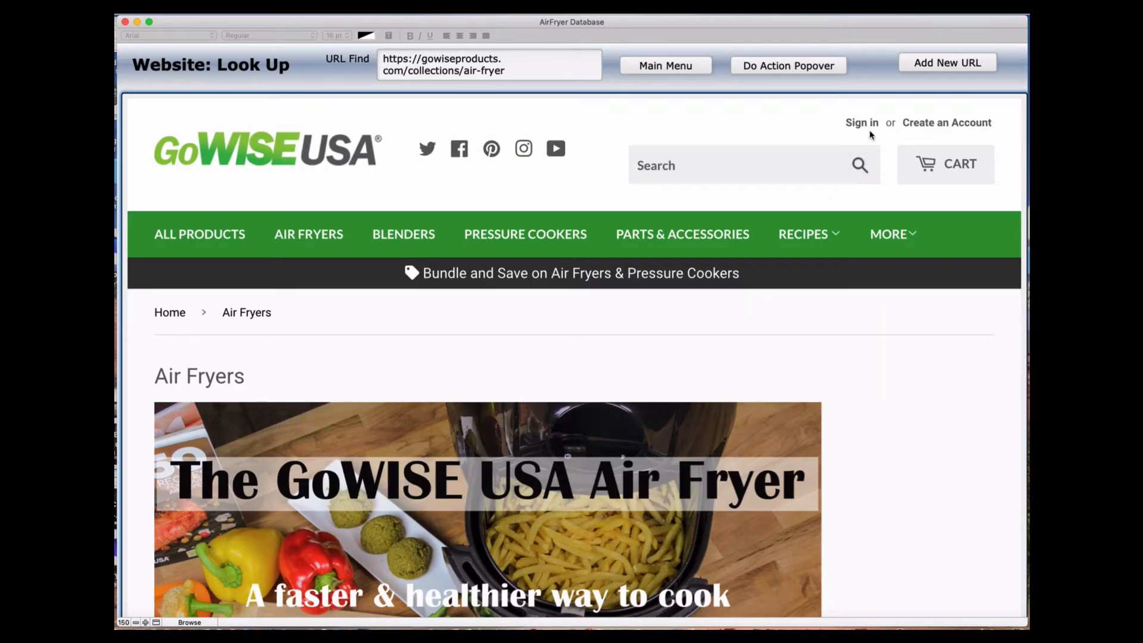
{"action": "mouse_move", "coordinate": [919, 135]}
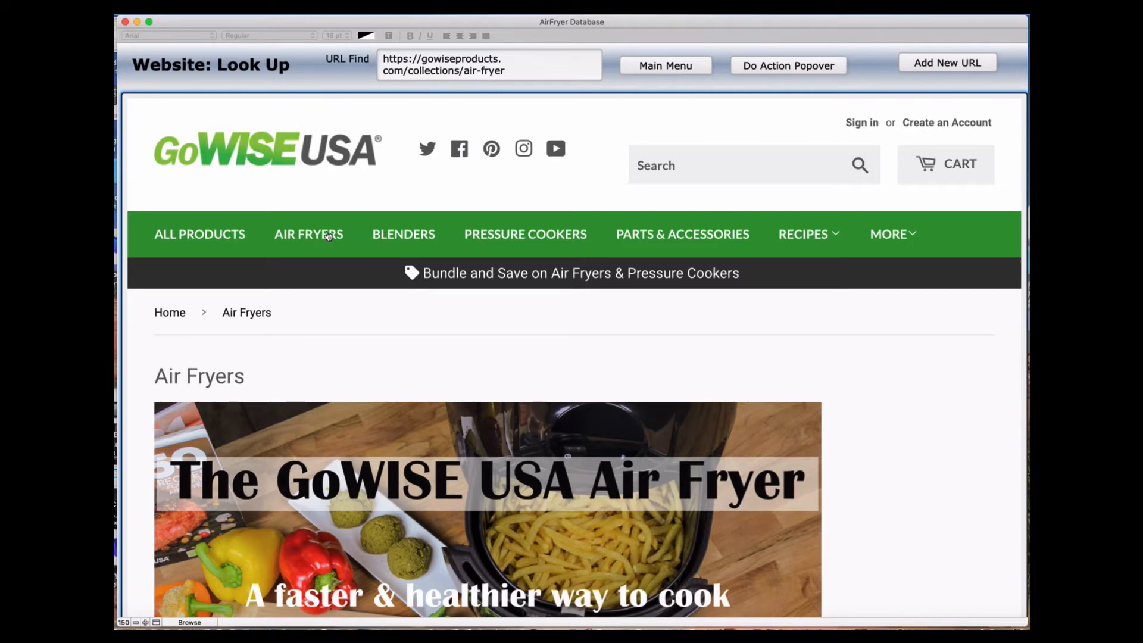
{"action": "scroll", "scroll_direction": "down", "scroll_amount": 3}
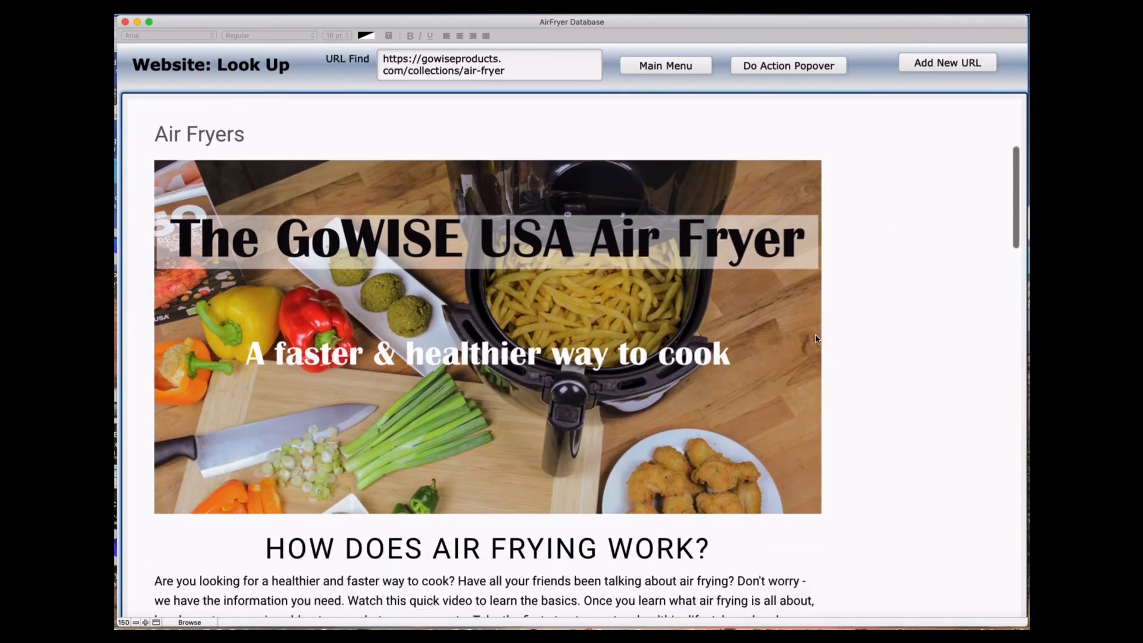
{"action": "scroll", "scroll_direction": "down", "scroll_amount": 3}
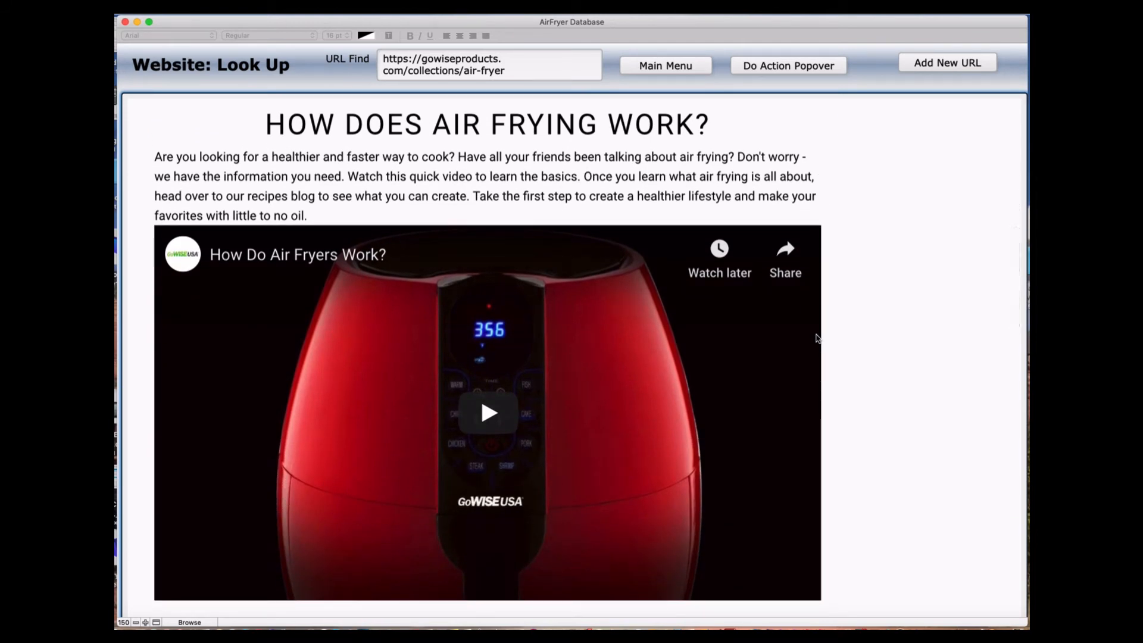
{"action": "mouse_move", "coordinate": [876, 344]}
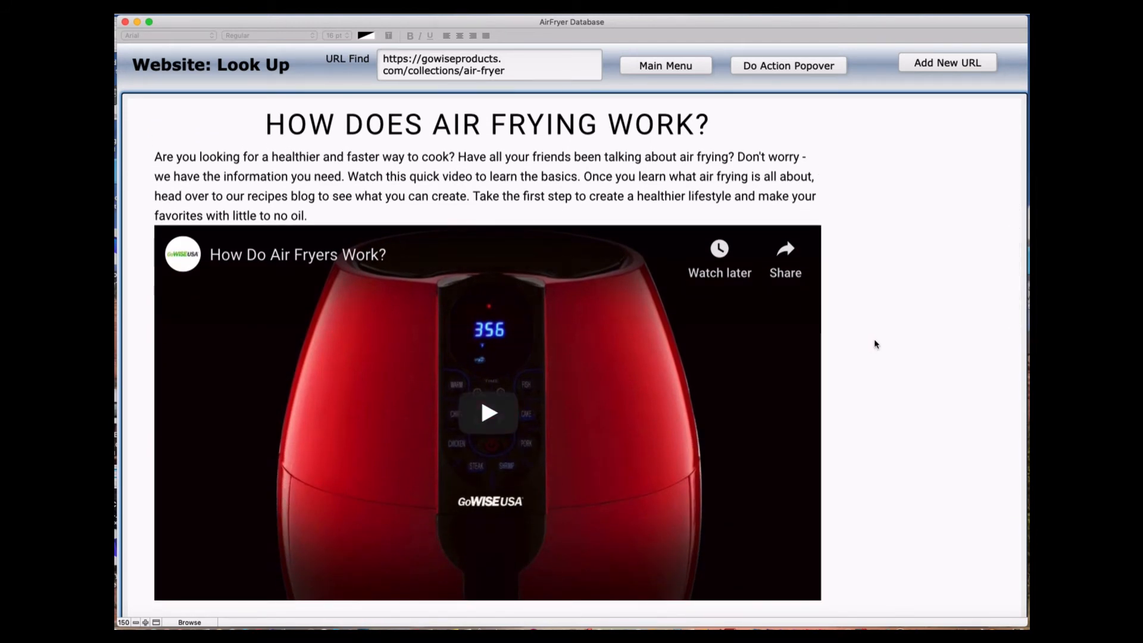
{"action": "scroll", "scroll_direction": "down", "scroll_amount": 3}
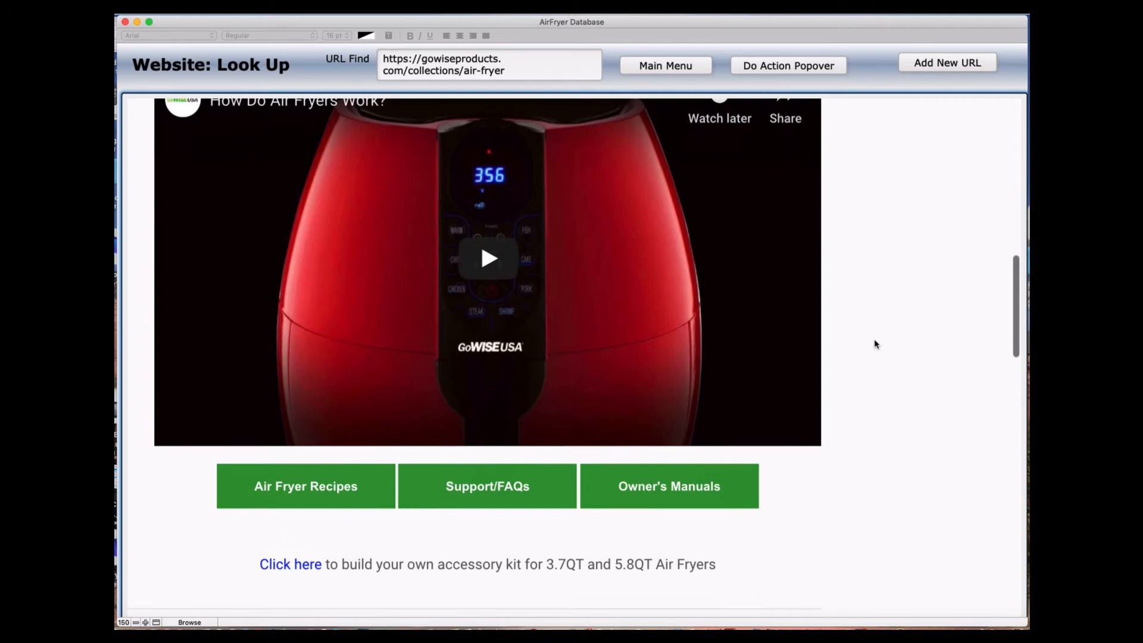
{"action": "scroll", "scroll_direction": "down", "scroll_amount": 3}
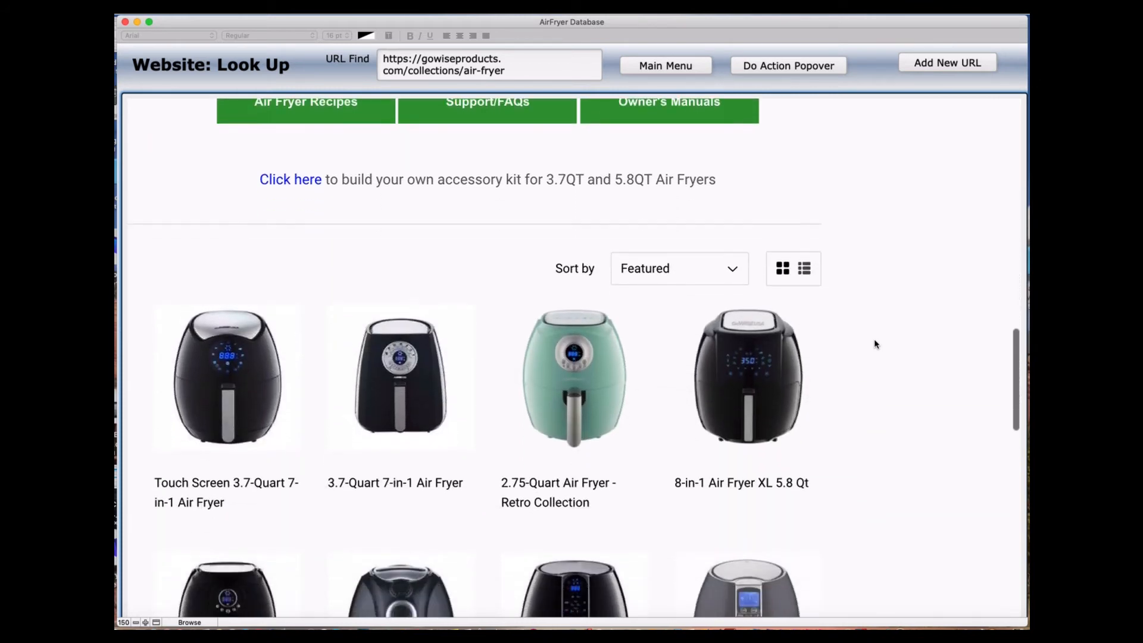
{"action": "scroll", "scroll_direction": "down", "scroll_amount": 3}
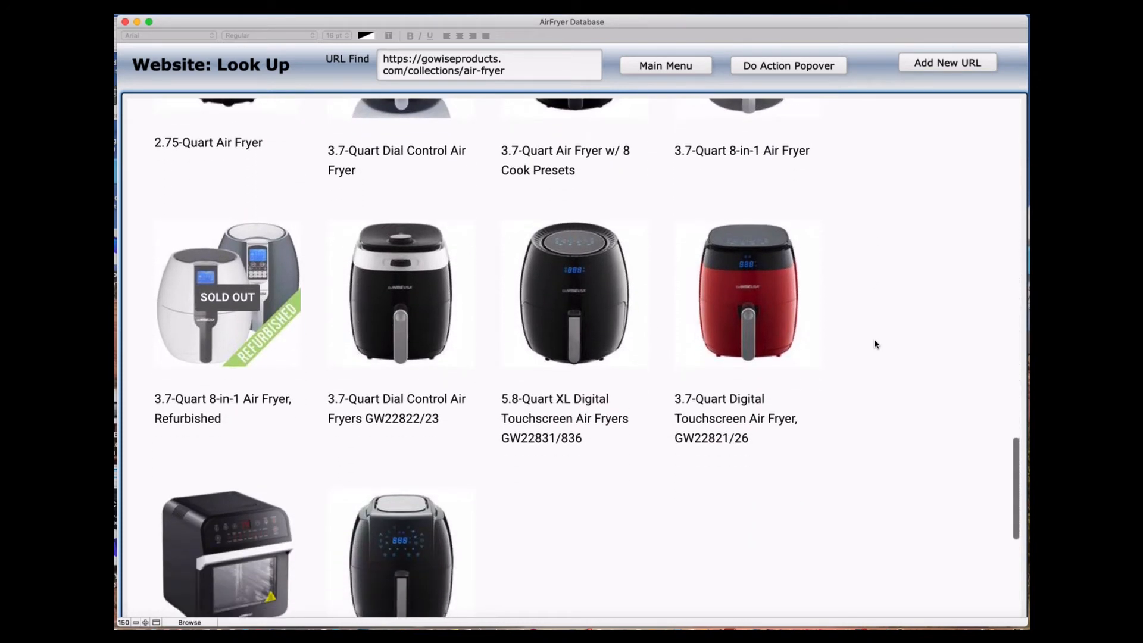
{"action": "scroll", "scroll_direction": "down", "scroll_amount": 3}
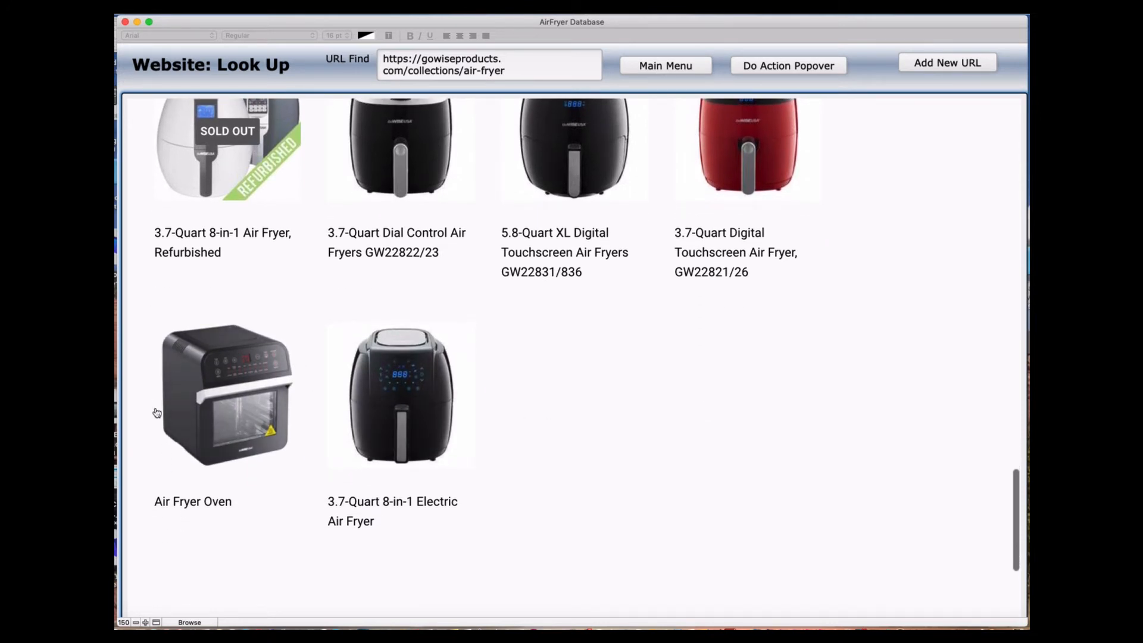
{"action": "mouse_move", "coordinate": [175, 379]}
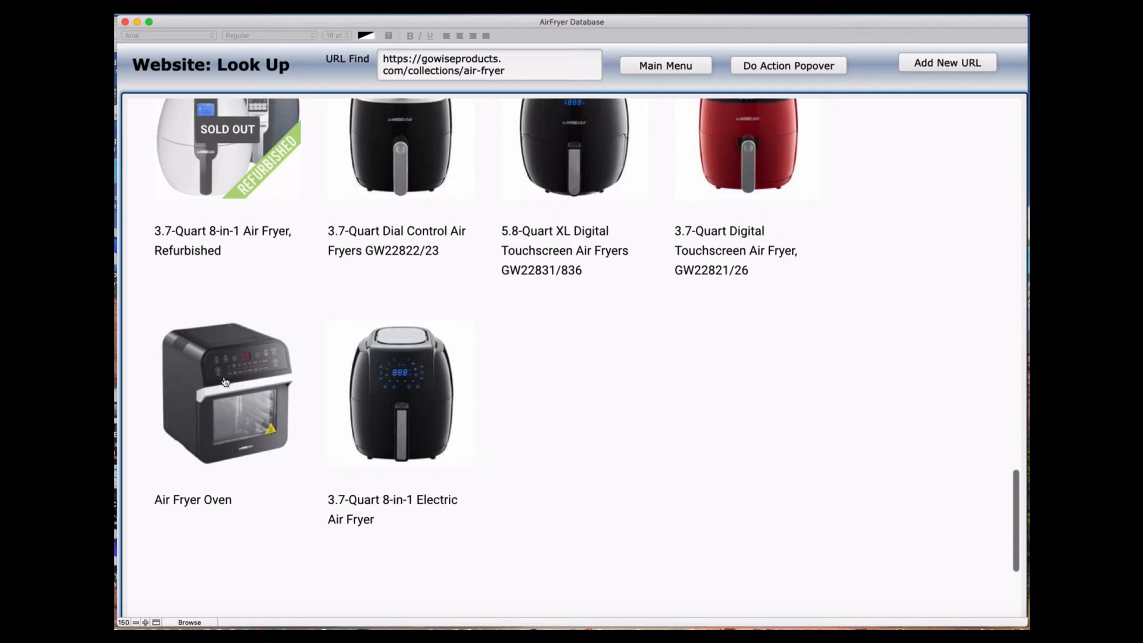
Step: Copy the Air Fryer Oven picture from the page and bring up the layout Navigator
{"action": "right_click", "coordinate": [226, 381]}
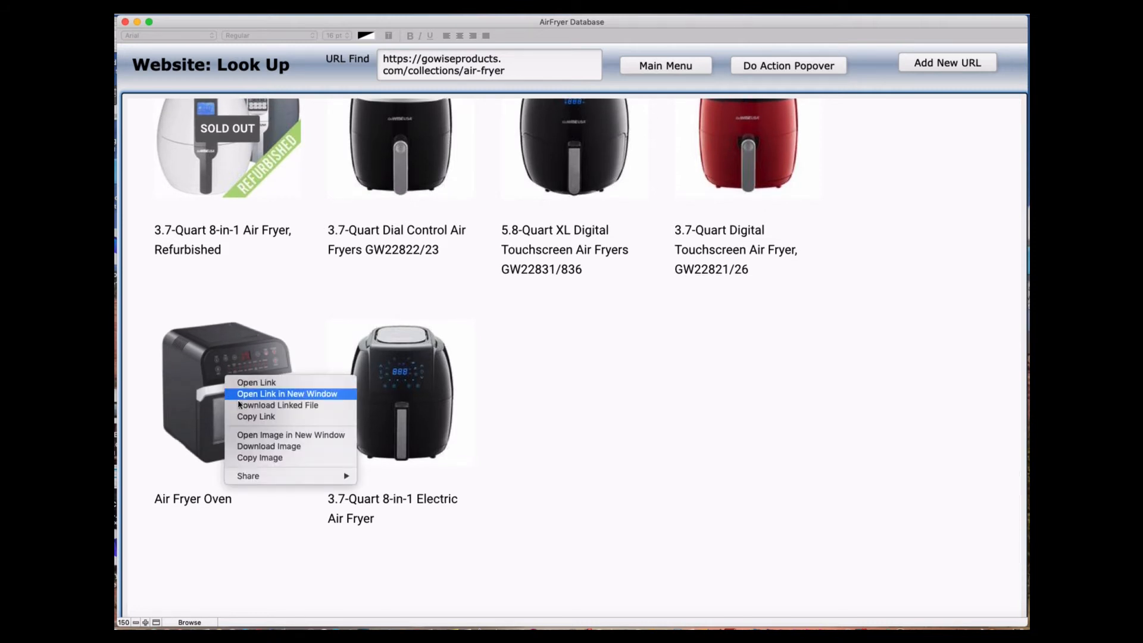
{"action": "mouse_move", "coordinate": [260, 462]}
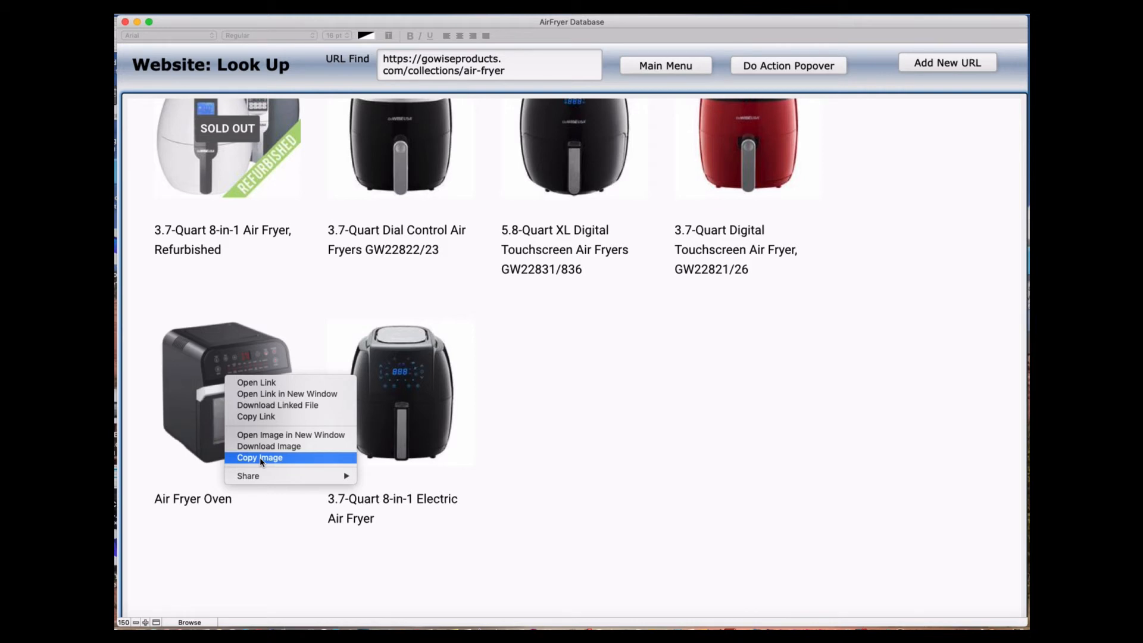
{"action": "left_click", "coordinate": [260, 457]}
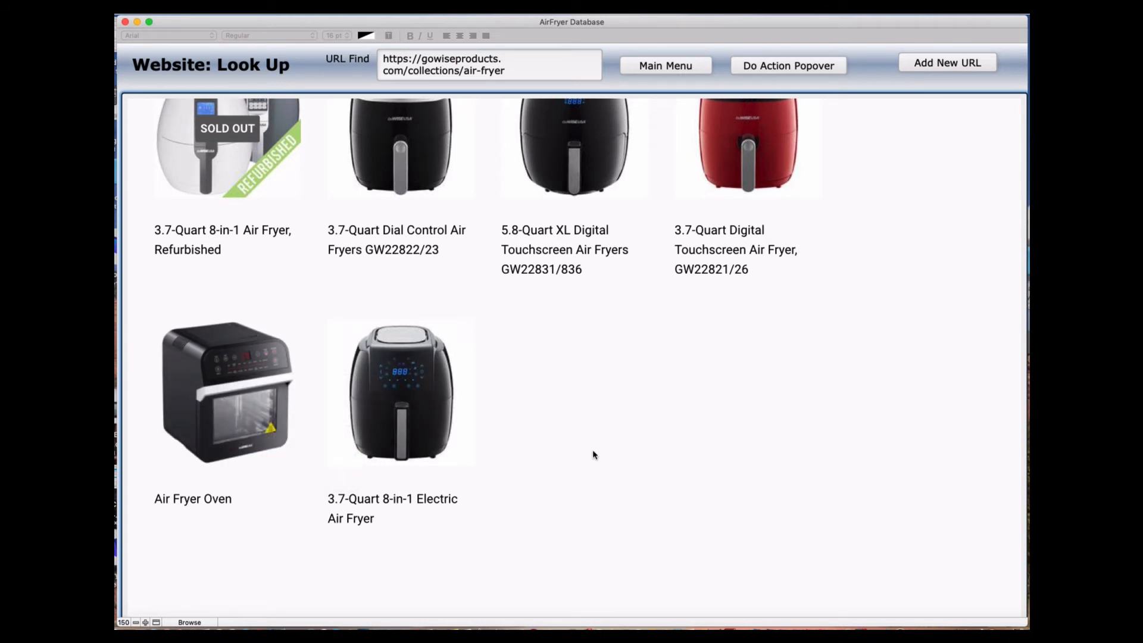
{"action": "mouse_move", "coordinate": [600, 157]}
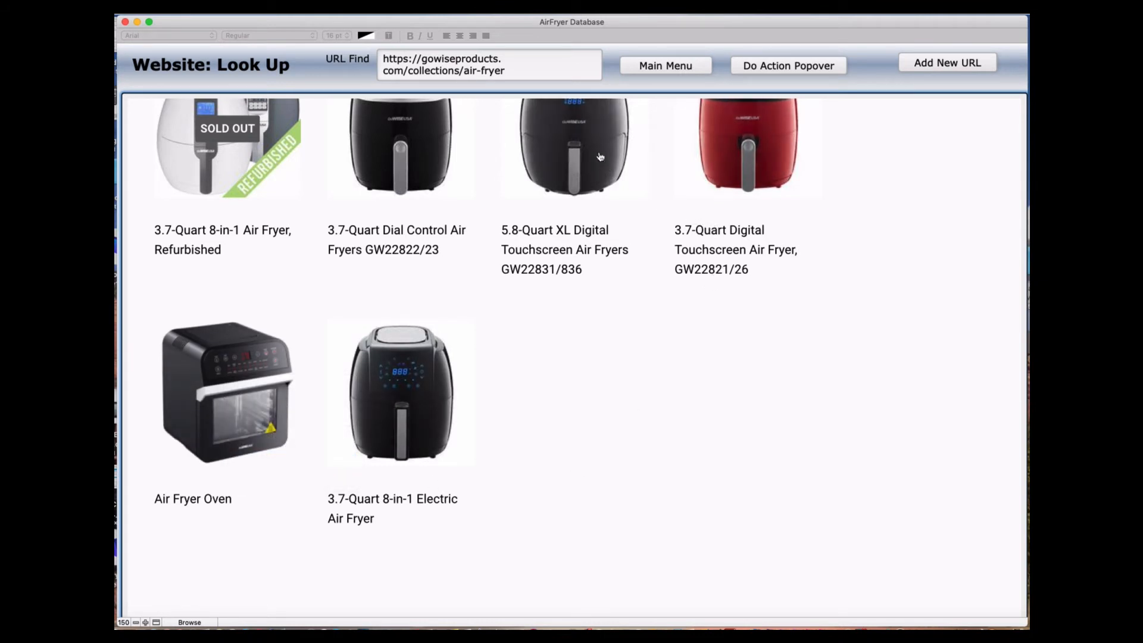
{"action": "left_click", "coordinate": [665, 65]}
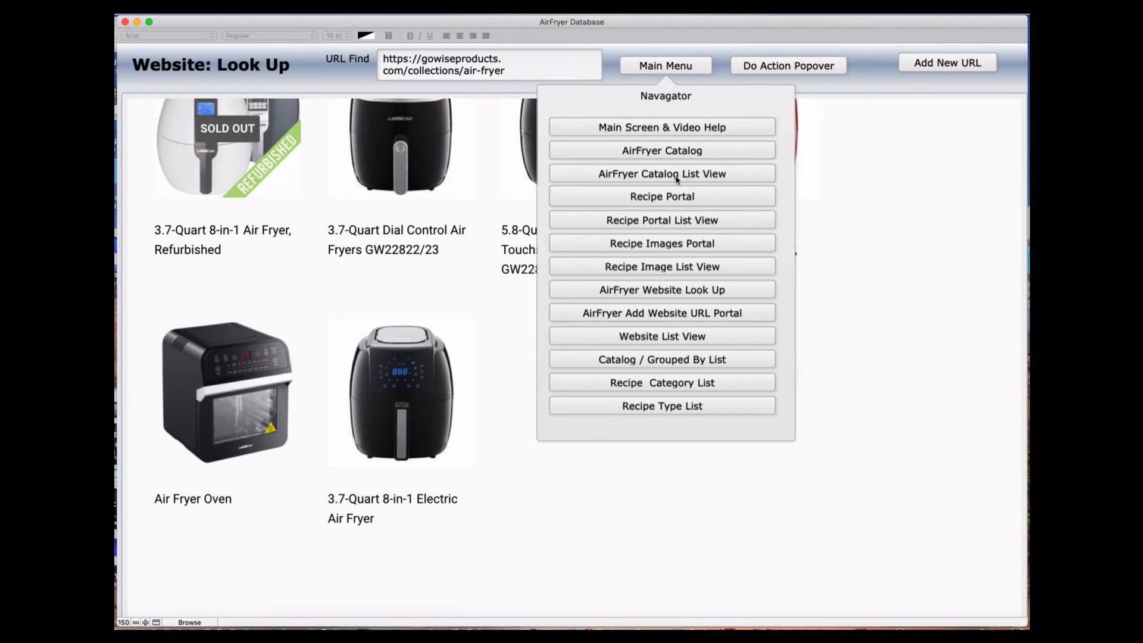
Step: Paste the copied oven picture into the AirFryer Catalog's Fryer Recipe Images photo field
{"action": "left_click", "coordinate": [662, 150]}
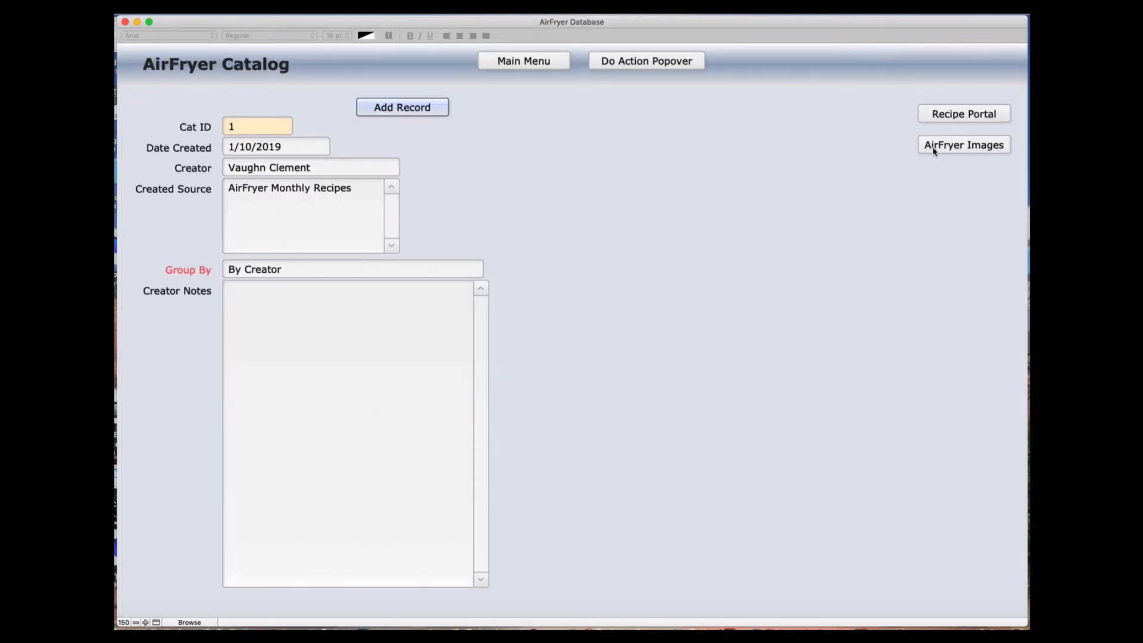
{"action": "mouse_move", "coordinate": [960, 154]}
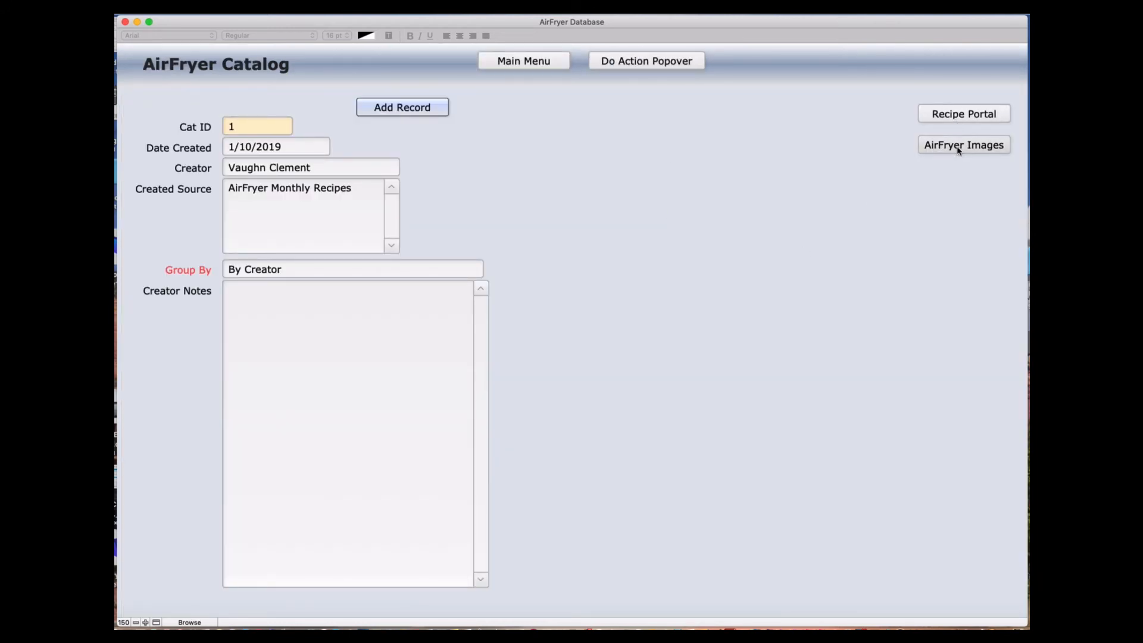
{"action": "left_click", "coordinate": [963, 144]}
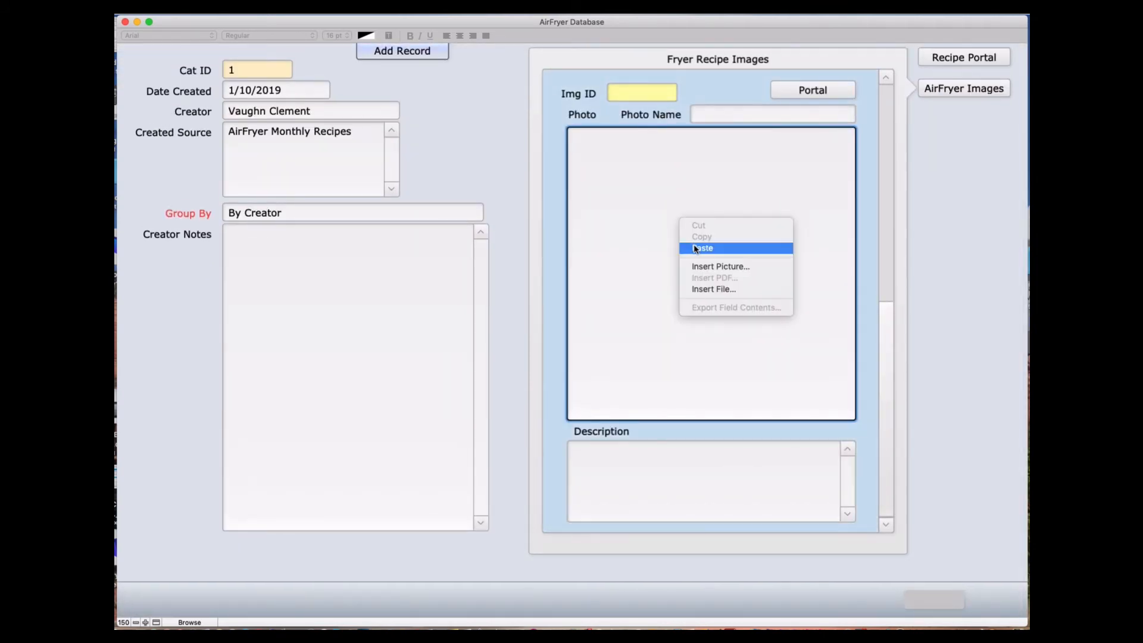
{"action": "left_click", "coordinate": [704, 248]}
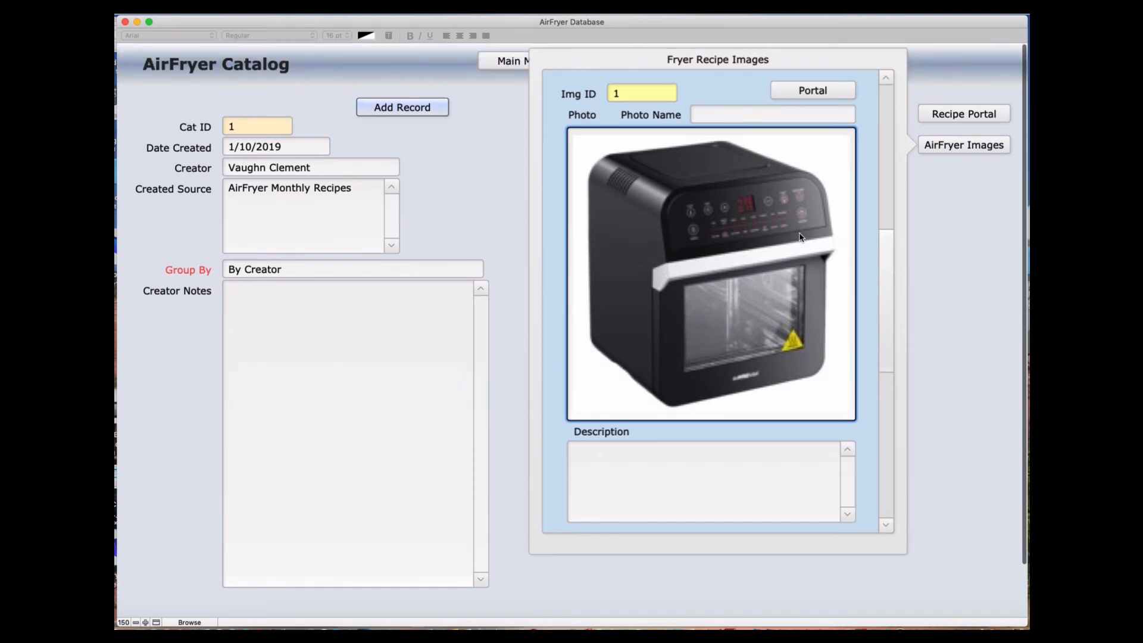
Step: Enter My AirFryer as the pasted photo's name
{"action": "left_click", "coordinate": [771, 114]}
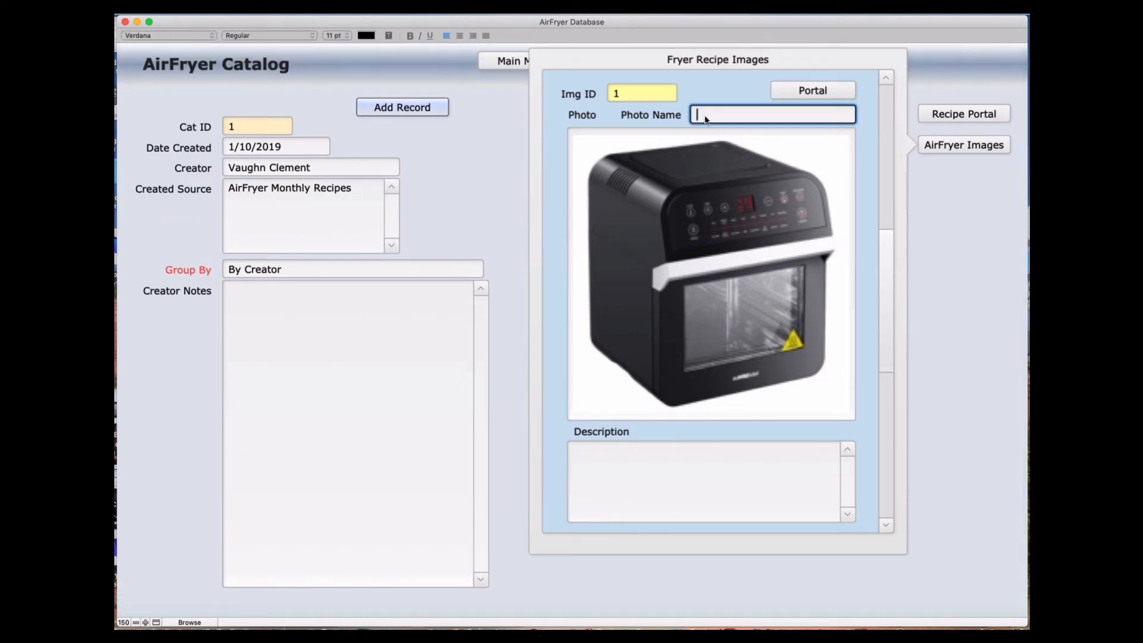
{"action": "type", "text": "My"}
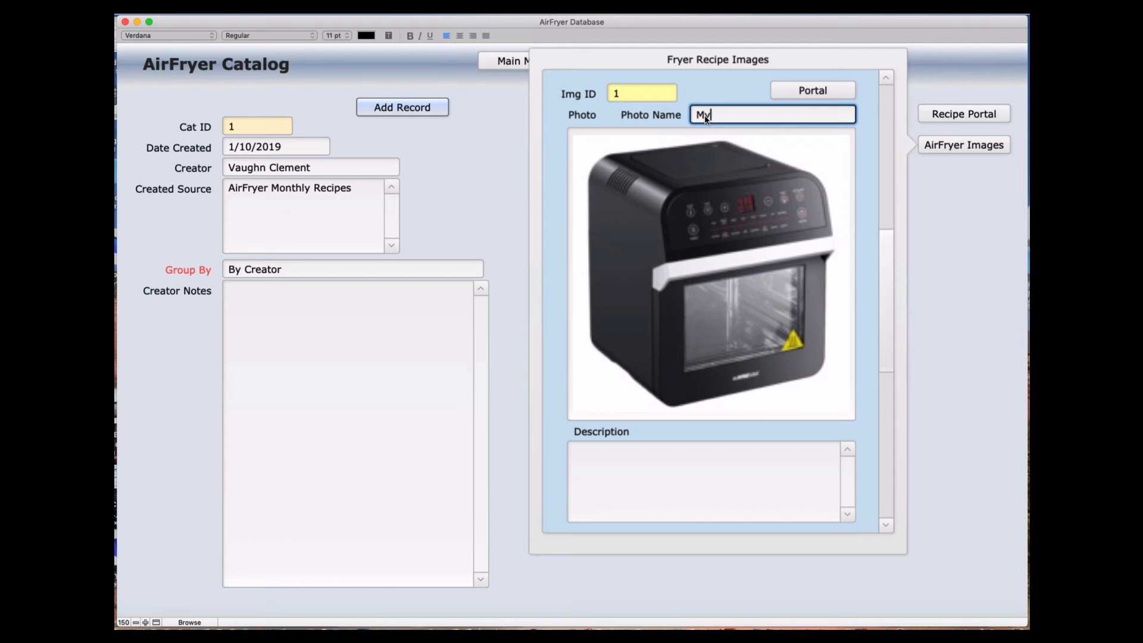
{"action": "type", "text": "AirFr"}
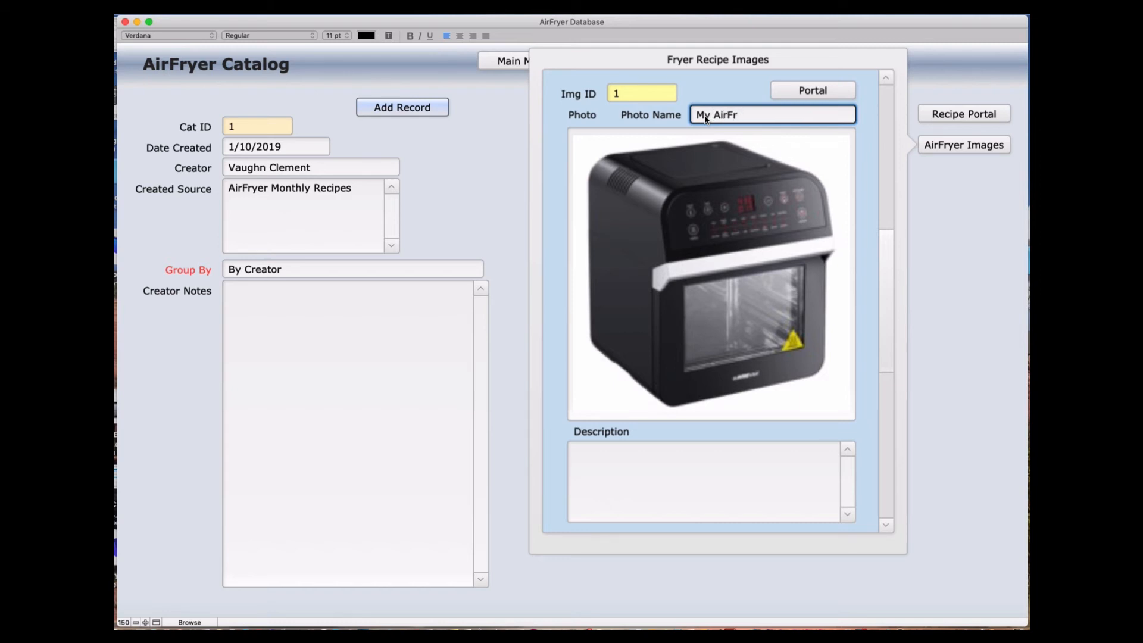
{"action": "type", "text": "yer"}
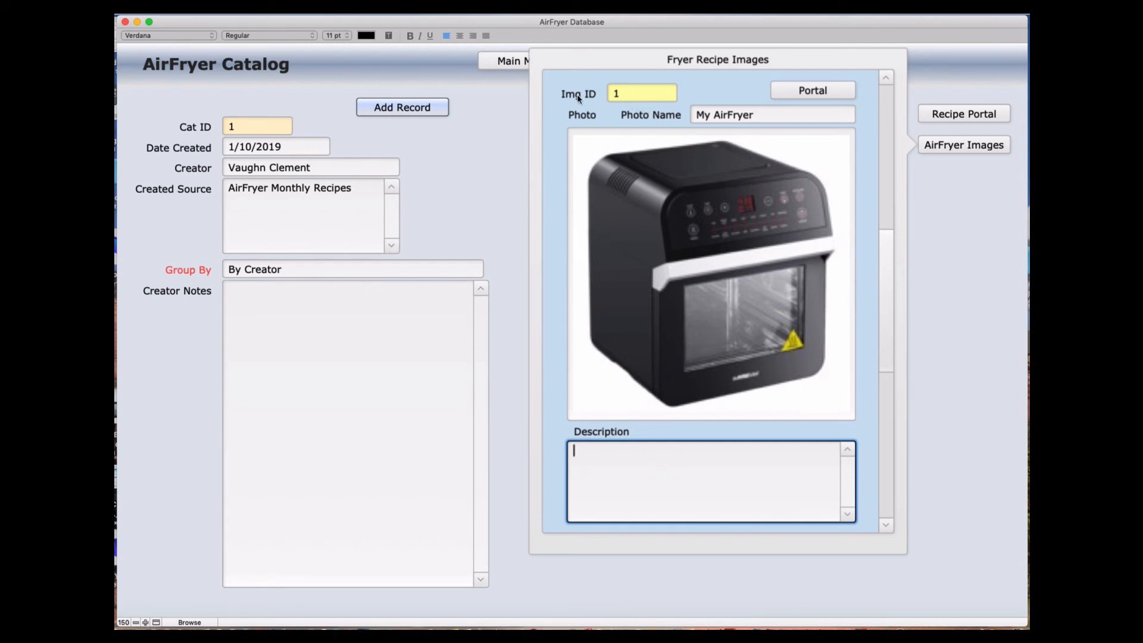
{"action": "mouse_move", "coordinate": [794, 113]}
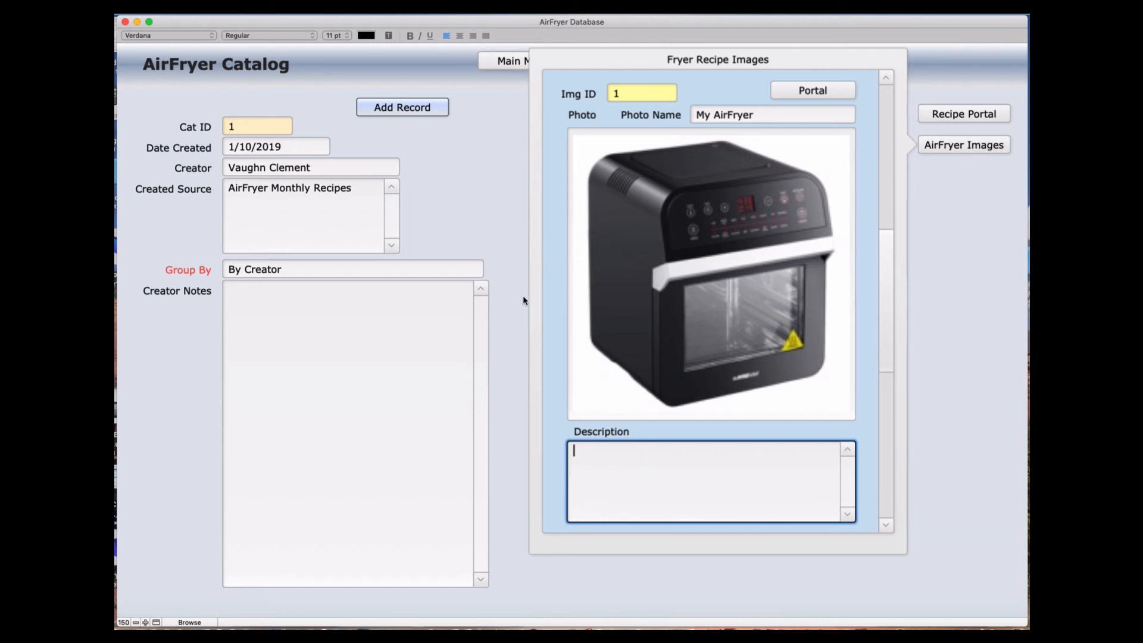
{"action": "mouse_move", "coordinate": [782, 242]}
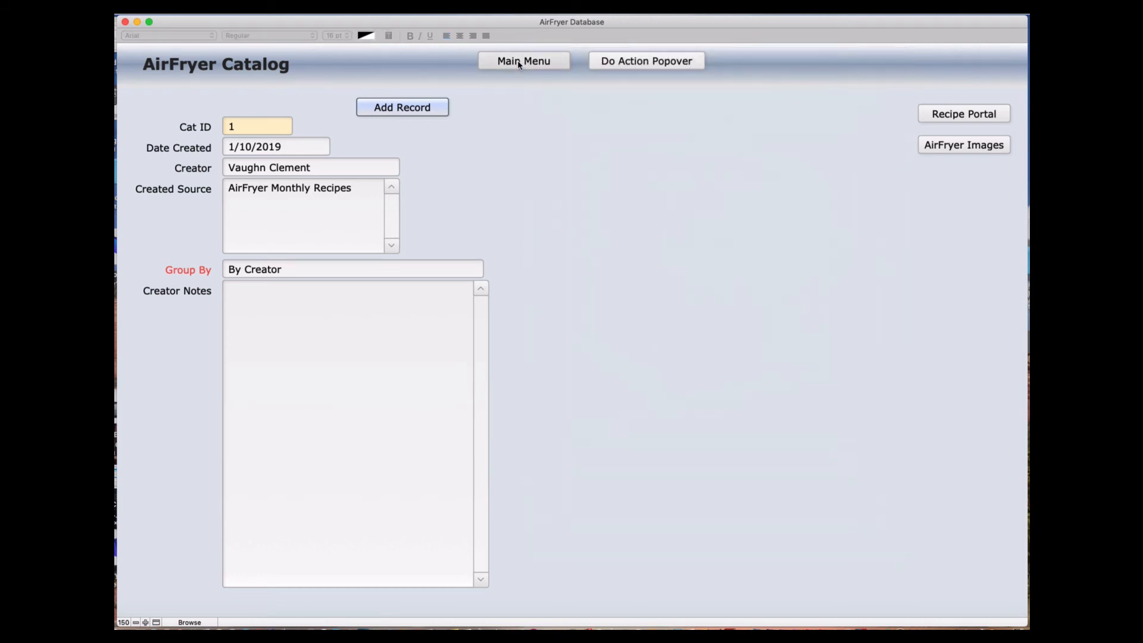
Step: Navigate to the Website List View showing the three saved websites
{"action": "left_click", "coordinate": [523, 60]}
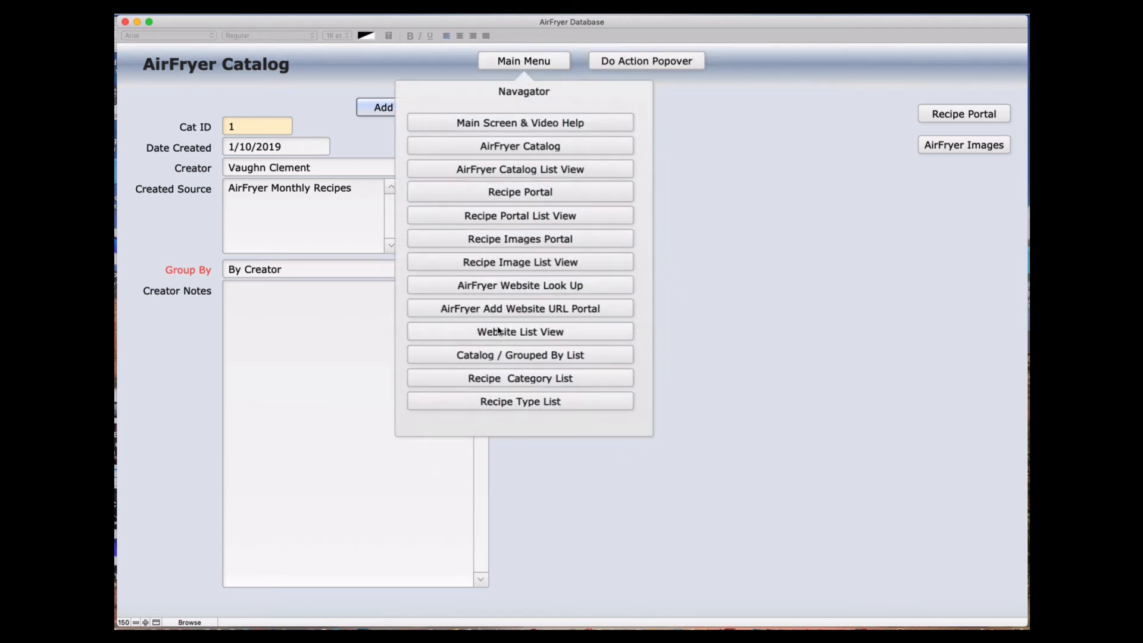
{"action": "mouse_move", "coordinate": [503, 337]}
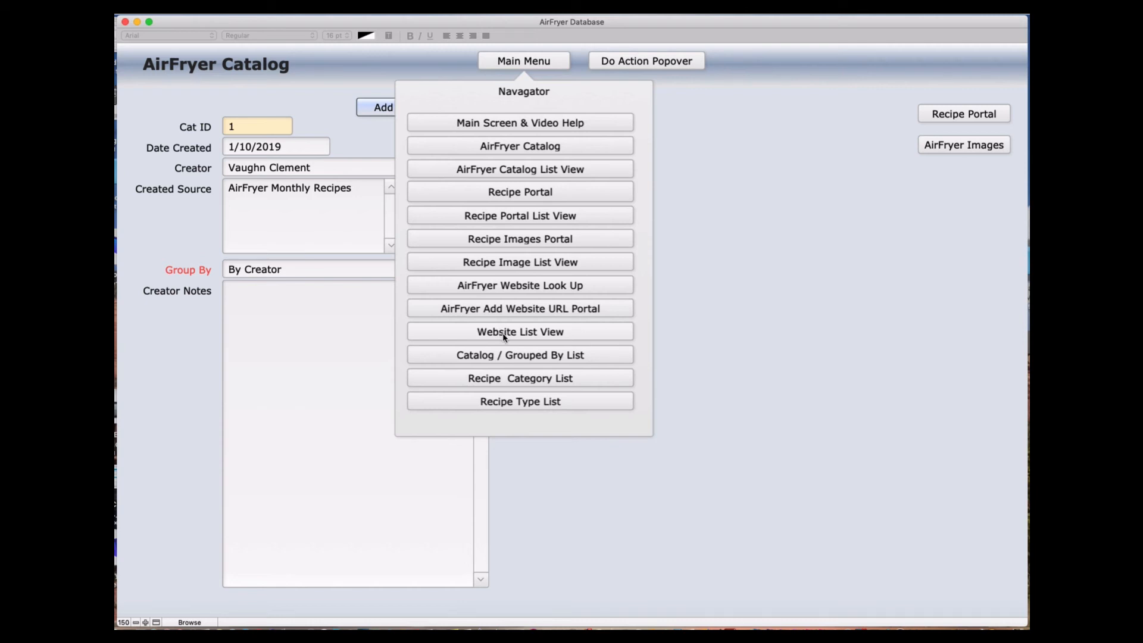
{"action": "mouse_move", "coordinate": [511, 337]}
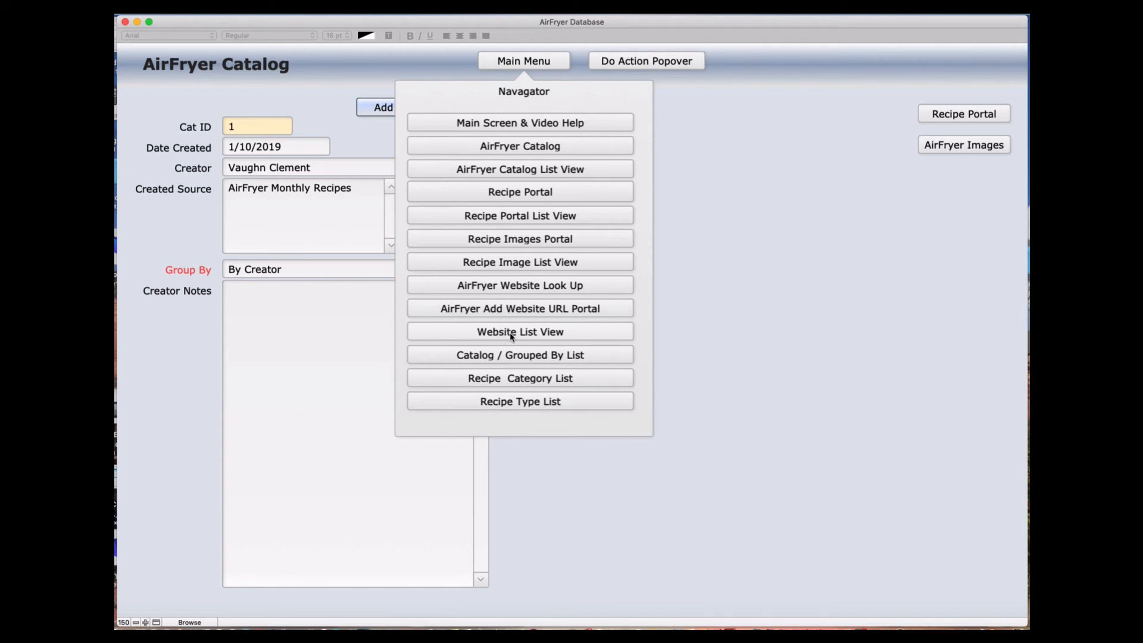
{"action": "left_click", "coordinate": [520, 332]}
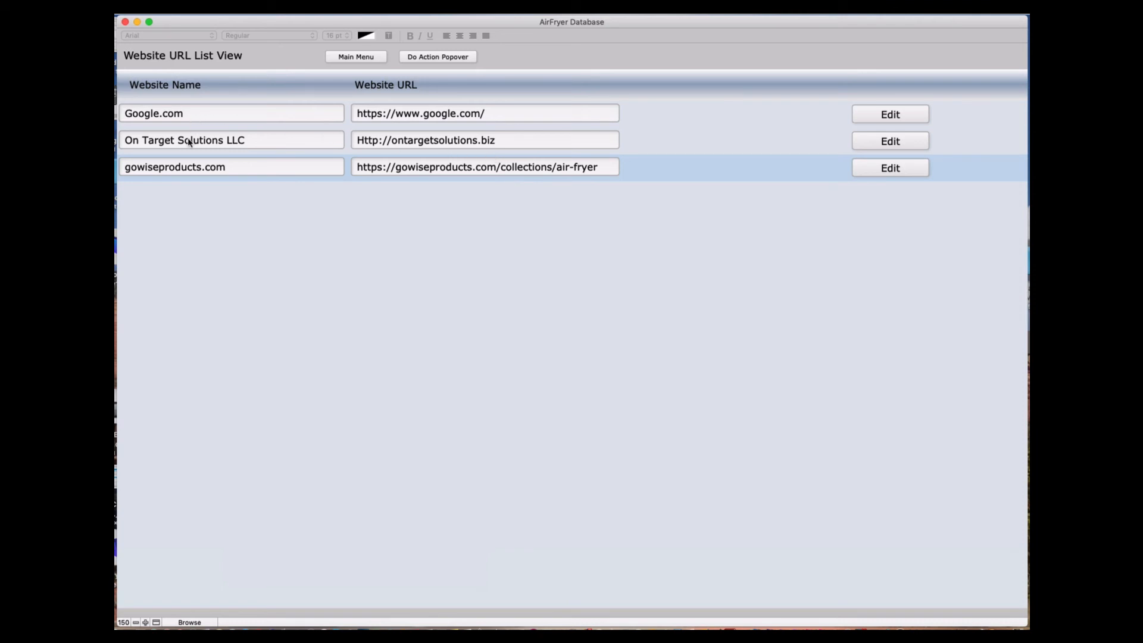
{"action": "mouse_move", "coordinate": [270, 175]}
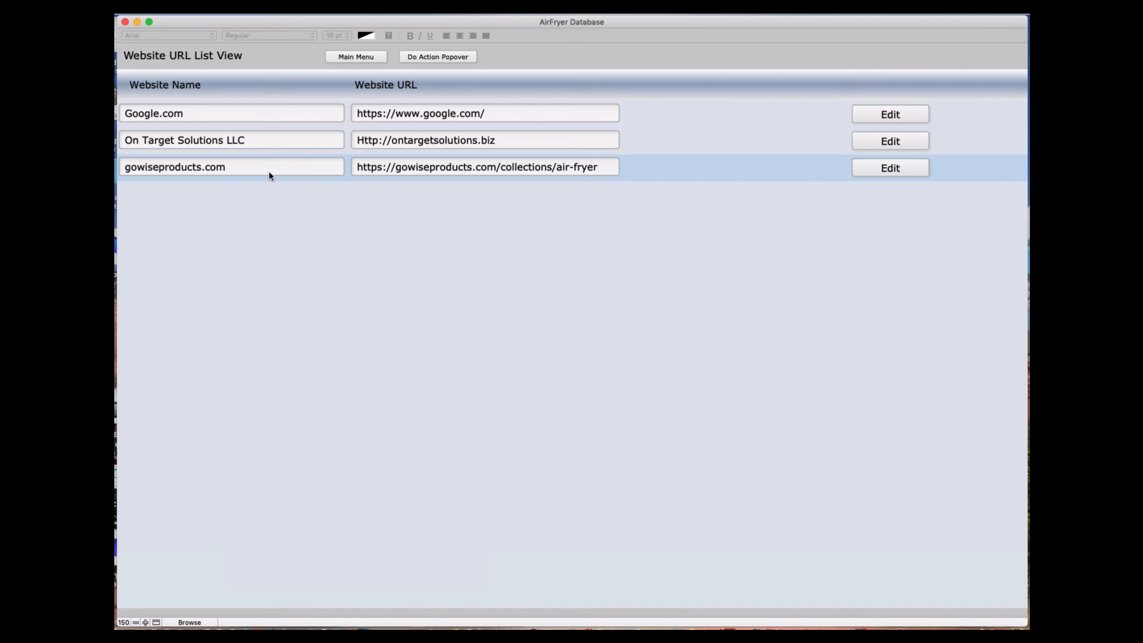
{"action": "mouse_move", "coordinate": [875, 167]}
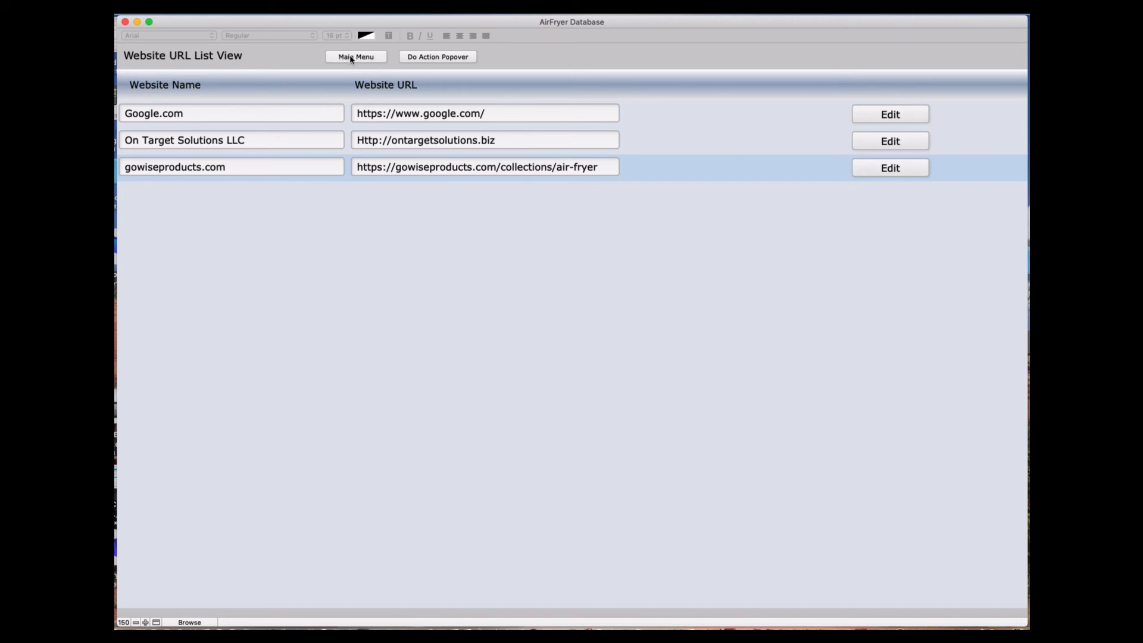
Step: Reopen the layout Navigator over the Website URL List View
{"action": "left_click", "coordinate": [355, 57]}
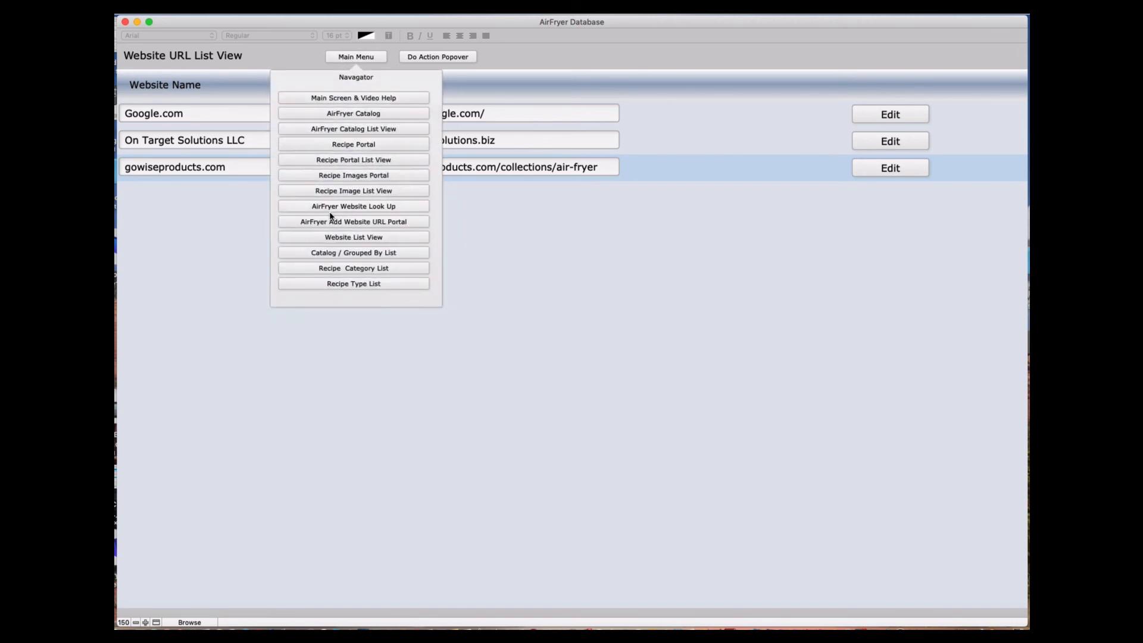
{"action": "mouse_move", "coordinate": [342, 262]}
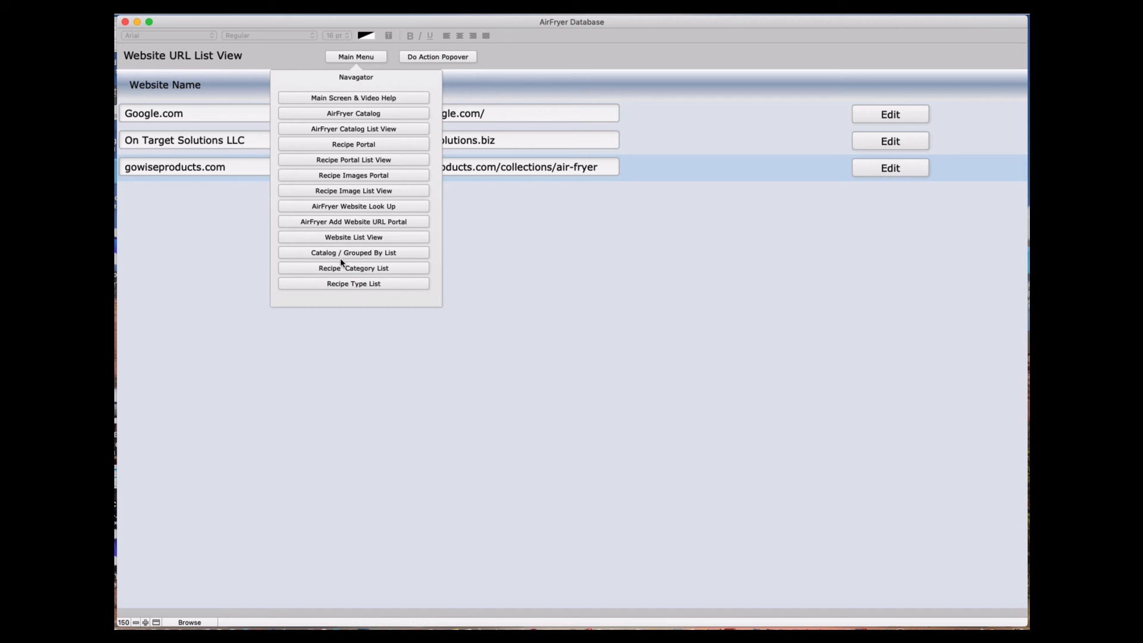
{"action": "mouse_move", "coordinate": [337, 261]}
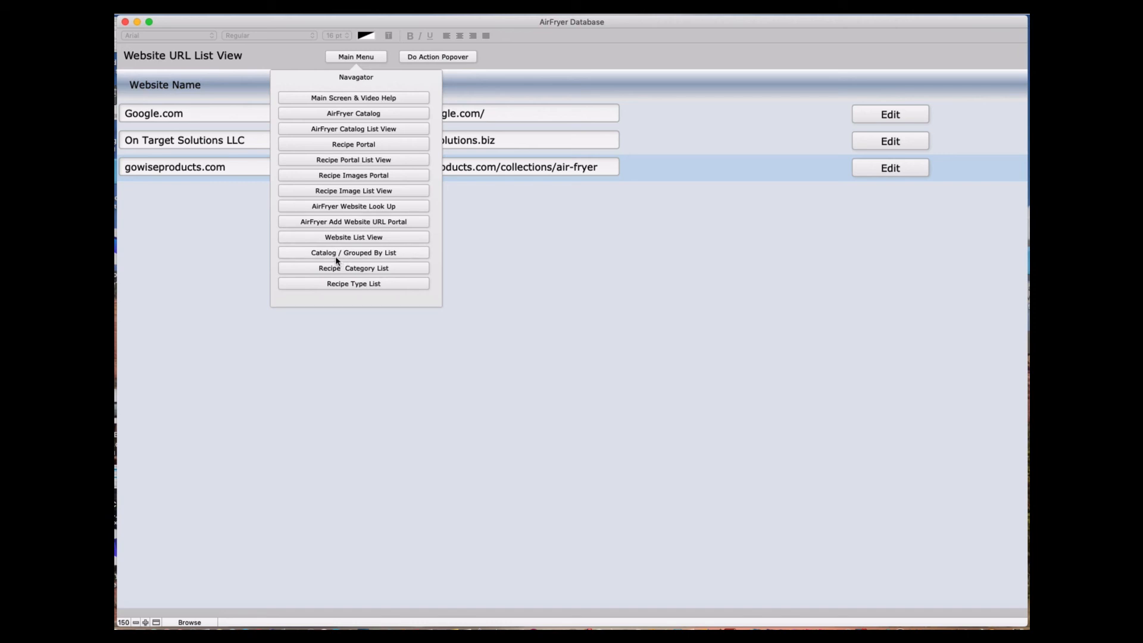
{"action": "mouse_move", "coordinate": [321, 258]}
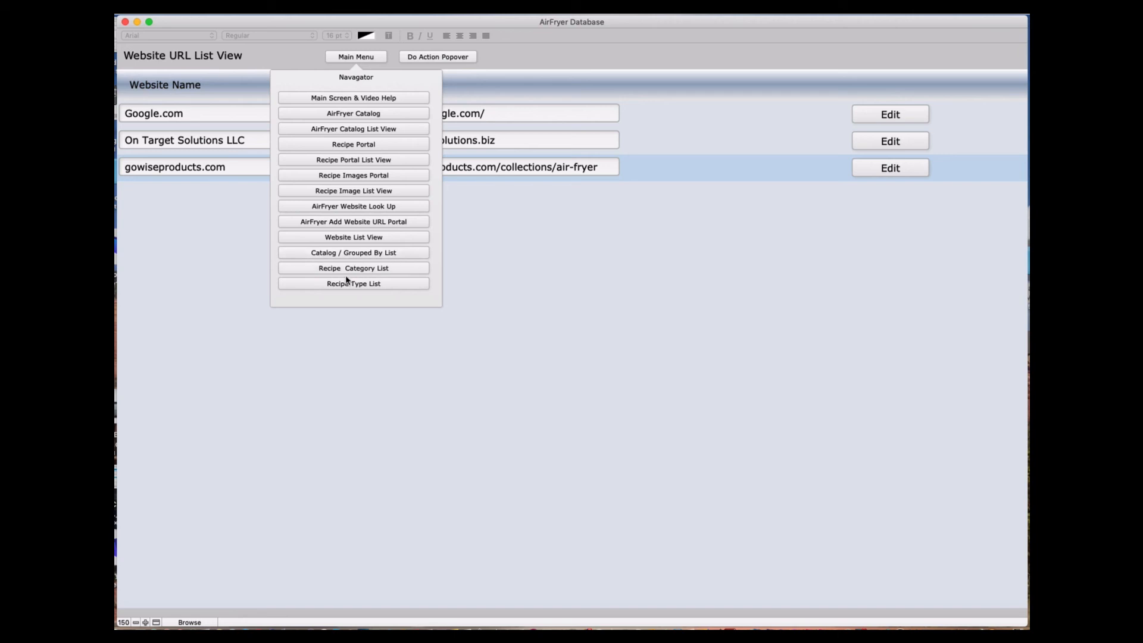
{"action": "mouse_move", "coordinate": [344, 289]}
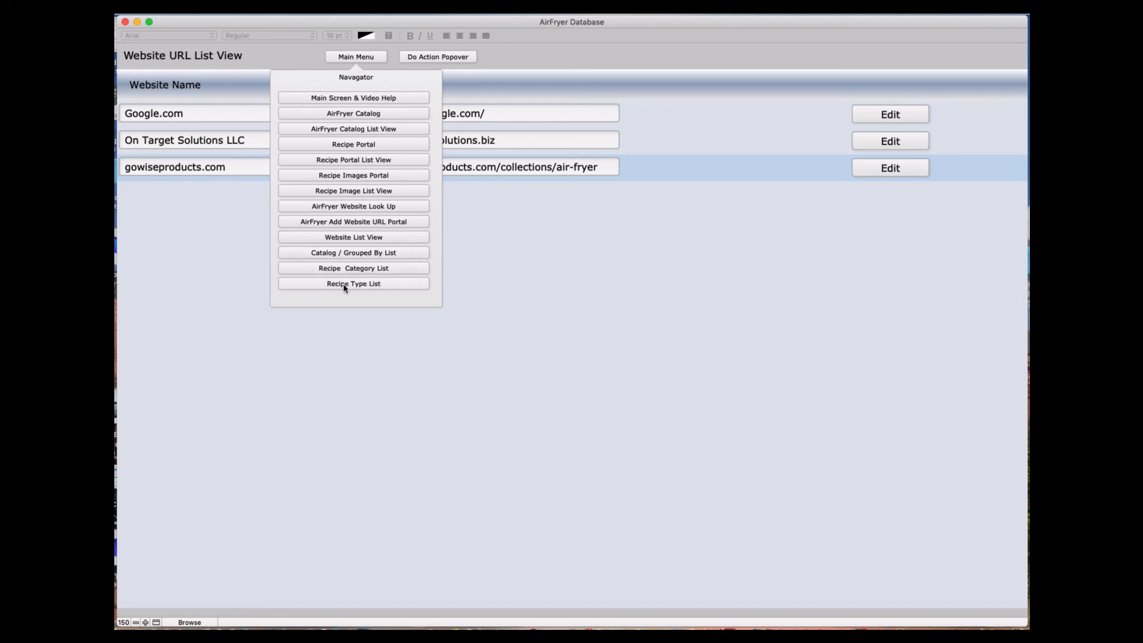
{"action": "mouse_move", "coordinate": [377, 293]}
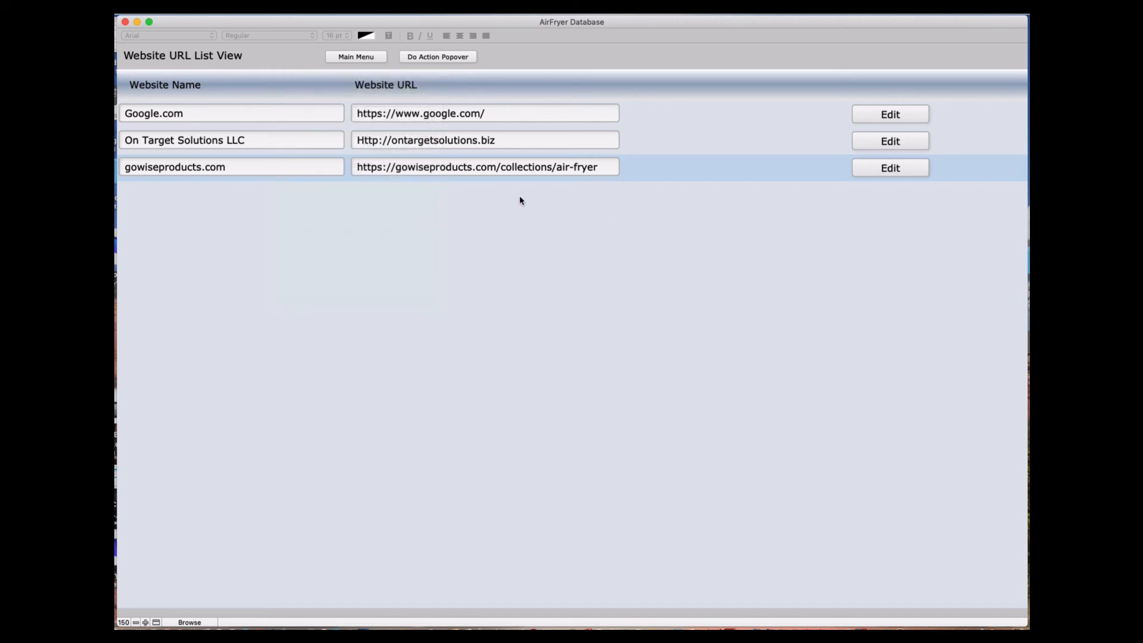
{"action": "mouse_move", "coordinate": [517, 201]}
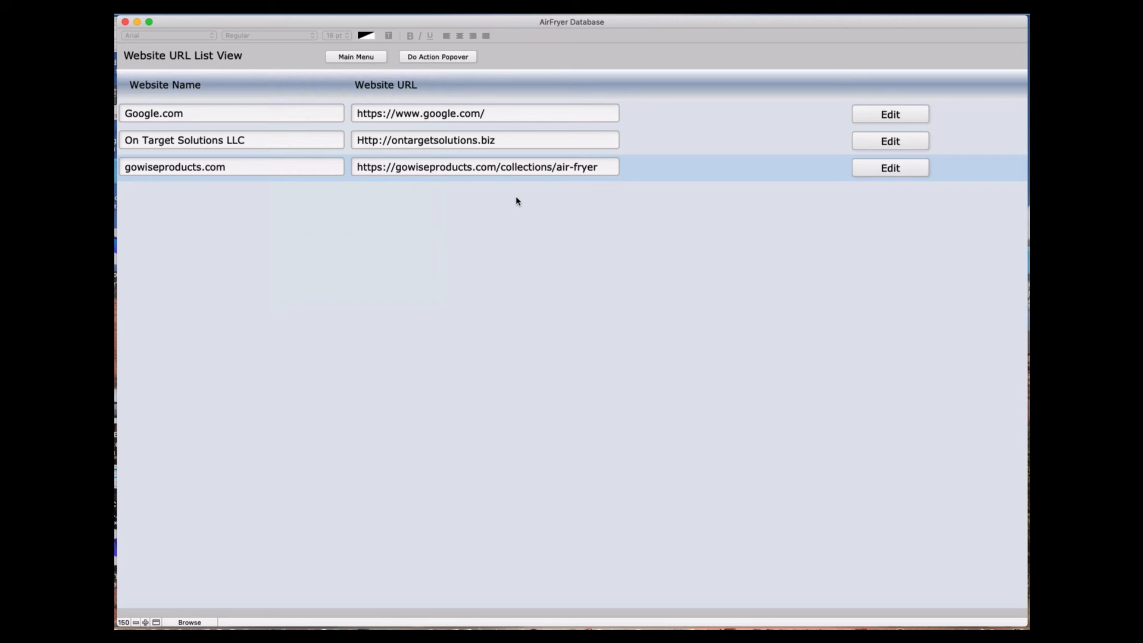
{"action": "mouse_move", "coordinate": [496, 205]}
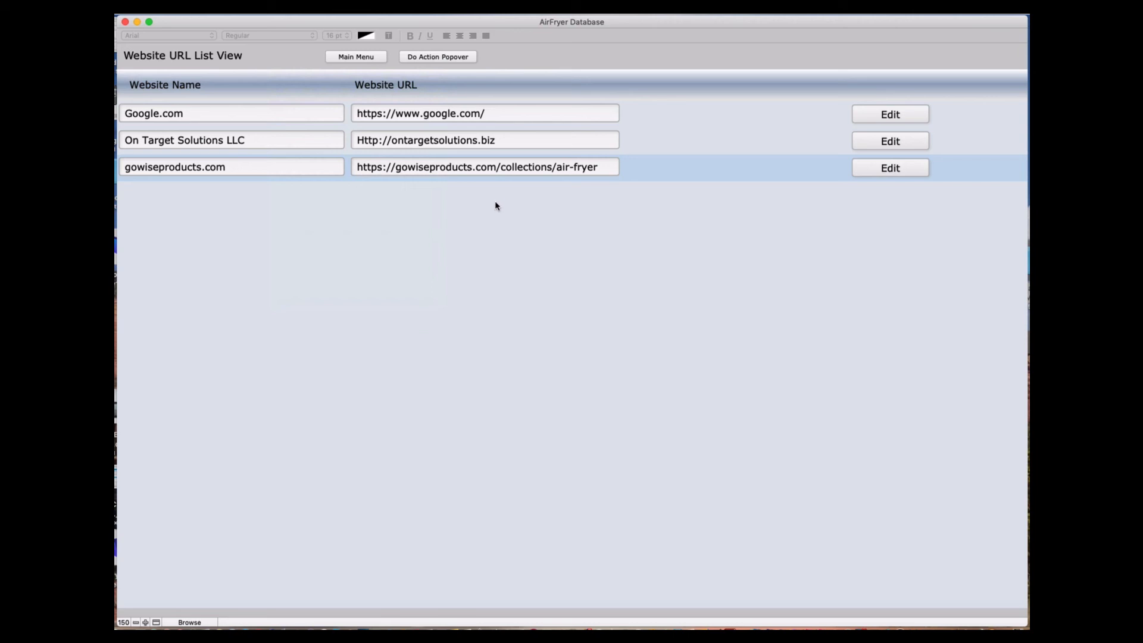